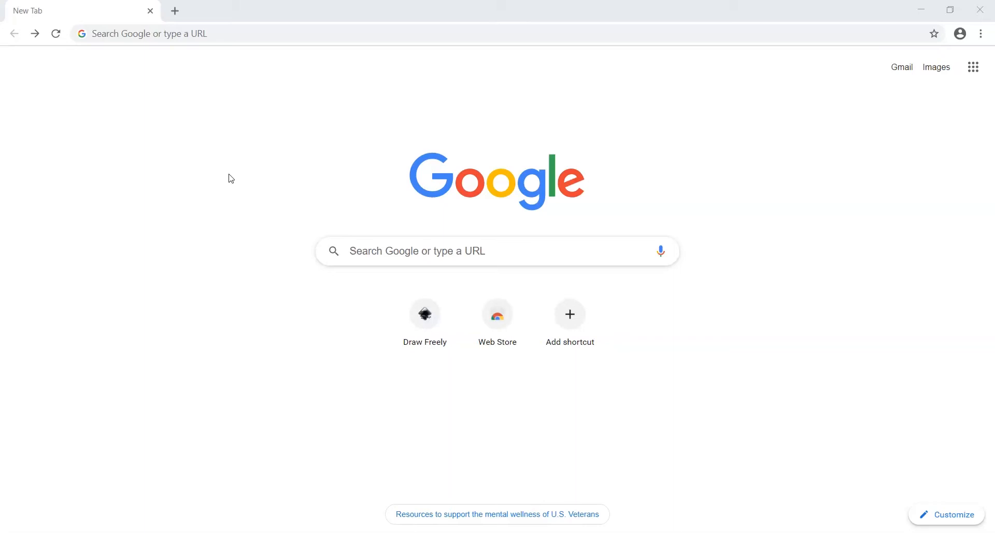
Step: Go to inkscape.org from the Chrome address bar
click(179, 33)
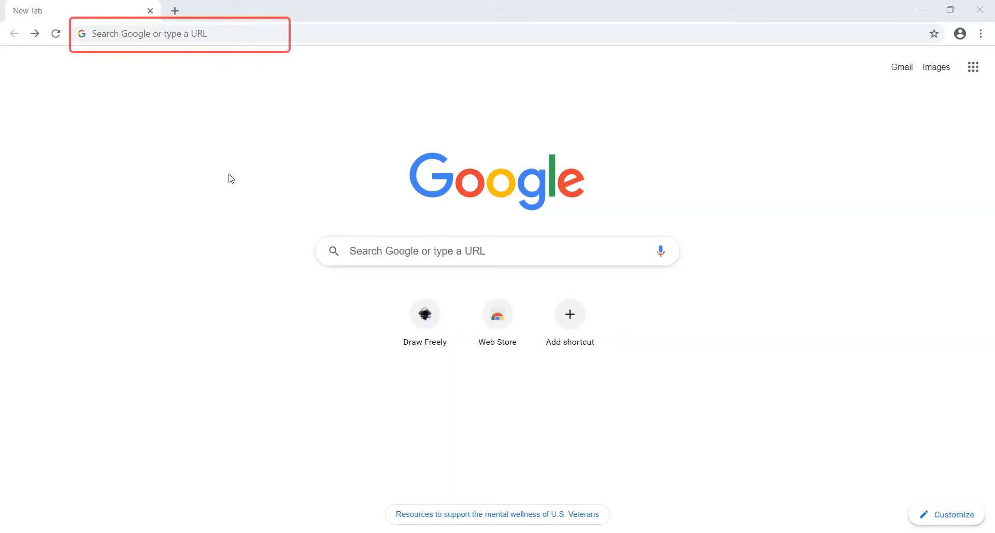
click(156, 34)
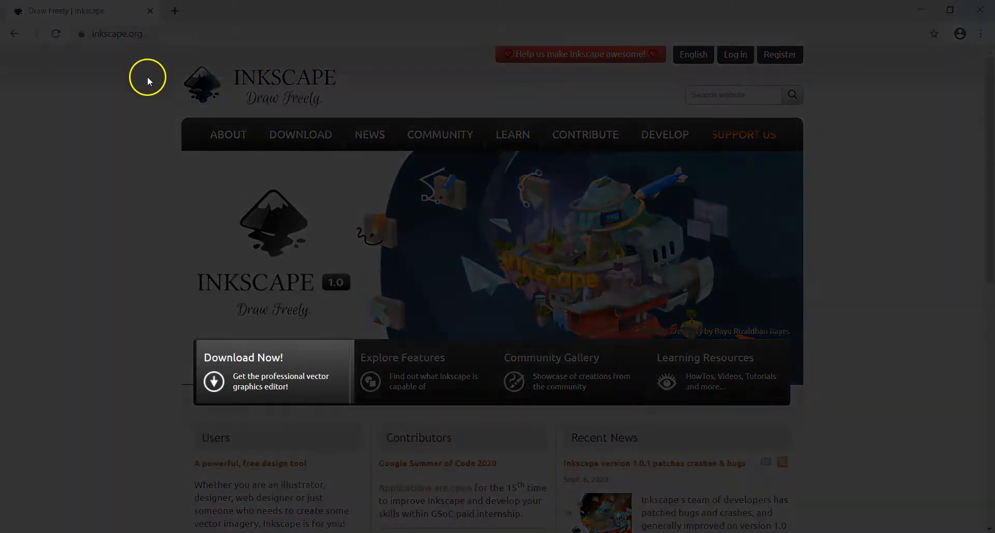
mouse_move(321, 357)
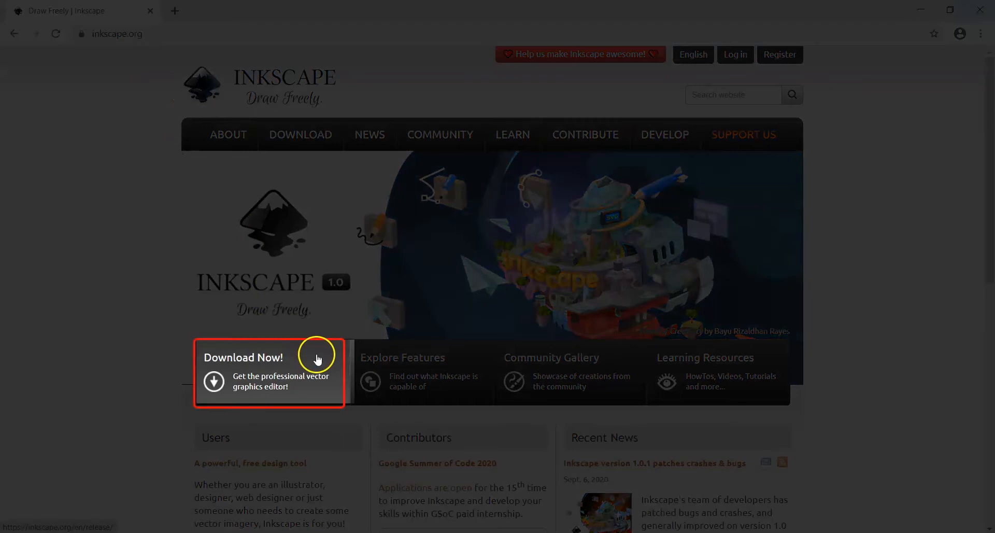
Step: Follow the Download Now banner to the Inkscape download page
click(317, 358)
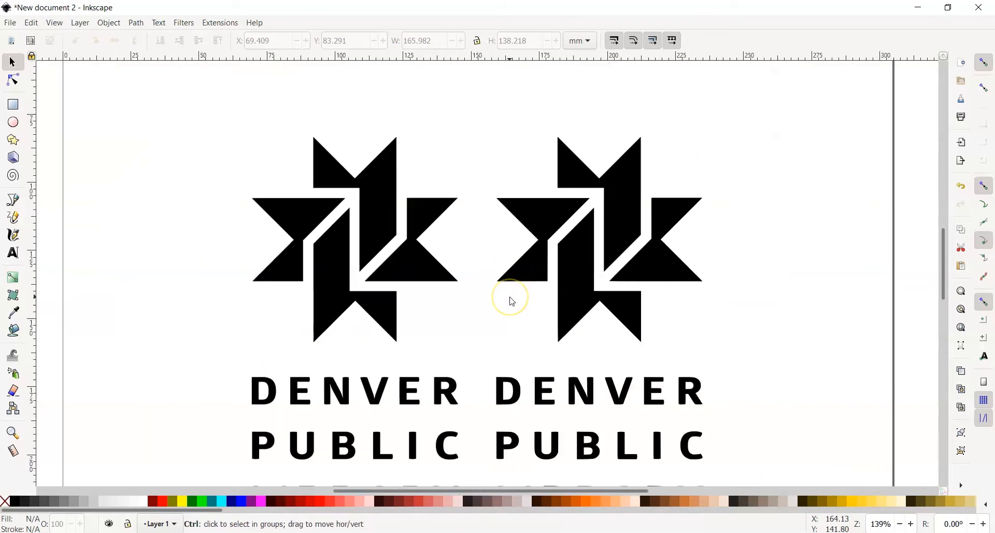
scroll(down, 3)
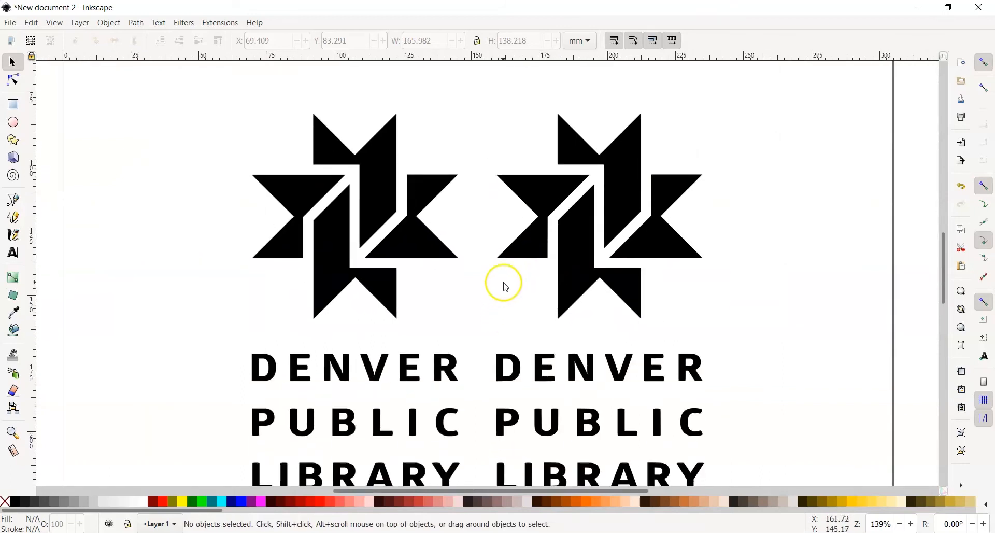
mouse_move(506, 286)
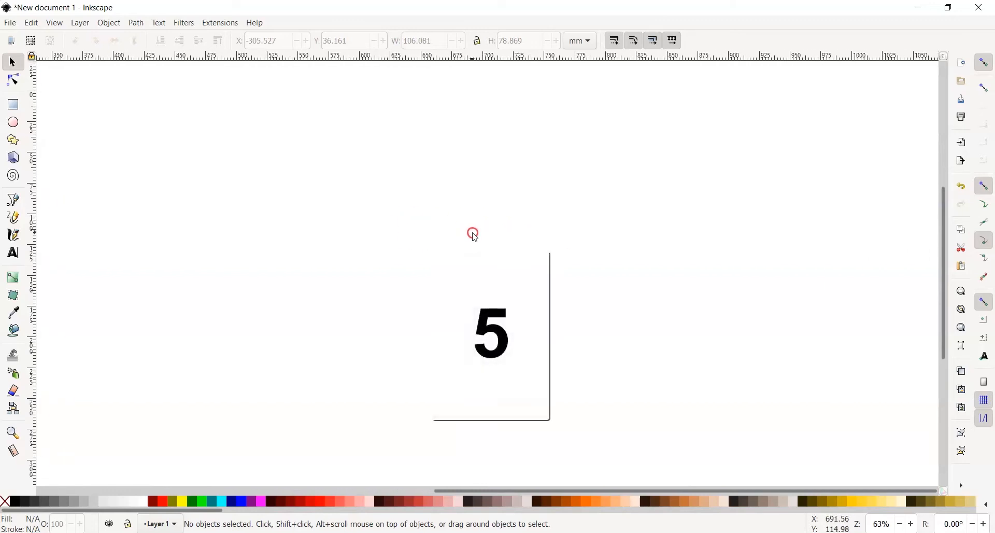
key(5)
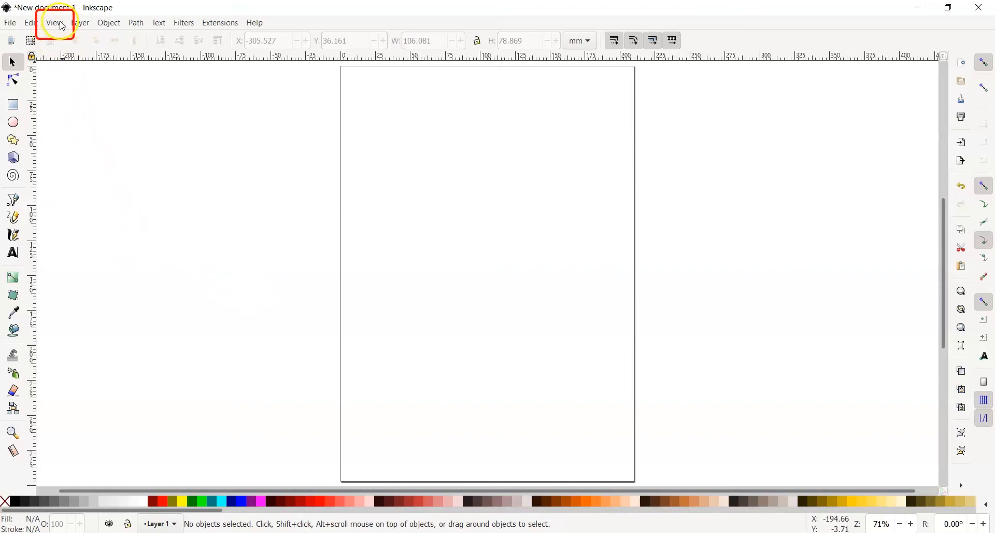
click(52, 23)
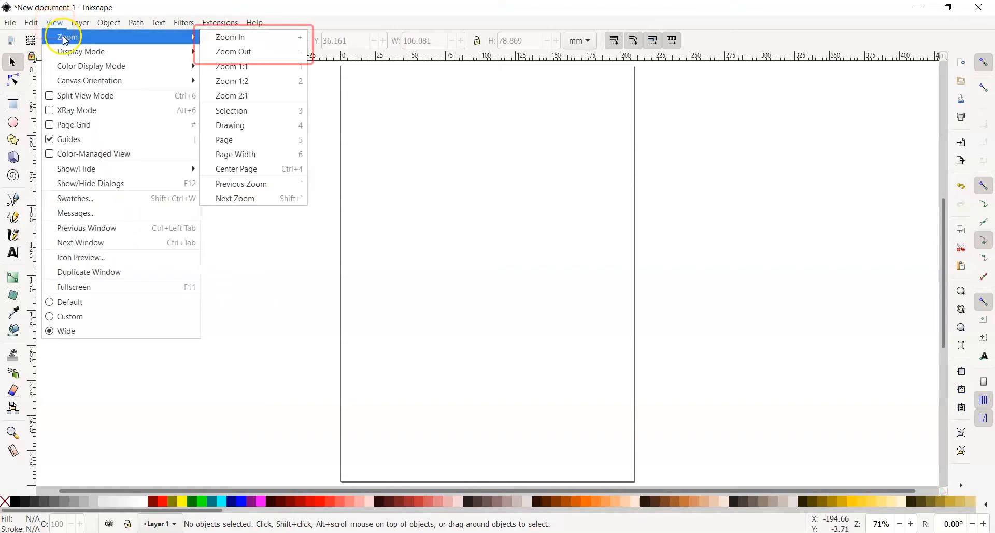
mouse_move(222, 36)
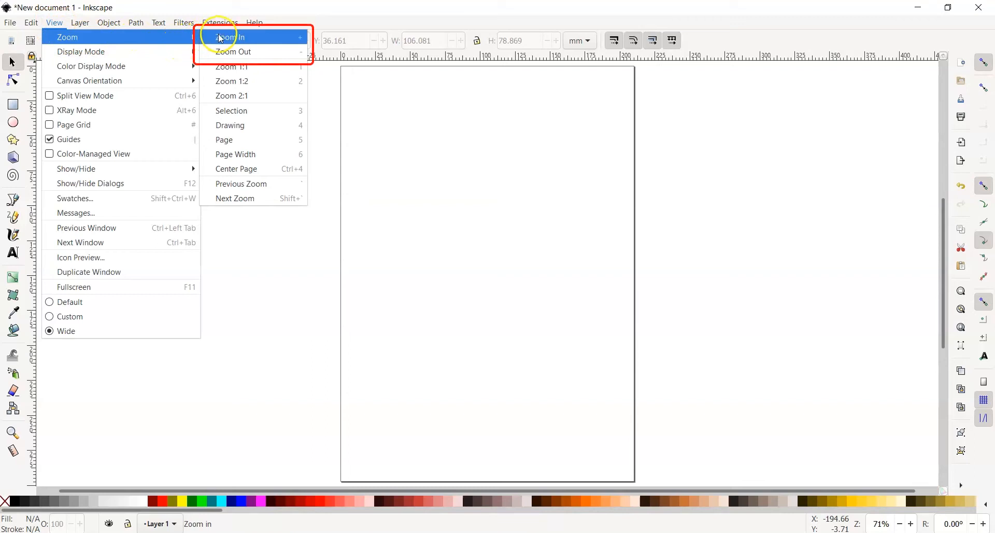
mouse_move(245, 51)
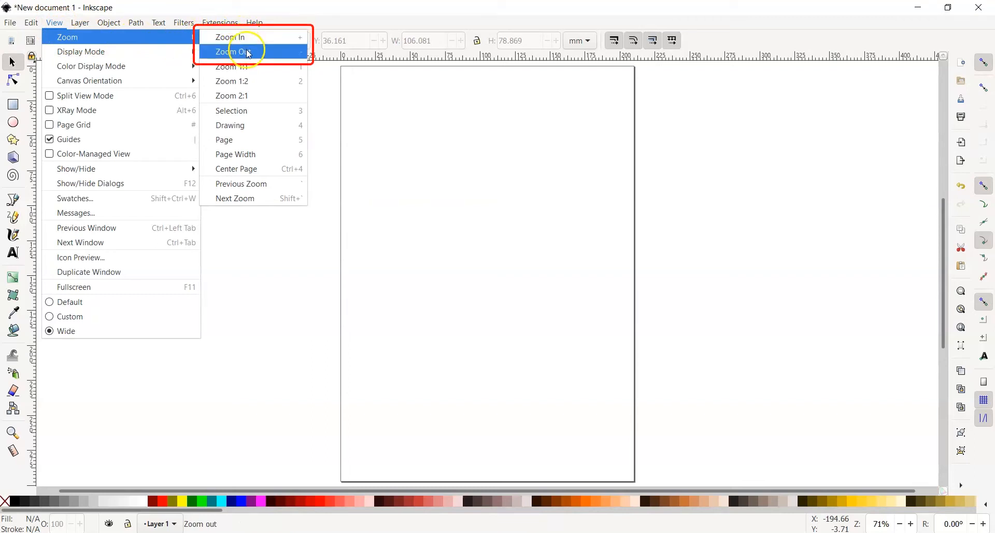
click(243, 37)
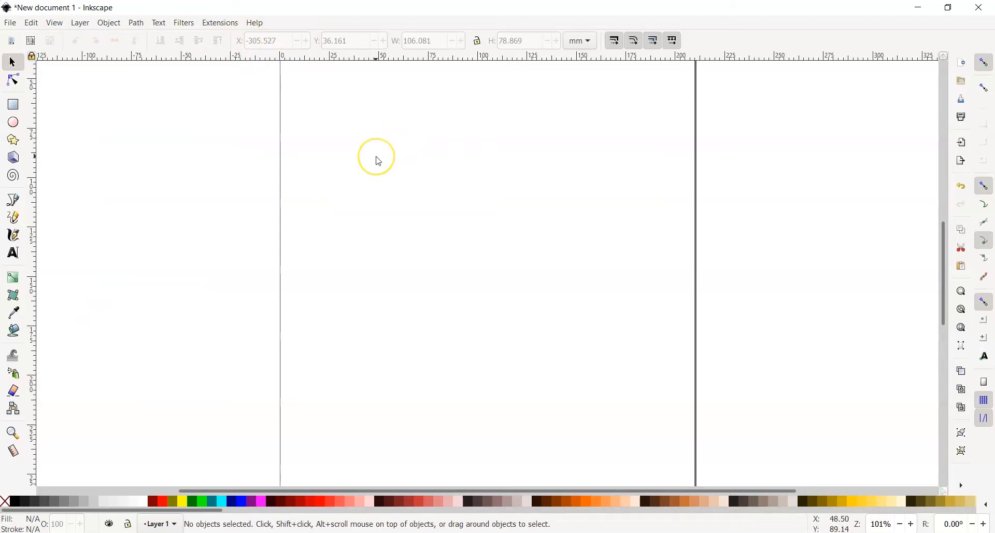
scroll(down, 3)
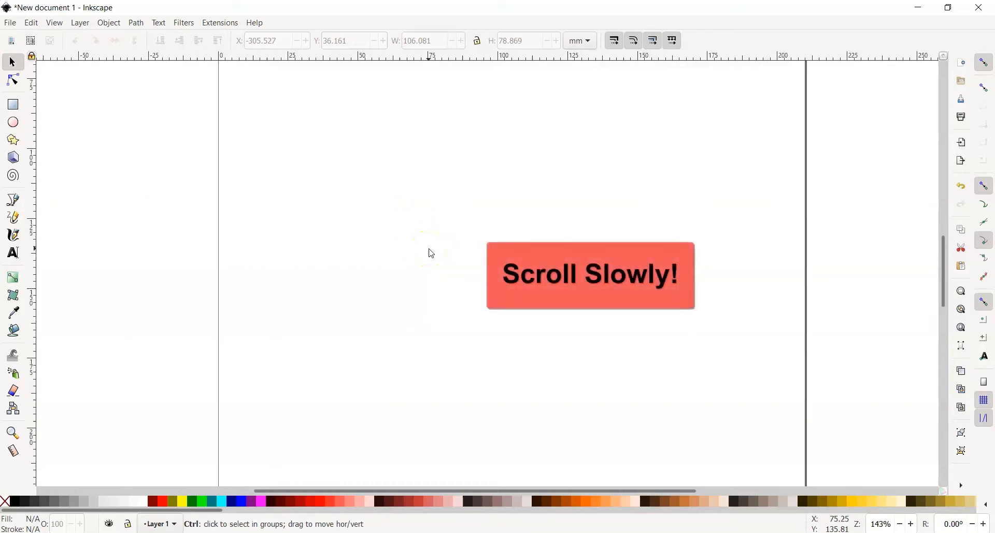
scroll(down, 3)
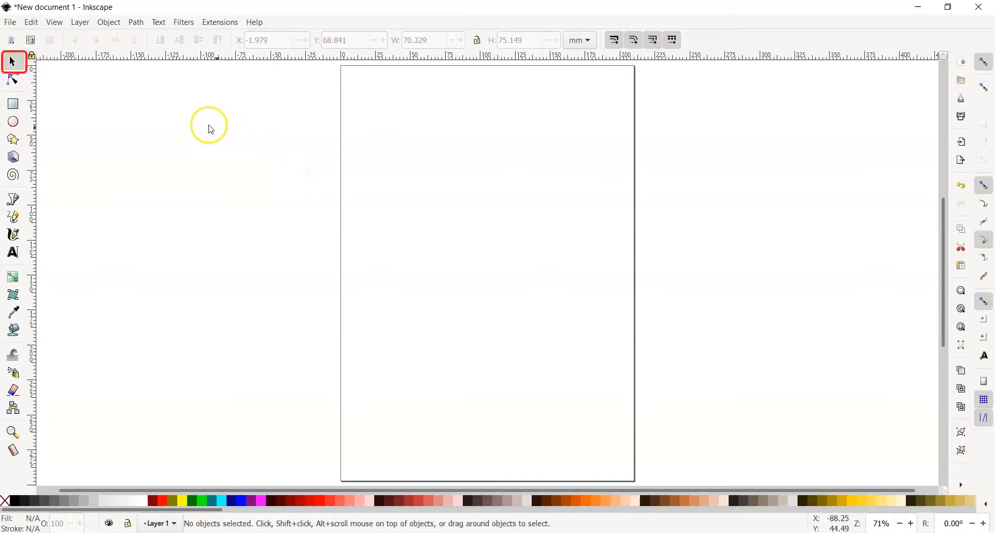
mouse_move(13, 61)
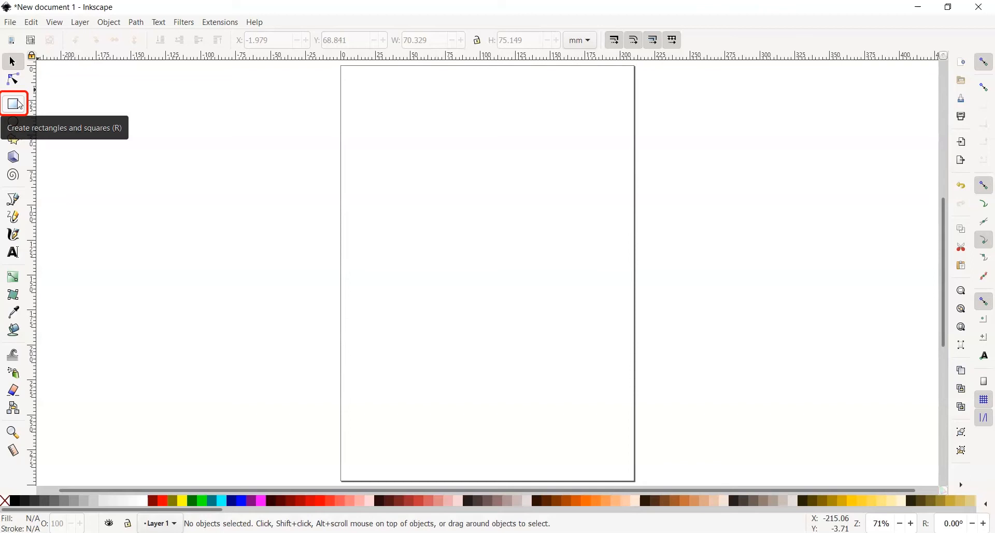
Step: Activate the Rectangle tool on the blank page
click(13, 104)
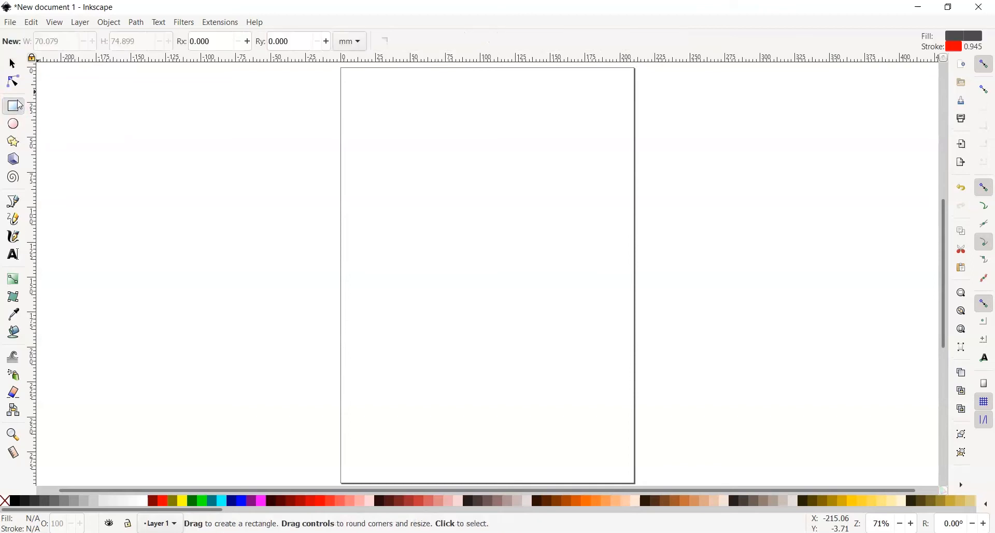
mouse_move(13, 105)
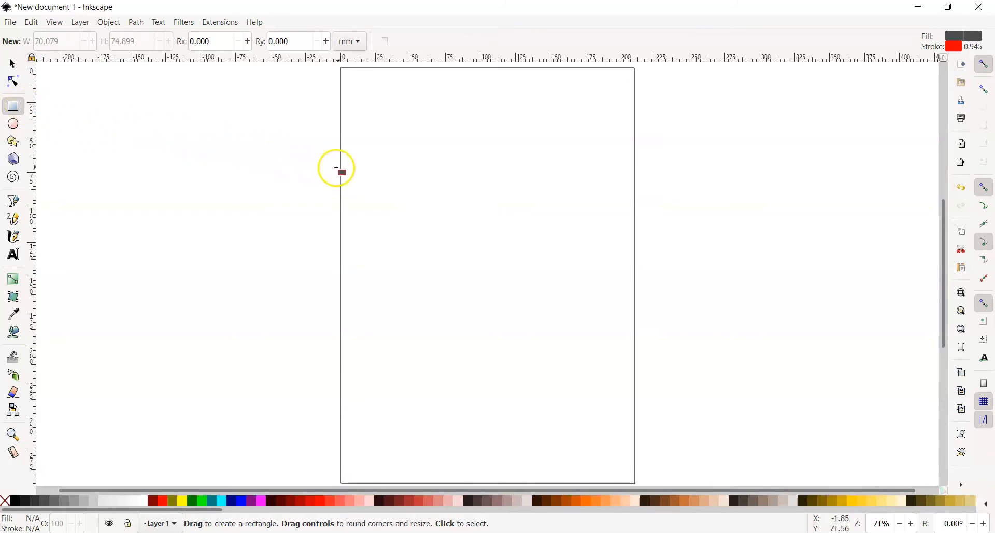
mouse_move(383, 148)
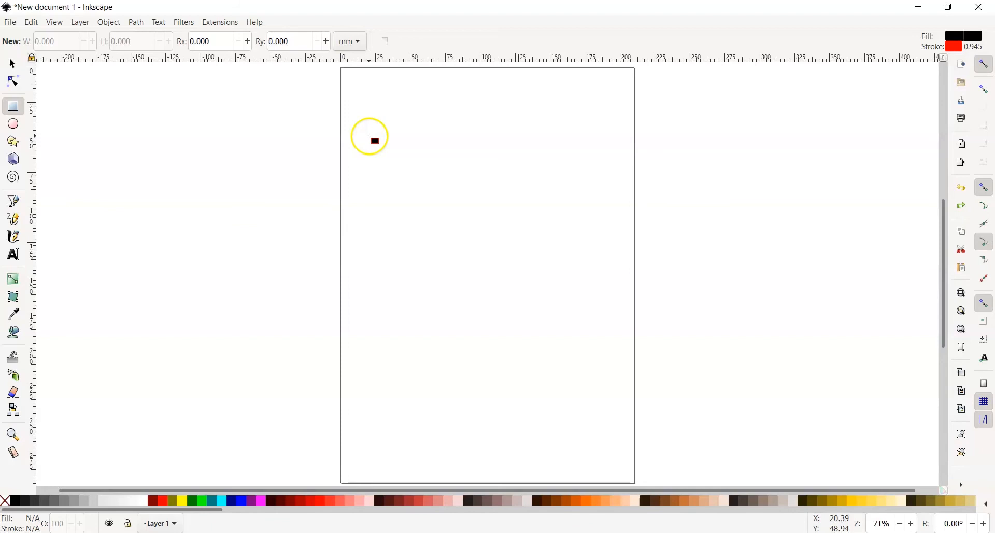
Step: Draw a black rectangle near the top left and a taller-than-wide rectangle to its right
drag(369, 137, 419, 214)
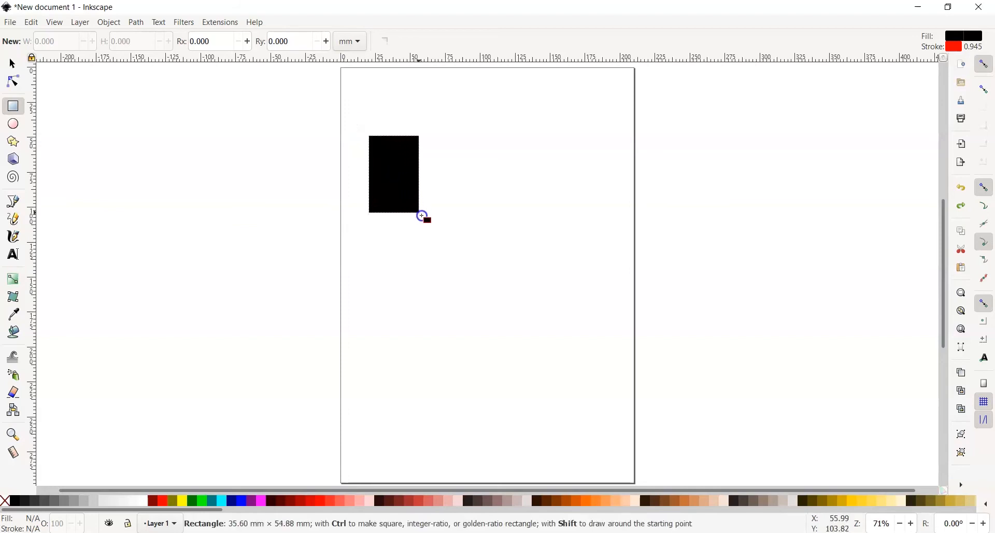
drag(422, 216, 451, 263)
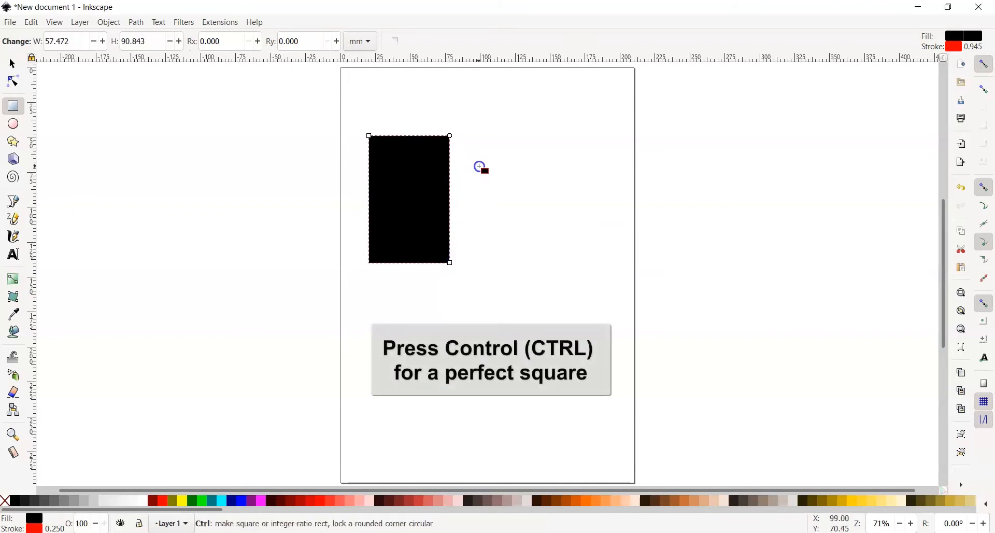
drag(479, 166, 530, 220)
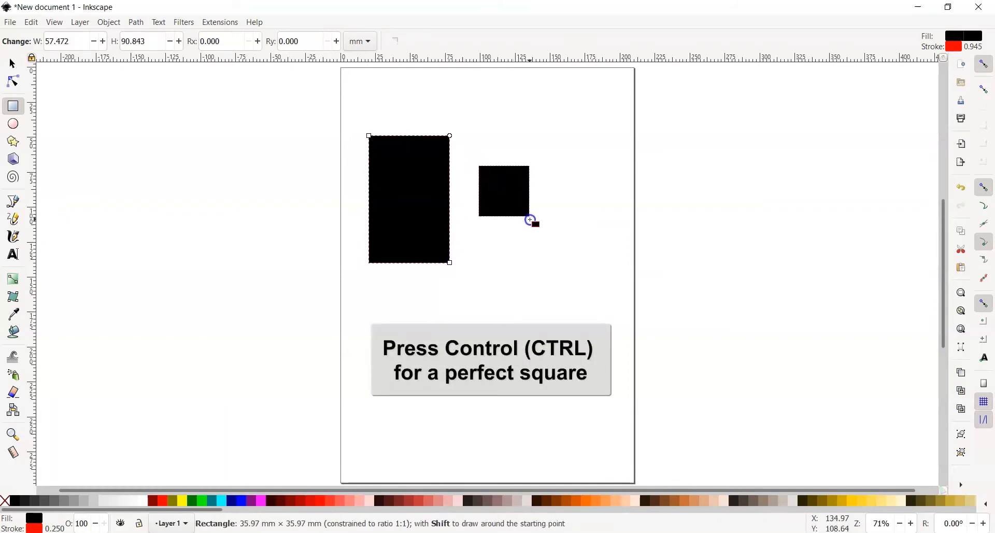
drag(528, 220, 553, 249)
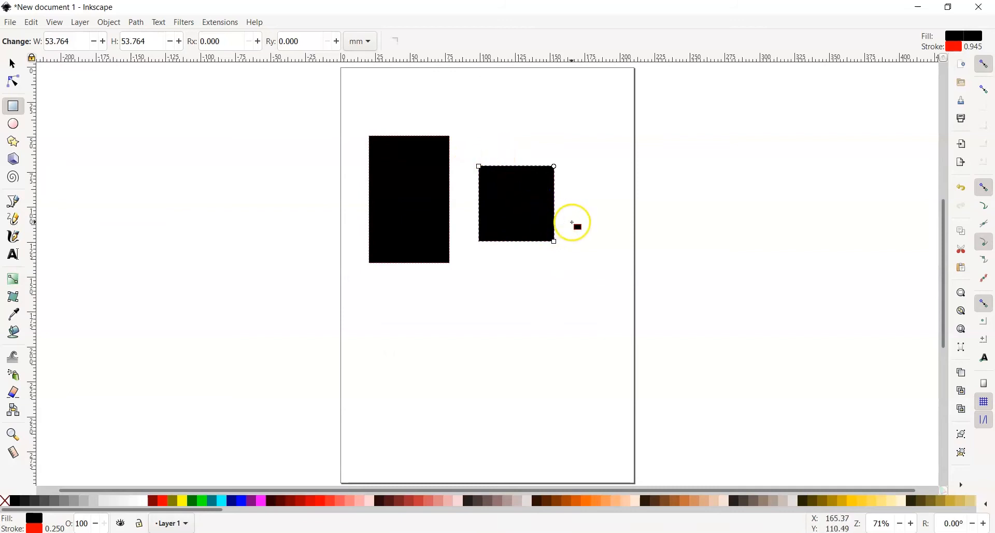
mouse_move(561, 243)
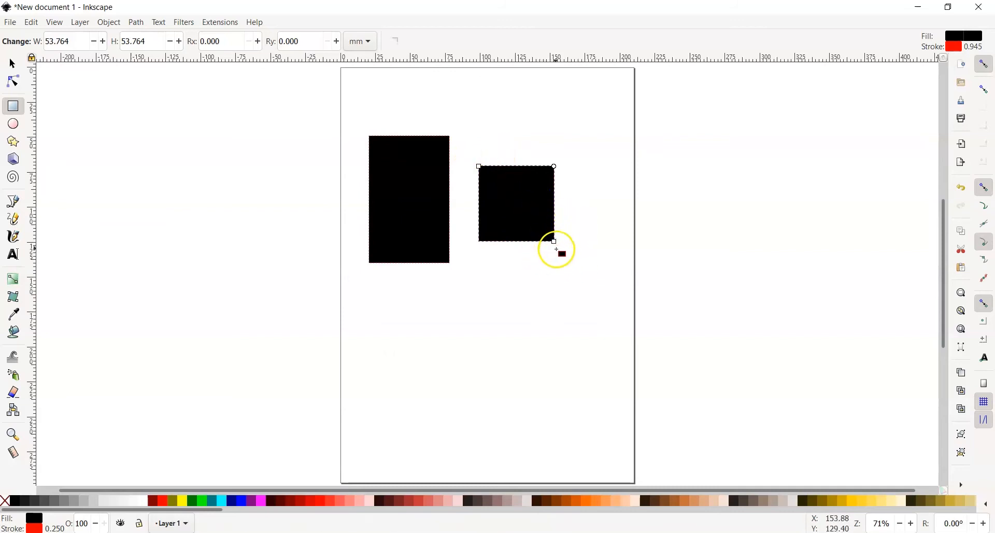
drag(554, 240, 571, 265)
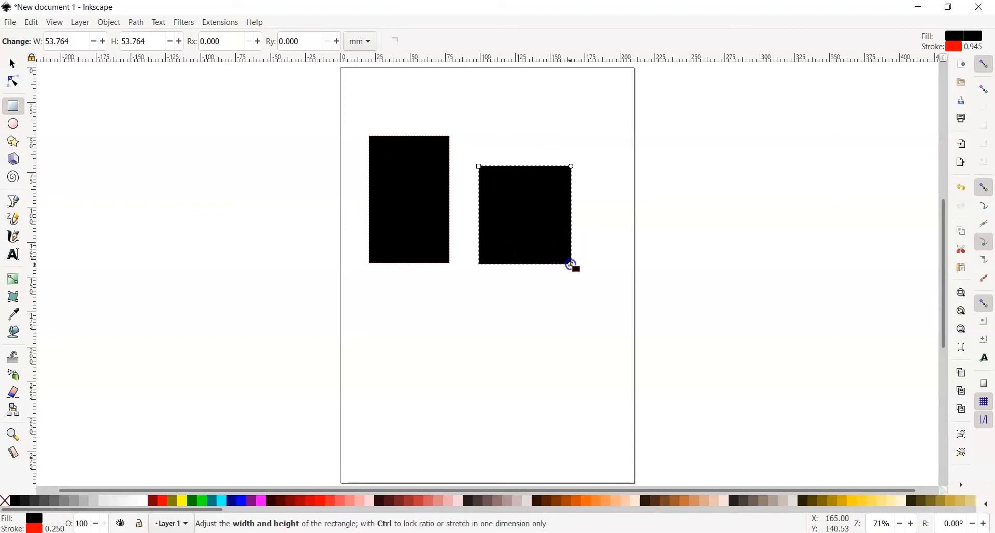
drag(570, 263, 574, 276)
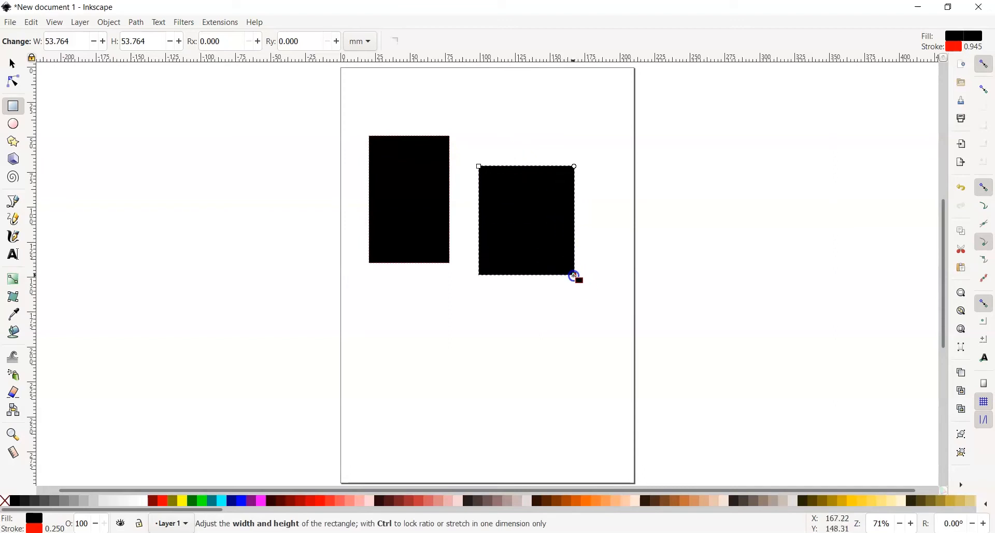
drag(573, 276, 578, 285)
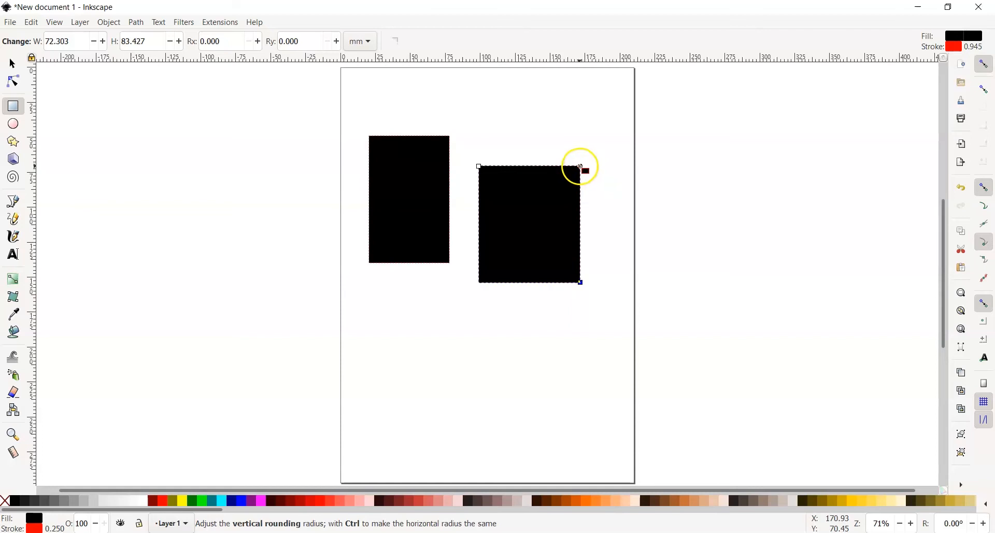
Step: Round the right rectangle's corners with the Rx/Ry handles, then restore them to 0
drag(578, 166, 579, 188)
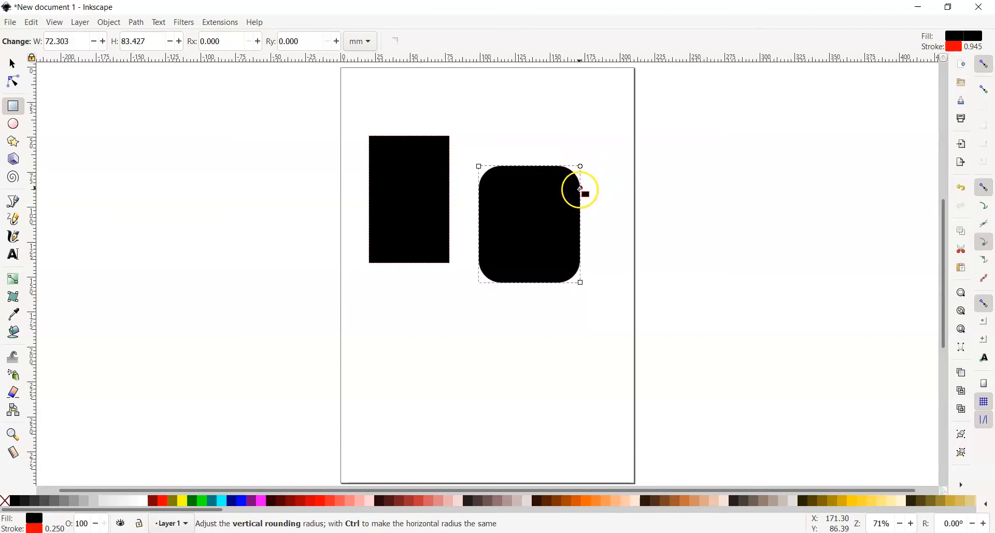
drag(579, 188, 580, 166)
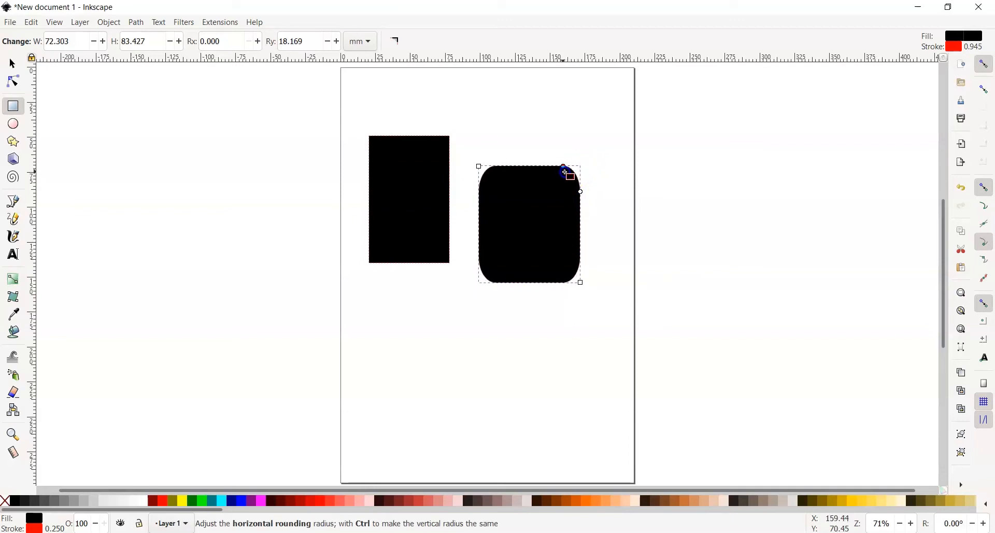
drag(562, 171, 555, 166)
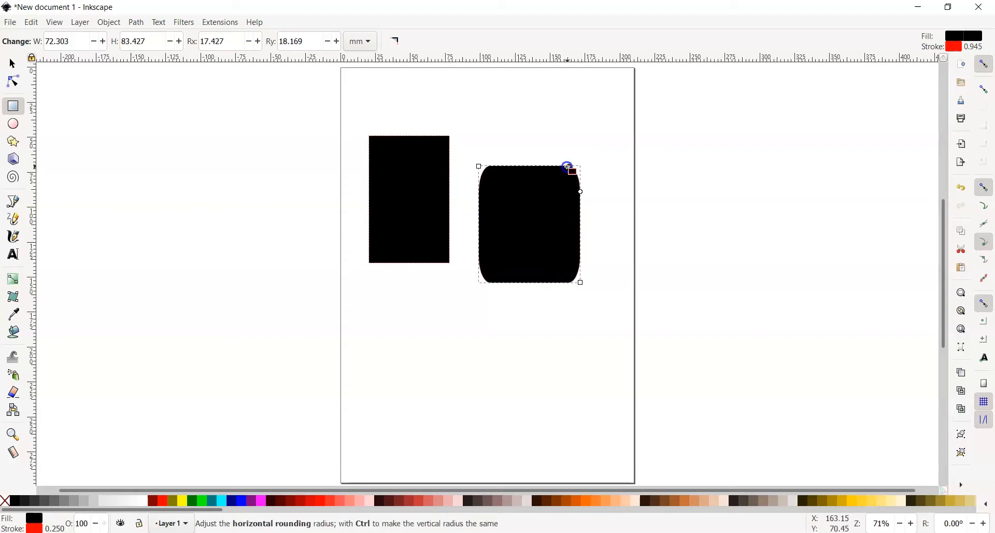
drag(566, 167, 580, 183)
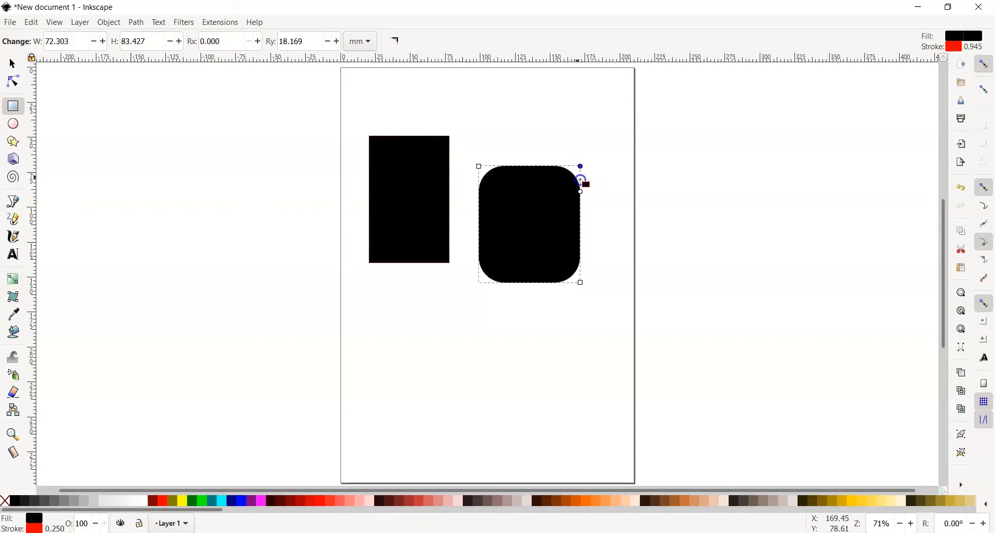
drag(579, 191, 582, 162)
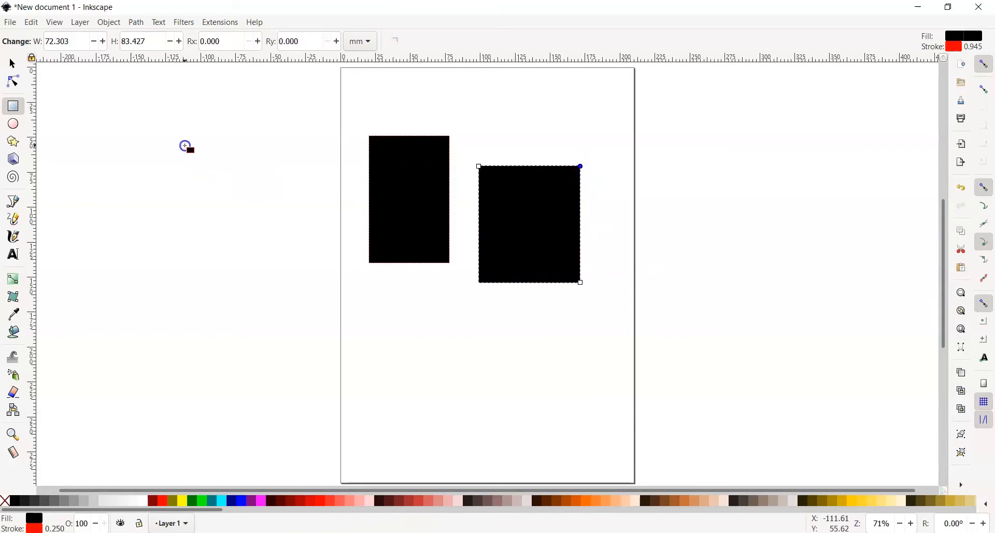
mouse_move(411, 299)
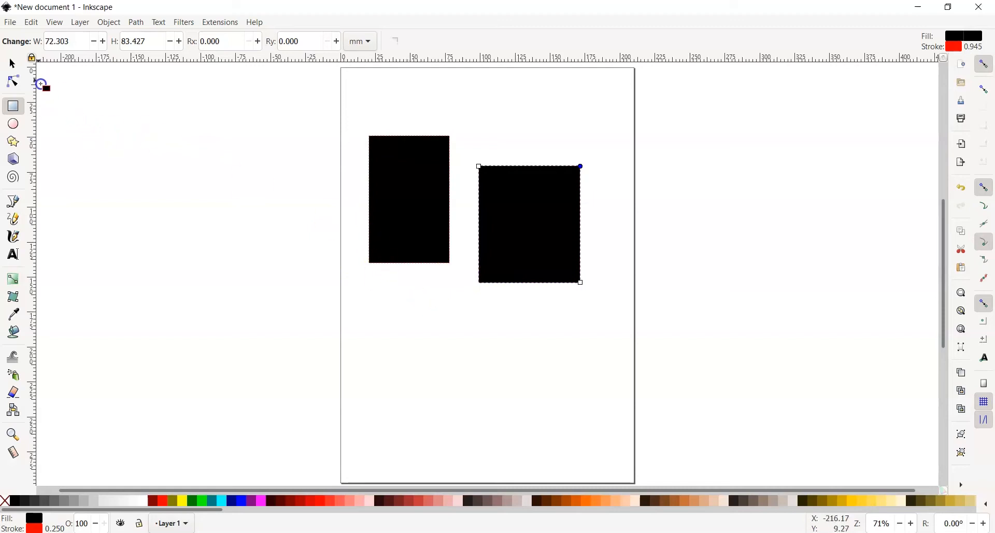
mouse_move(11, 63)
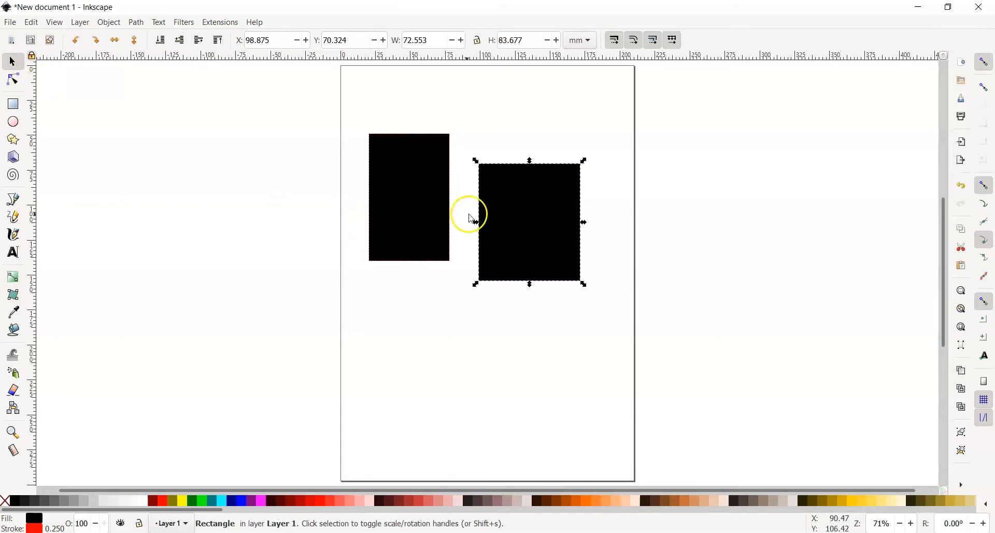
Step: Move the right rectangle up near the top of the page
drag(469, 216, 499, 260)
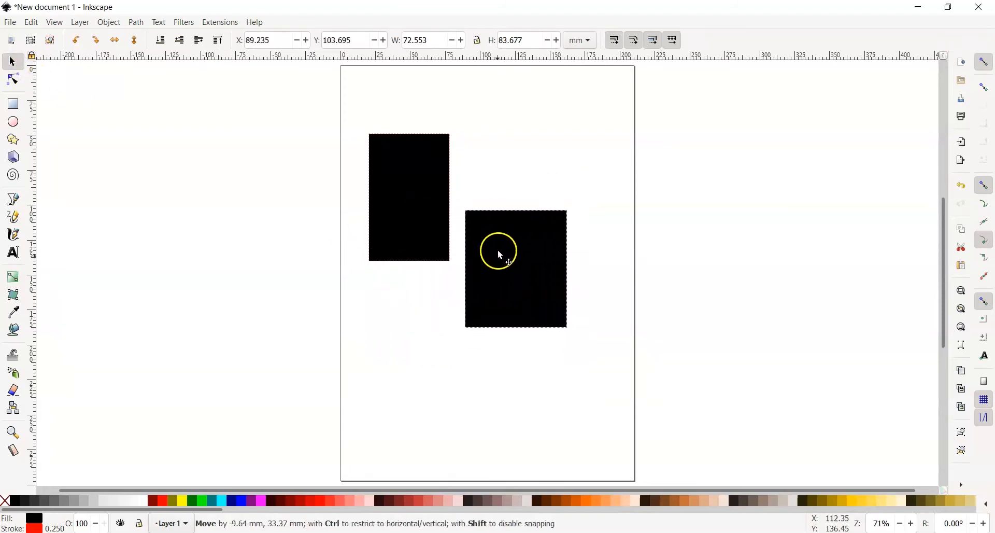
drag(499, 254, 520, 197)
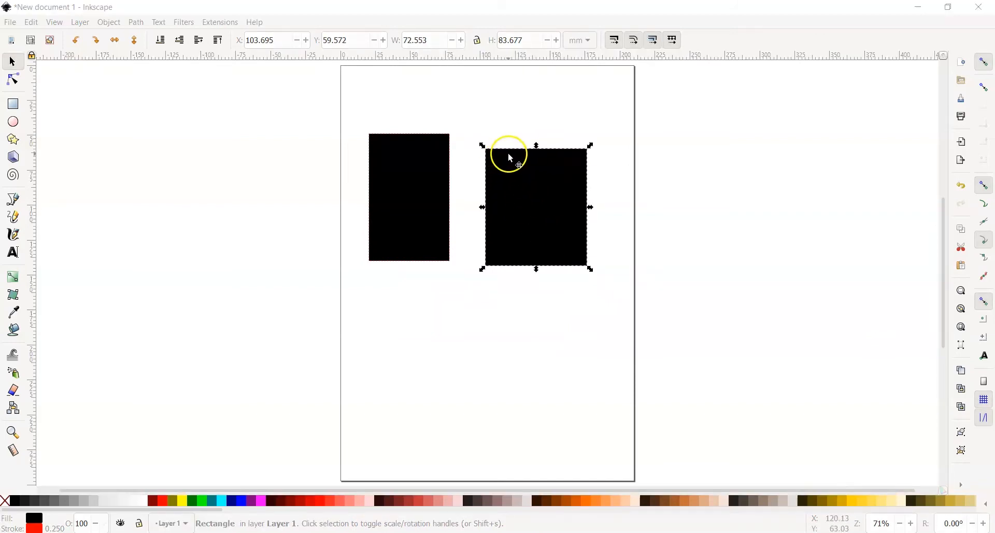
mouse_move(506, 180)
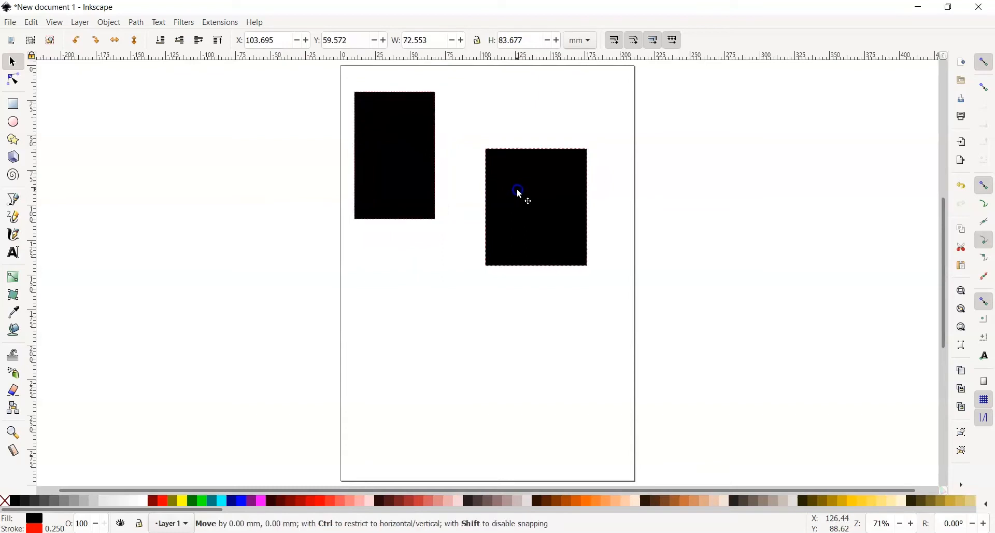
drag(516, 190, 523, 81)
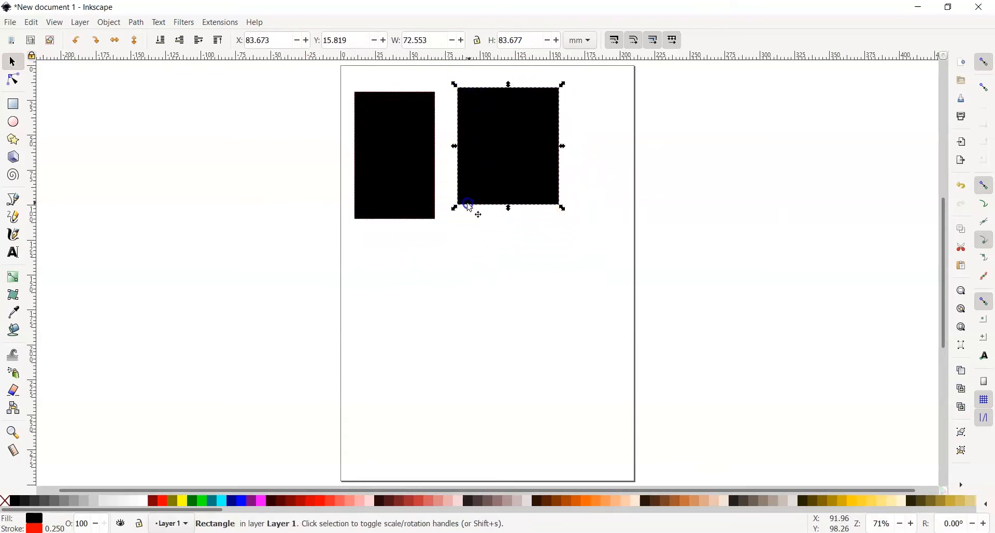
Step: Enlarge the right rectangle into a bigger, nearly square shape
drag(561, 208, 568, 212)
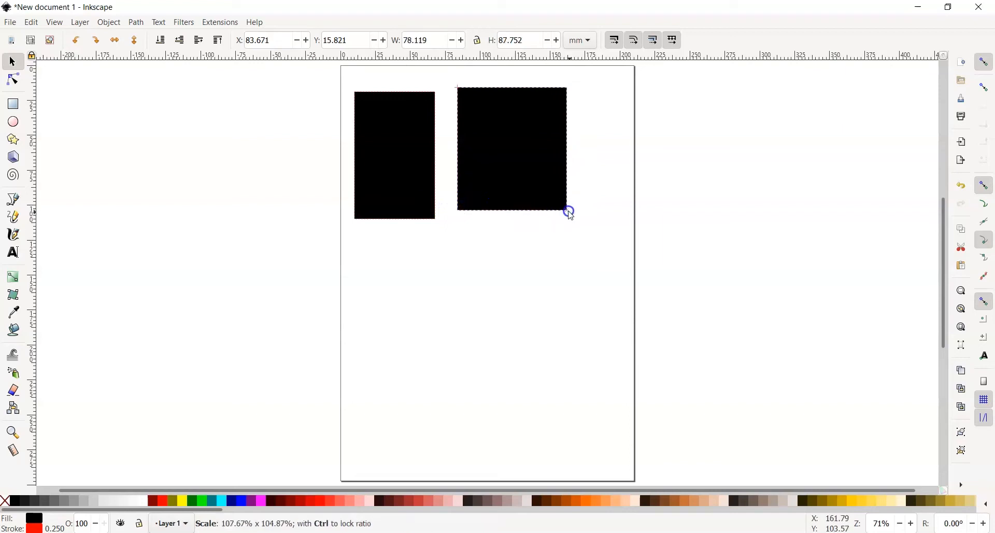
drag(569, 212, 542, 248)
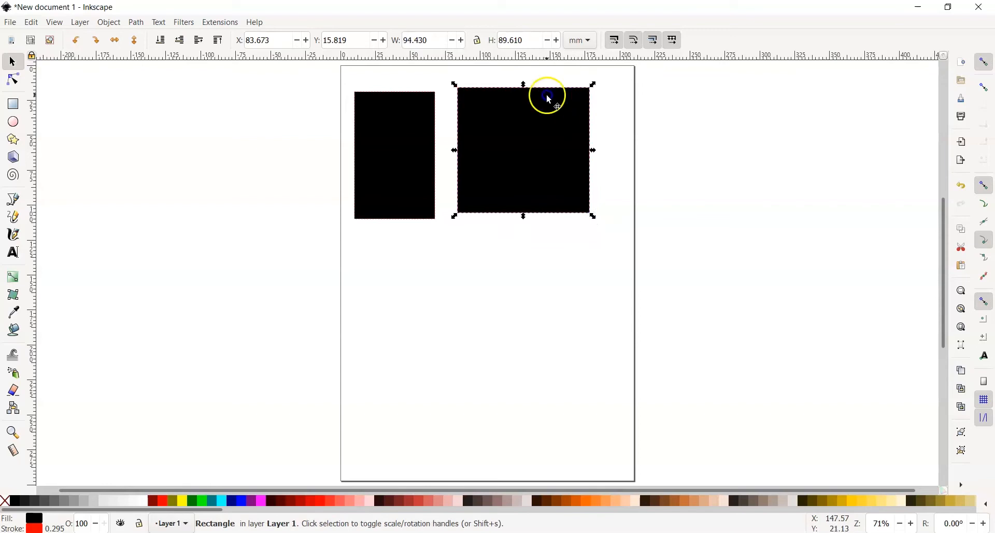
drag(523, 84, 522, 121)
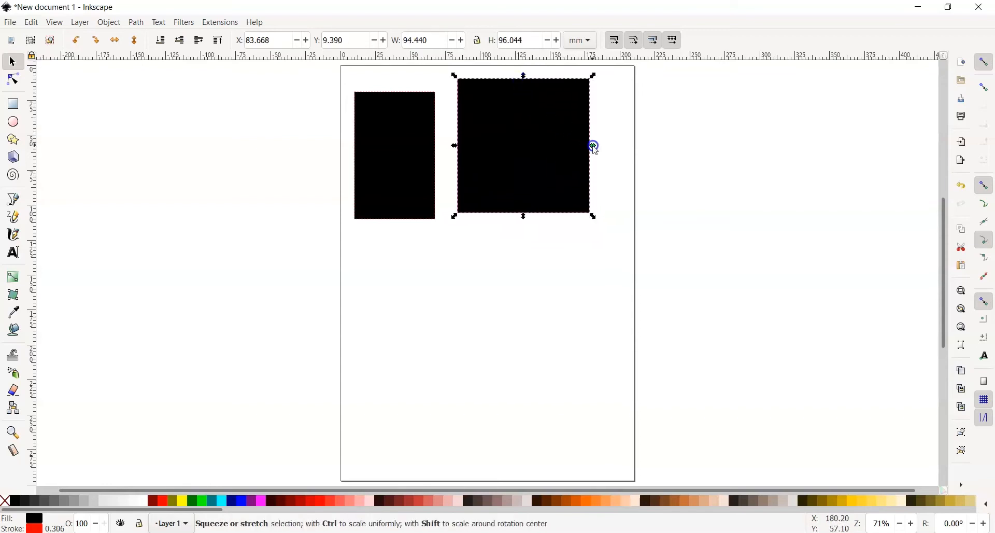
drag(592, 145, 583, 145)
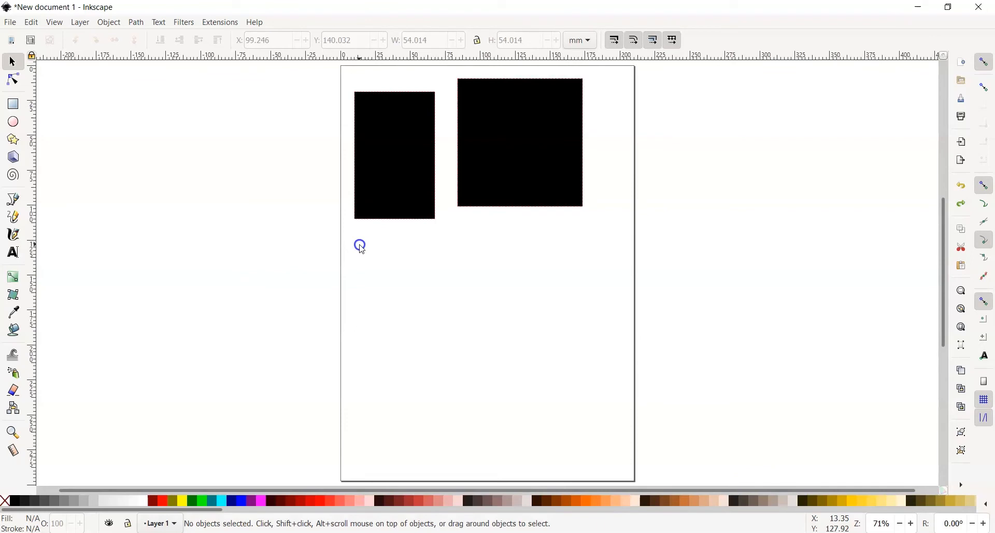
Step: Draw a black oval below the left rectangle and a perfect circle to its right
click(13, 122)
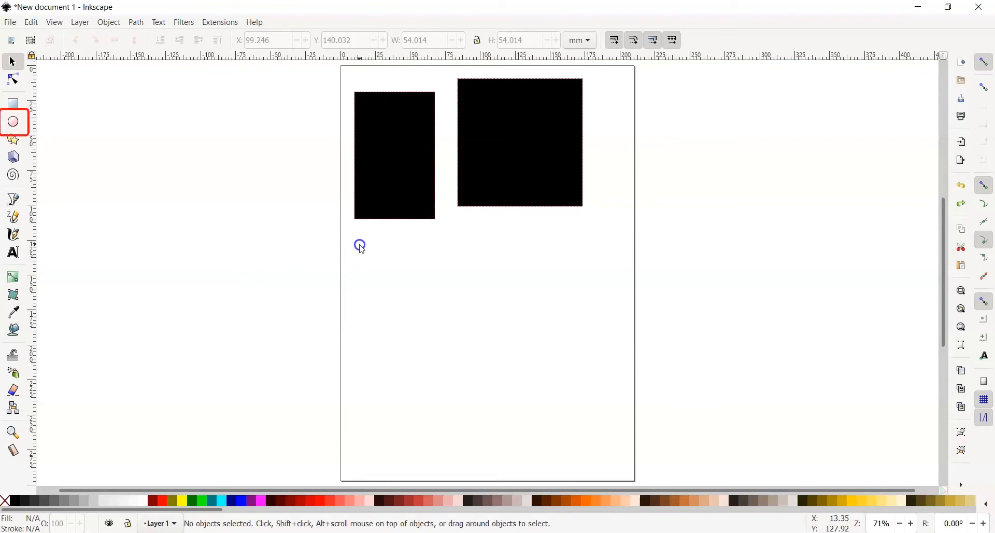
mouse_move(50, 119)
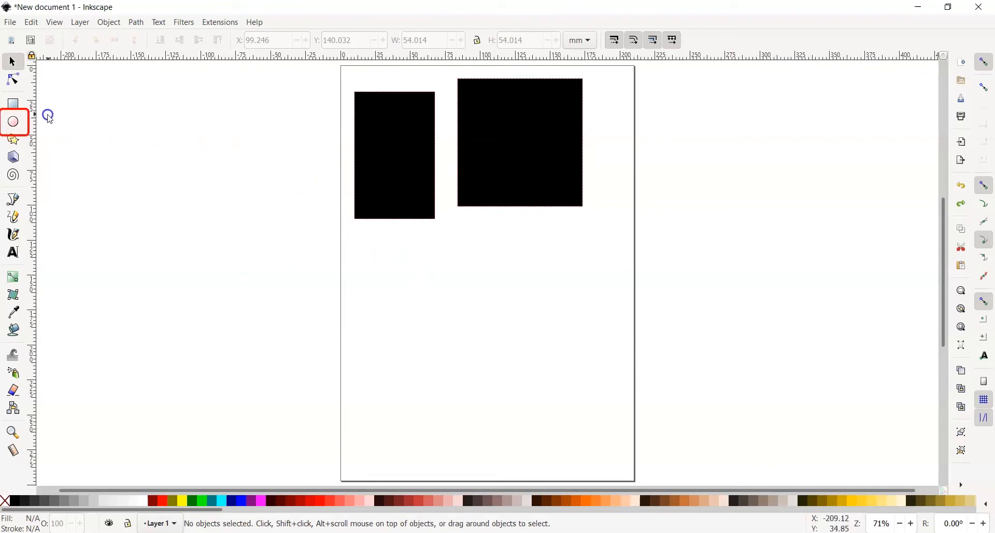
click(12, 122)
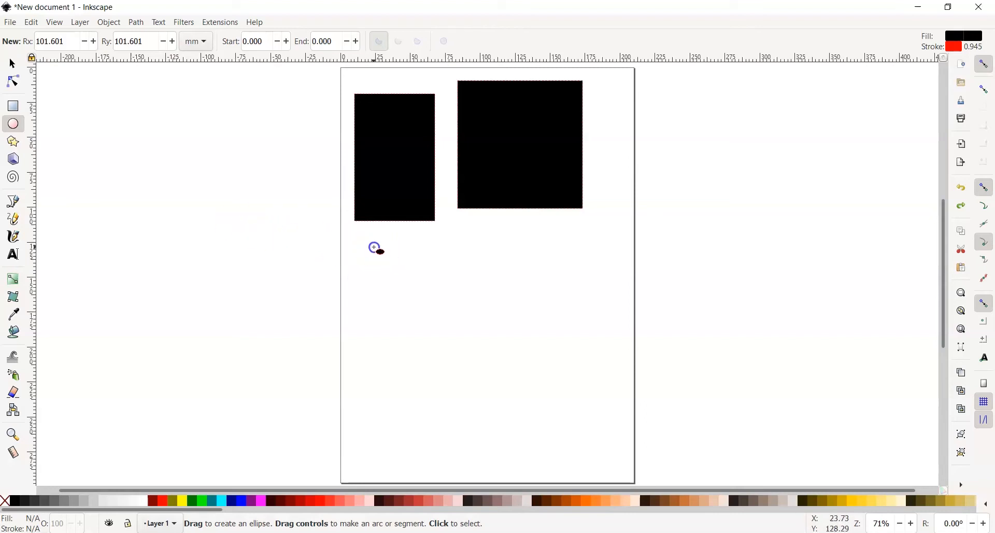
drag(373, 246, 431, 315)
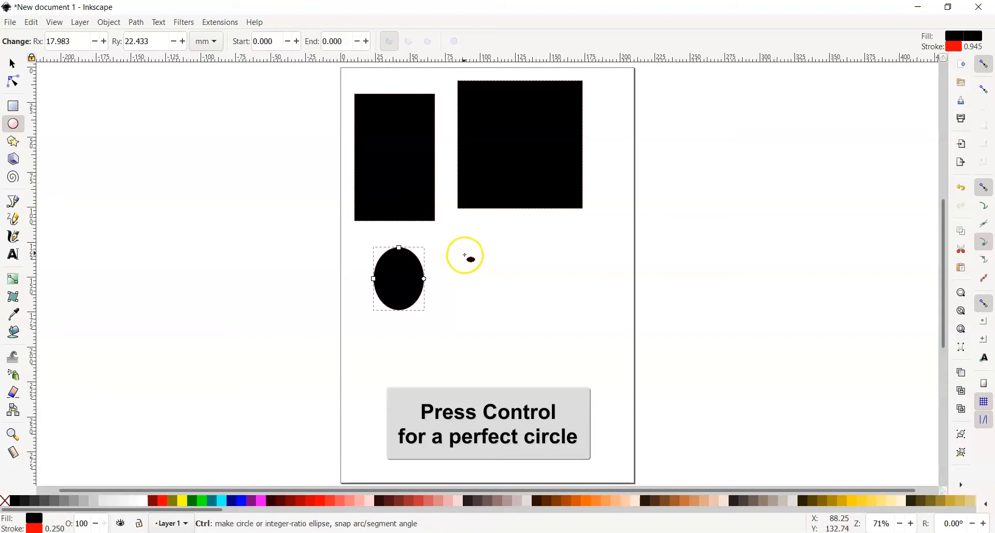
drag(465, 256, 532, 320)
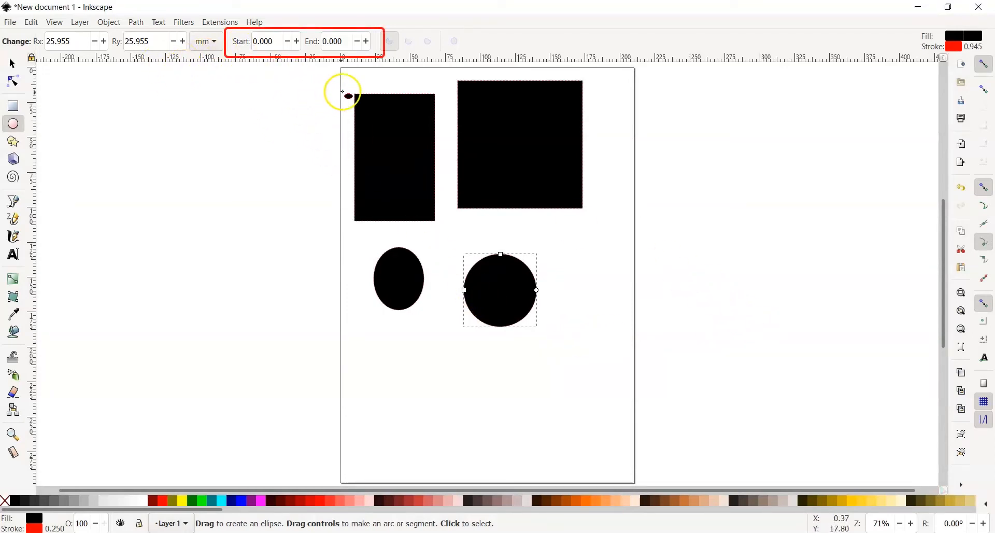
mouse_move(349, 92)
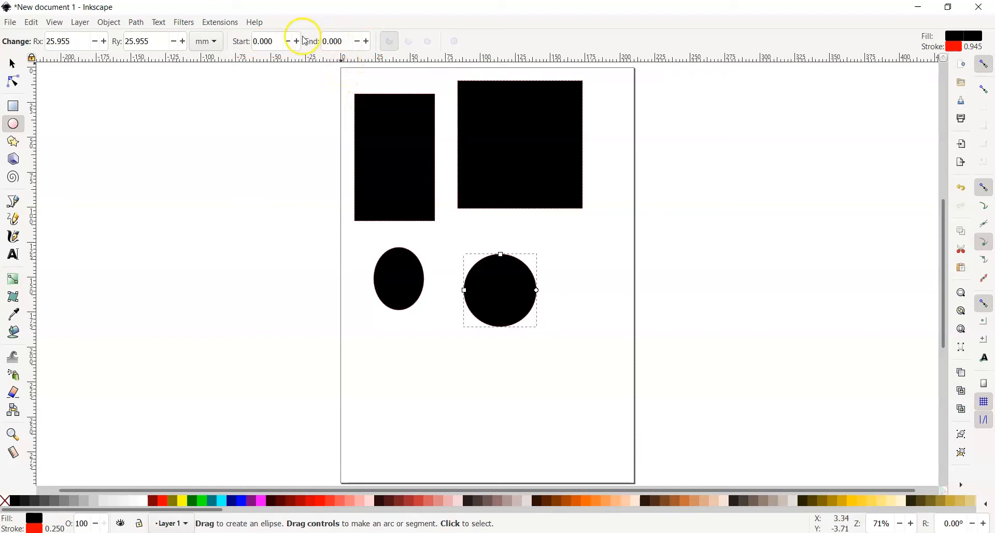
mouse_move(298, 43)
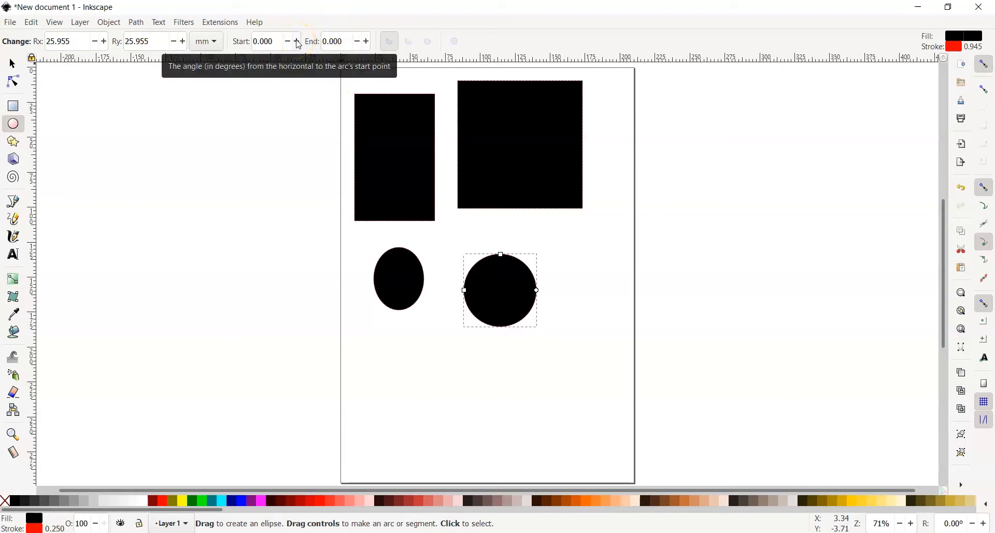
Step: Cut a wedge from the circle with arc Start 30 and End -30 degrees
click(297, 41)
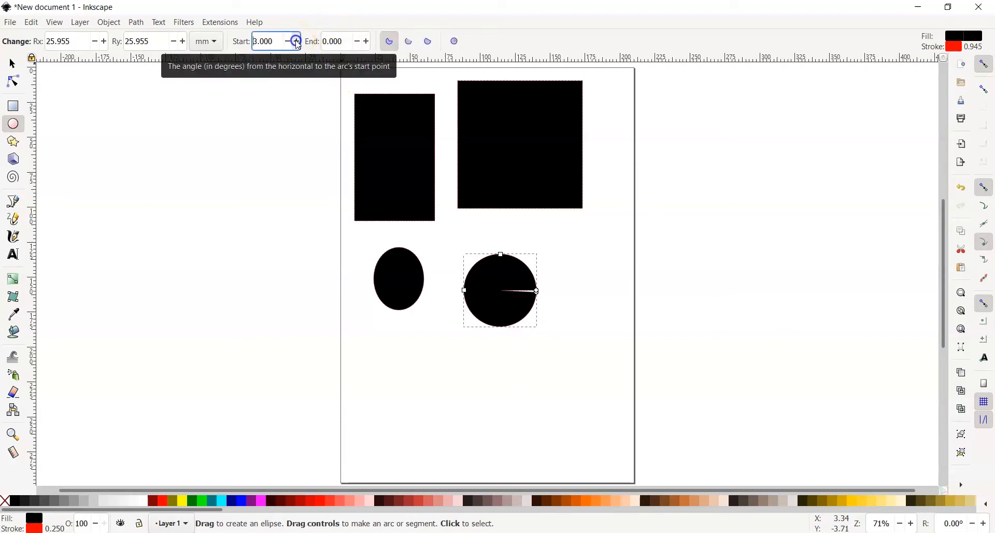
click(297, 40)
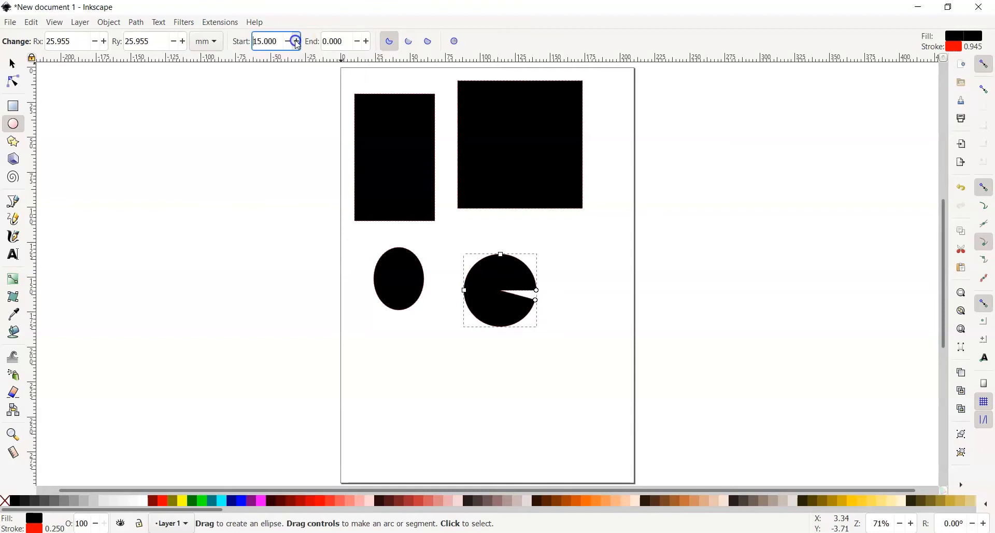
click(294, 40)
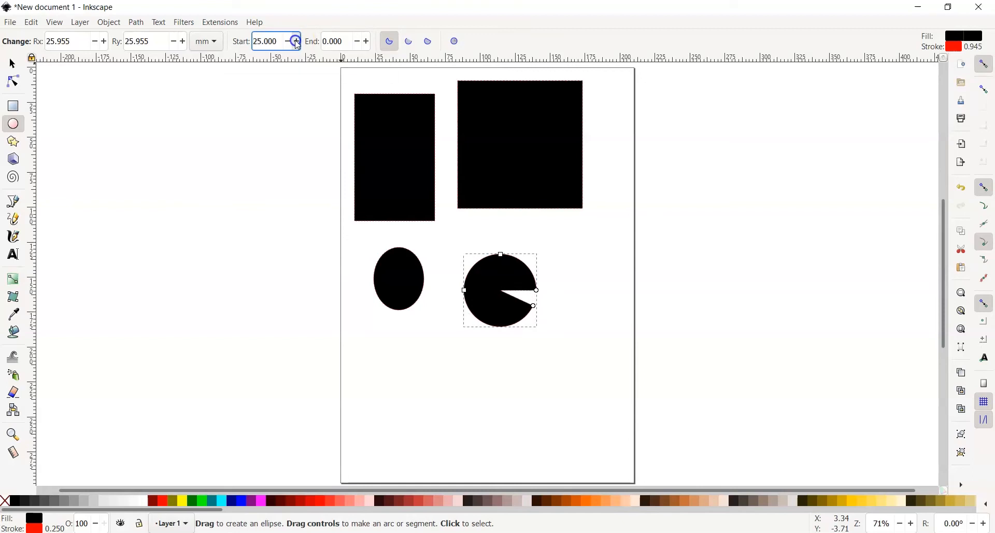
click(289, 41)
text(30.000)
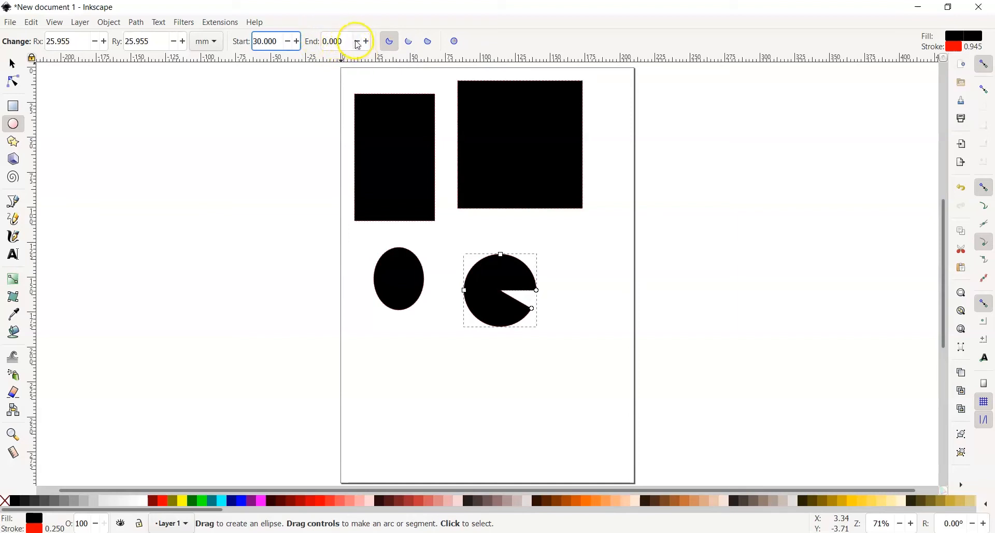
click(356, 41)
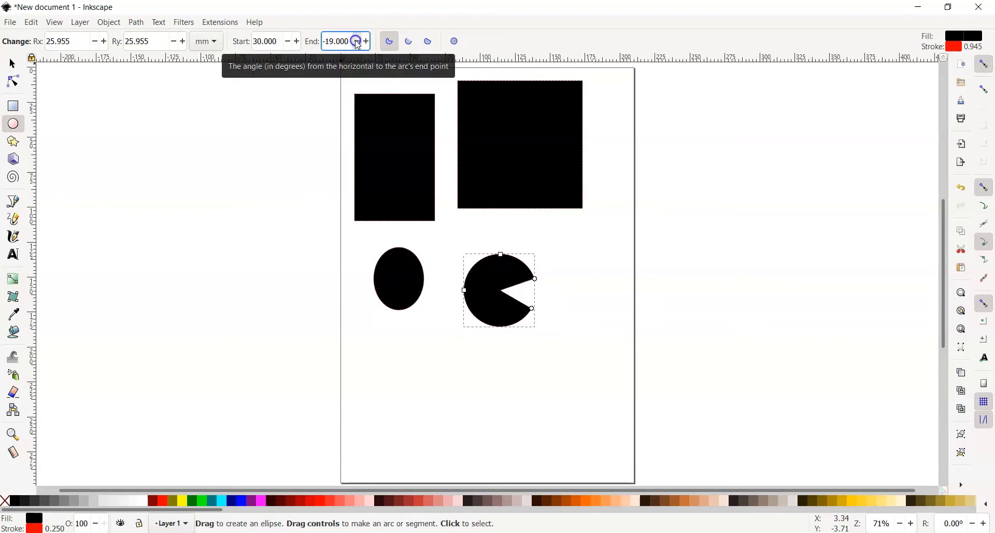
click(355, 41)
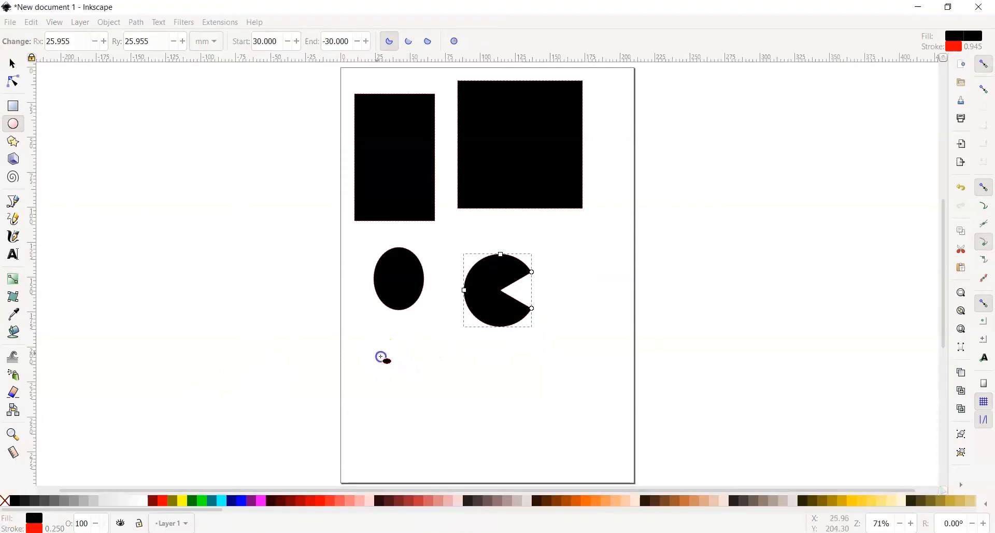
Step: Draw a circle below the ellipse and make it a whole circle, not a slice
drag(380, 357, 430, 402)
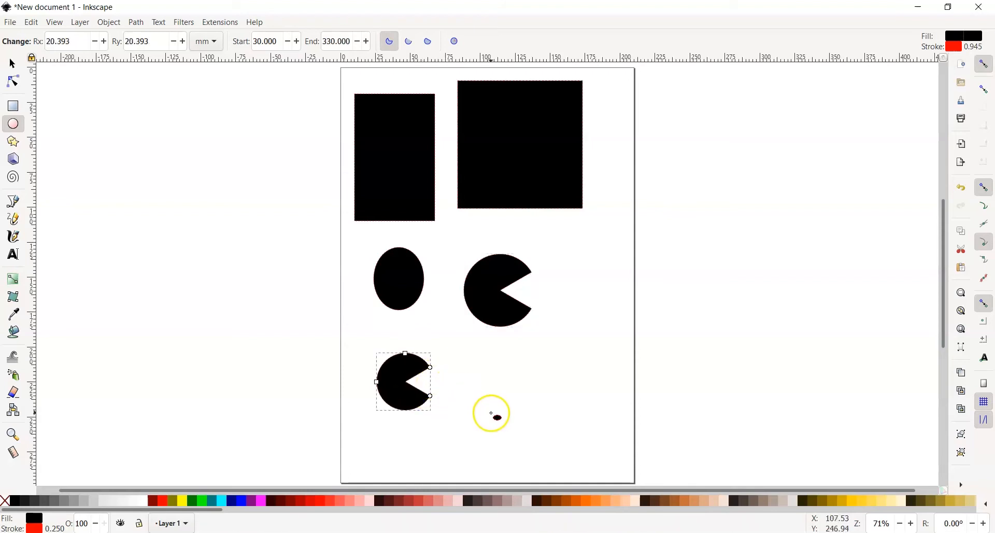
mouse_move(467, 387)
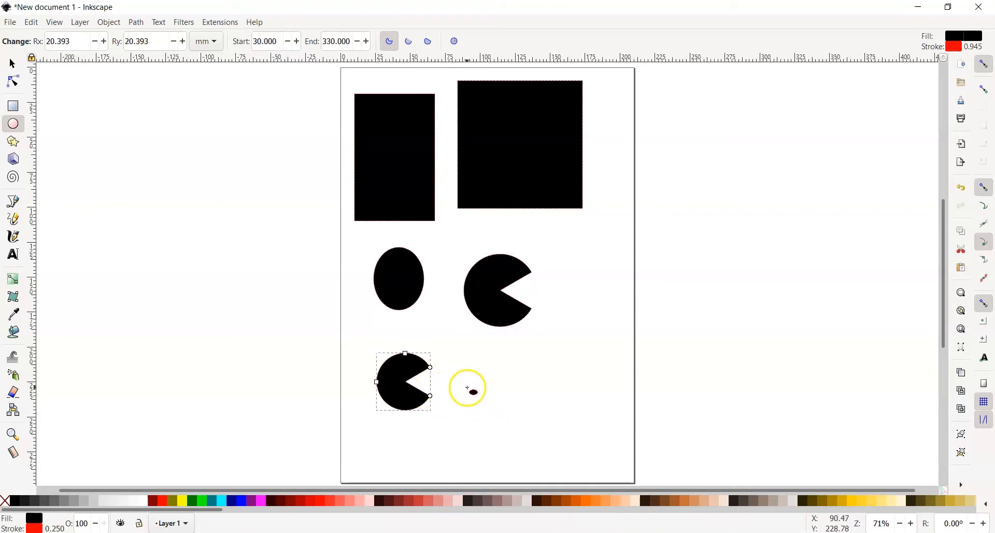
click(454, 41)
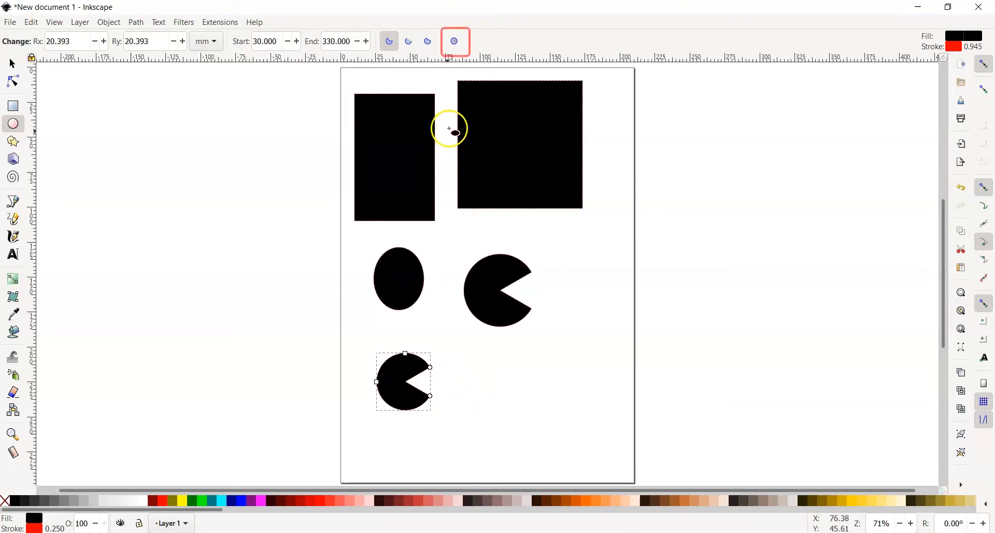
mouse_move(454, 41)
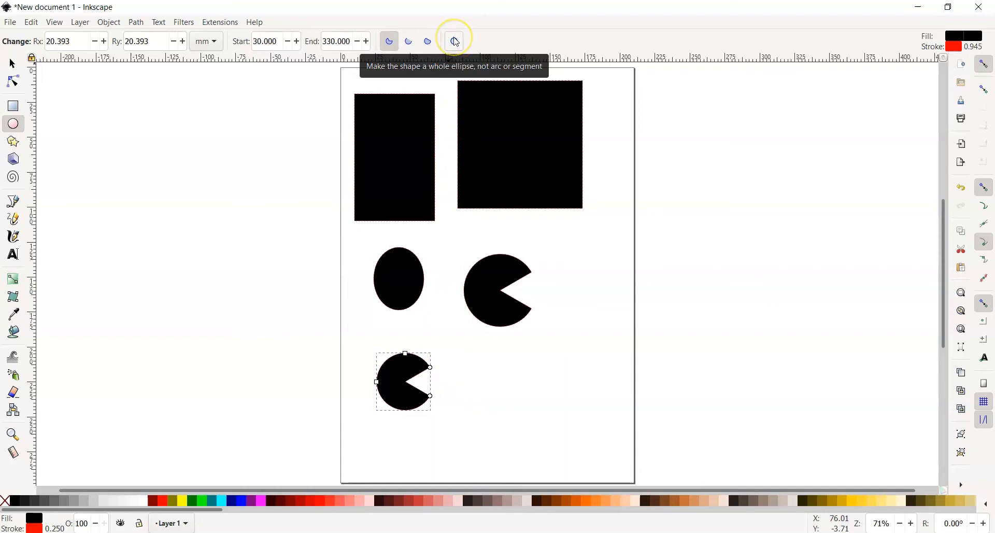
click(453, 41)
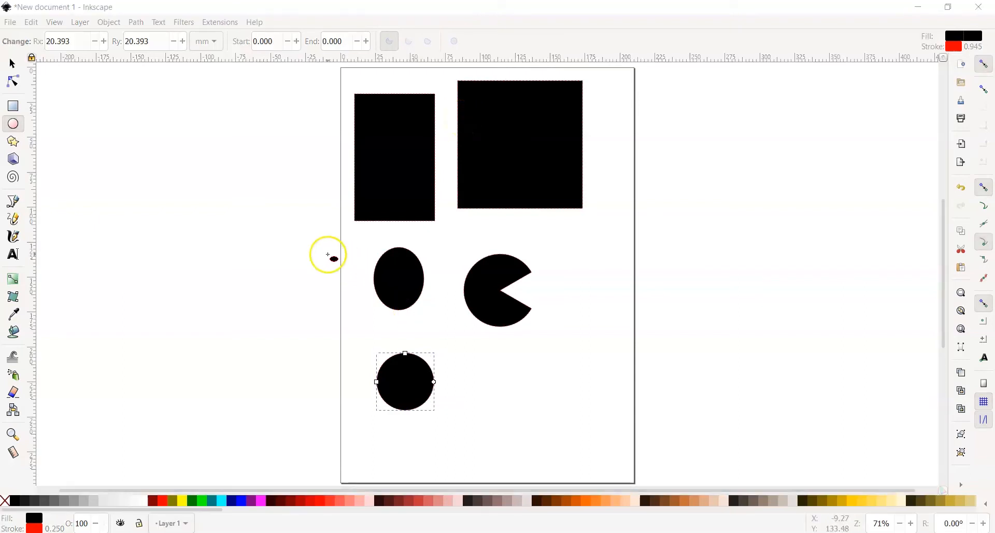
mouse_move(12, 124)
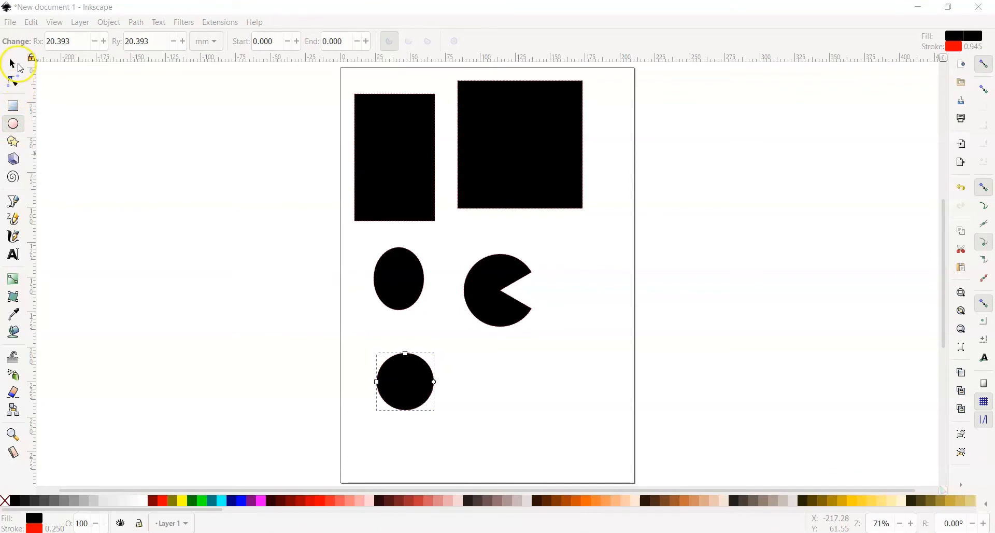
Step: Move the lower circle beside the pie shape and shrink it to a dot
click(11, 62)
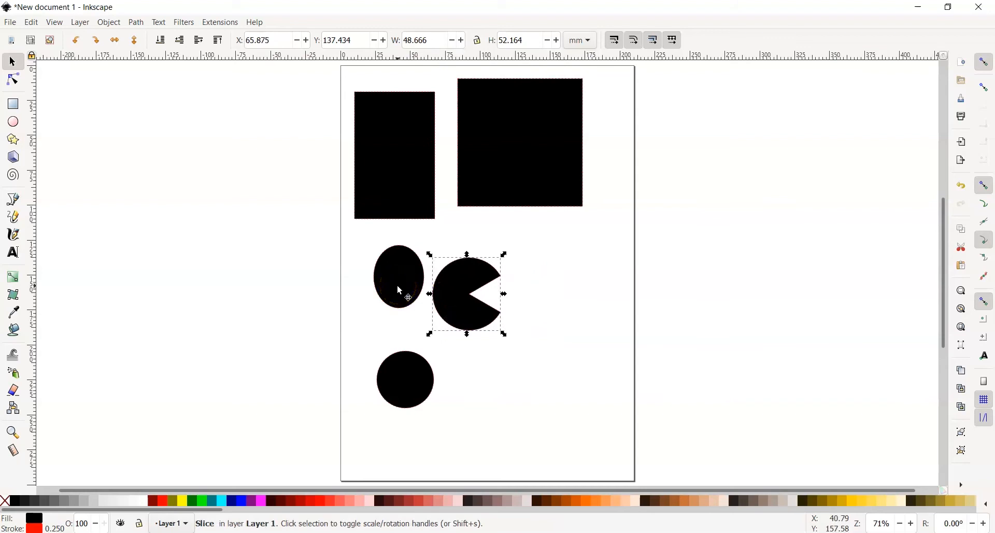
mouse_move(406, 315)
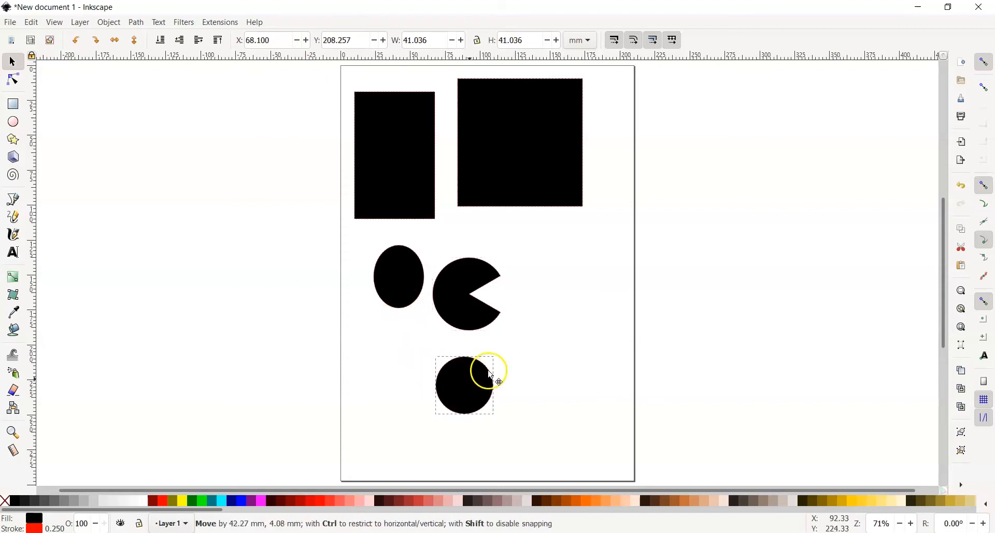
drag(463, 384, 541, 297)
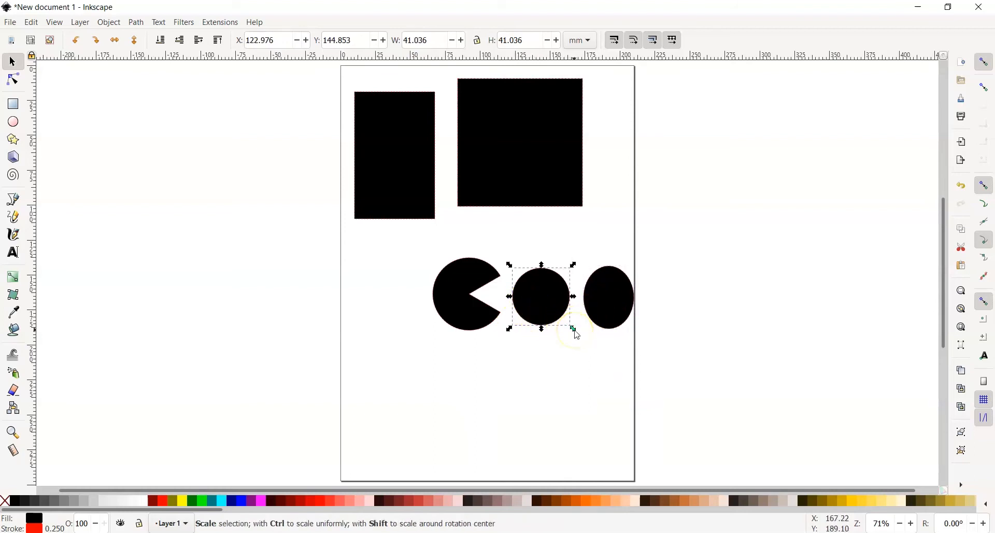
drag(572, 329, 554, 314)
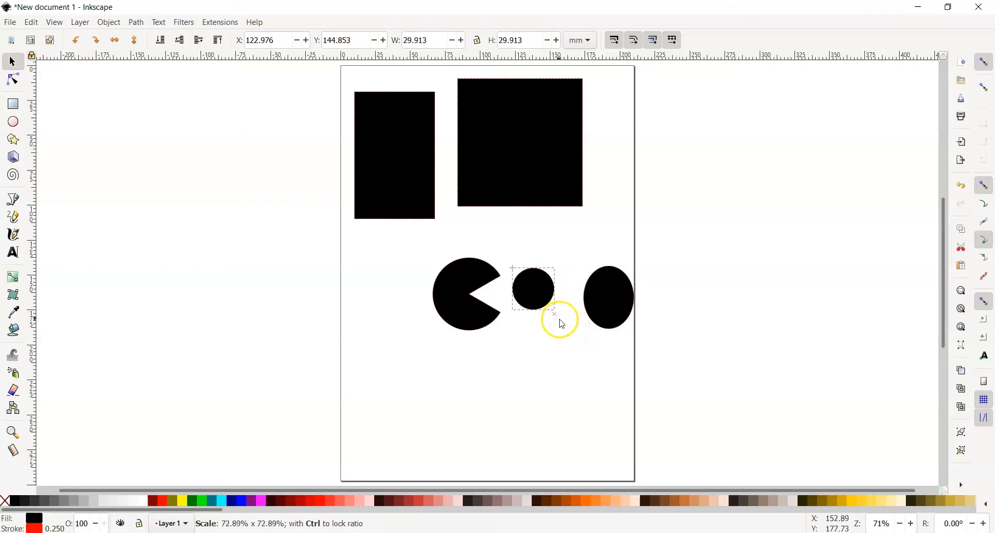
click(533, 291)
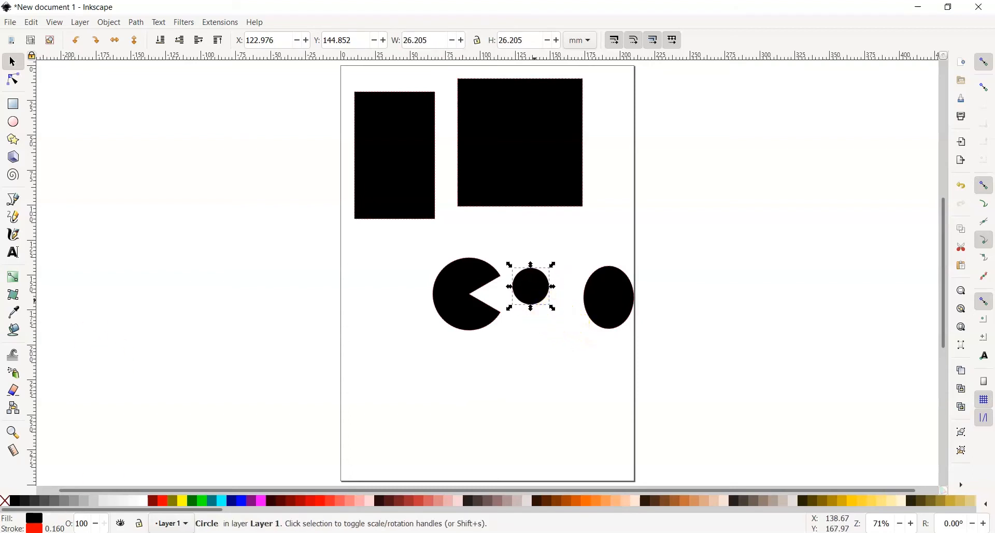
drag(529, 287, 526, 295)
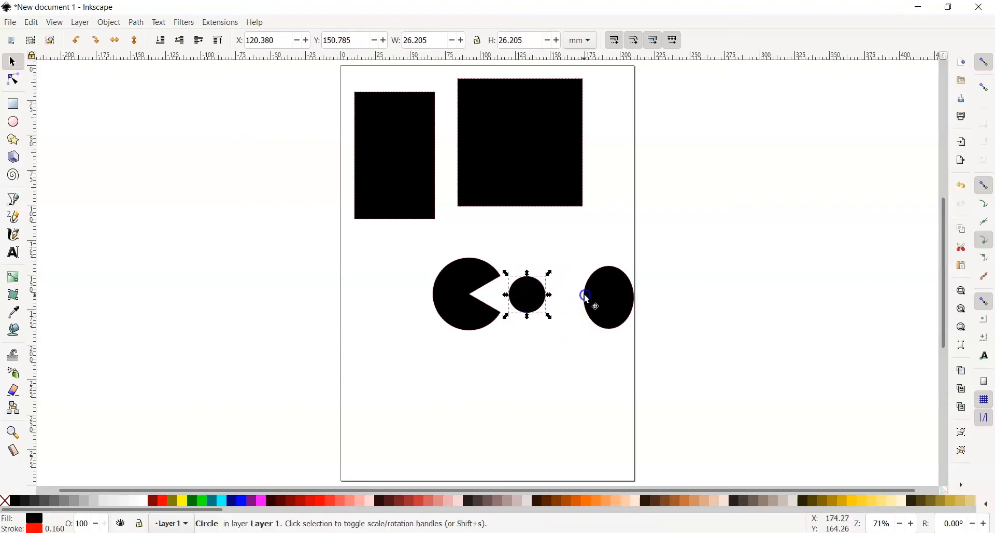
Step: Move the ellipse next to the small circle and shrink it
drag(585, 295, 611, 330)
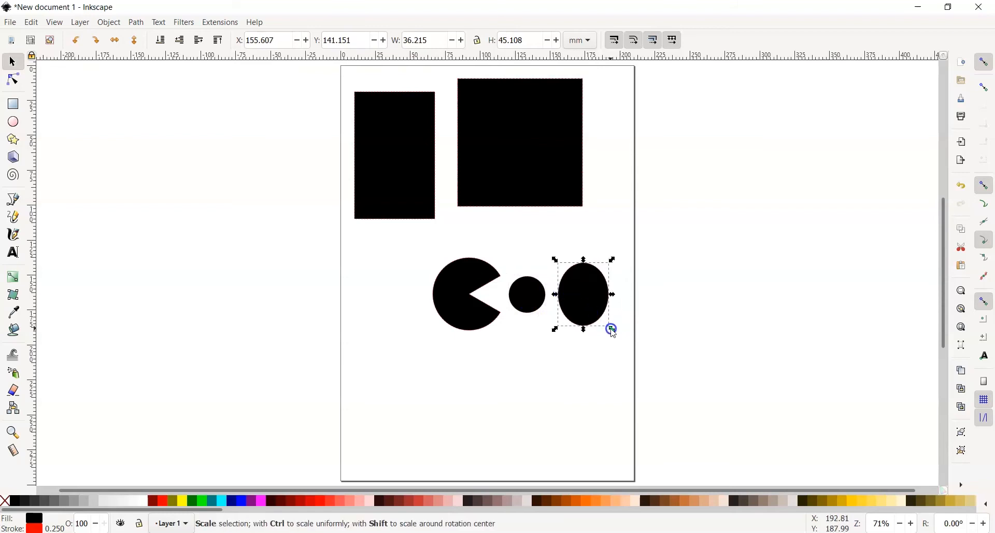
drag(610, 328, 574, 311)
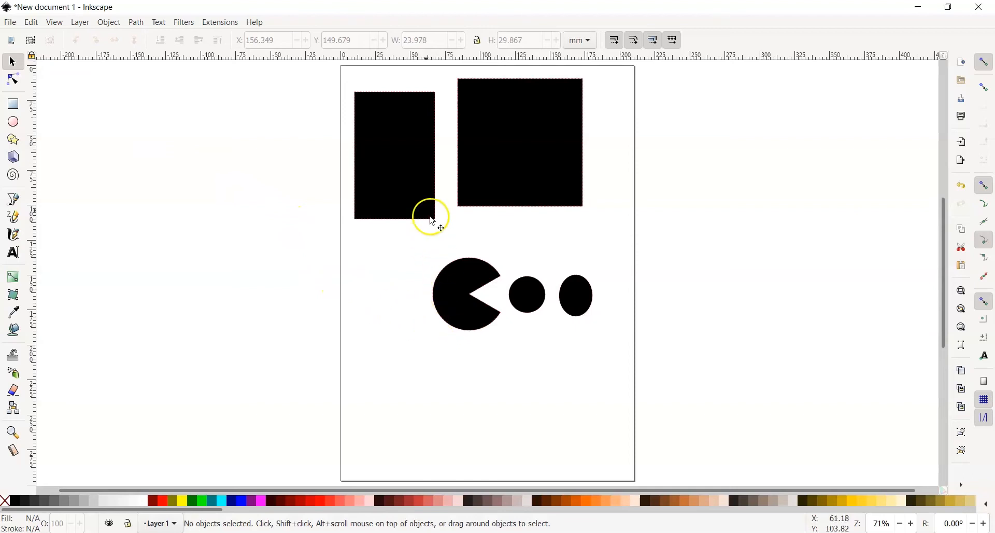
Step: Delete the tall rectangle and the square from the top of the page
click(411, 202)
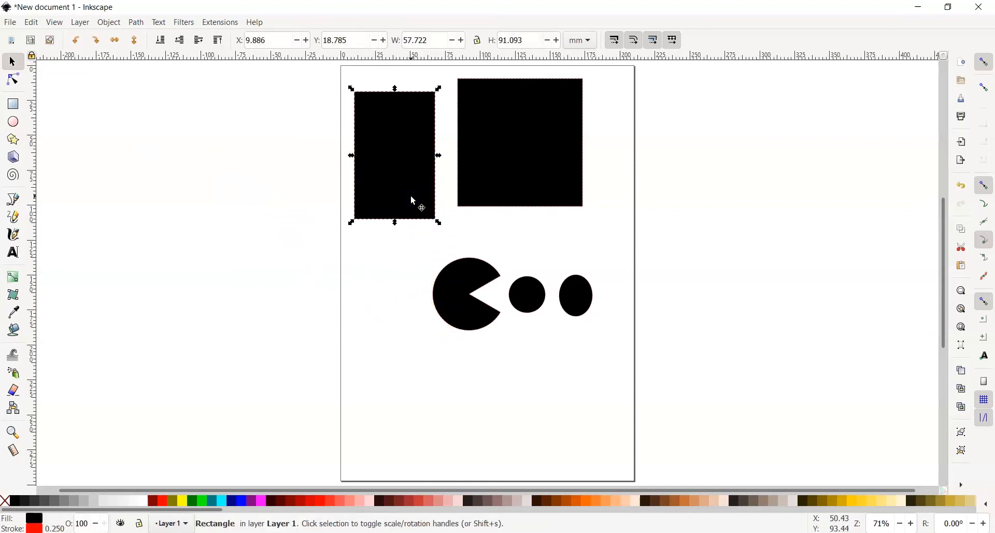
key(Delete)
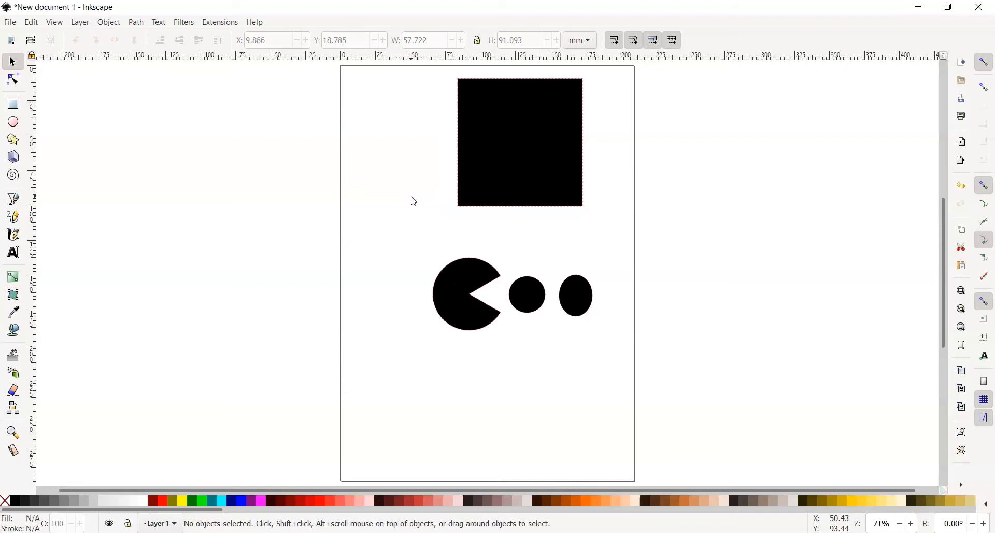
click(483, 165)
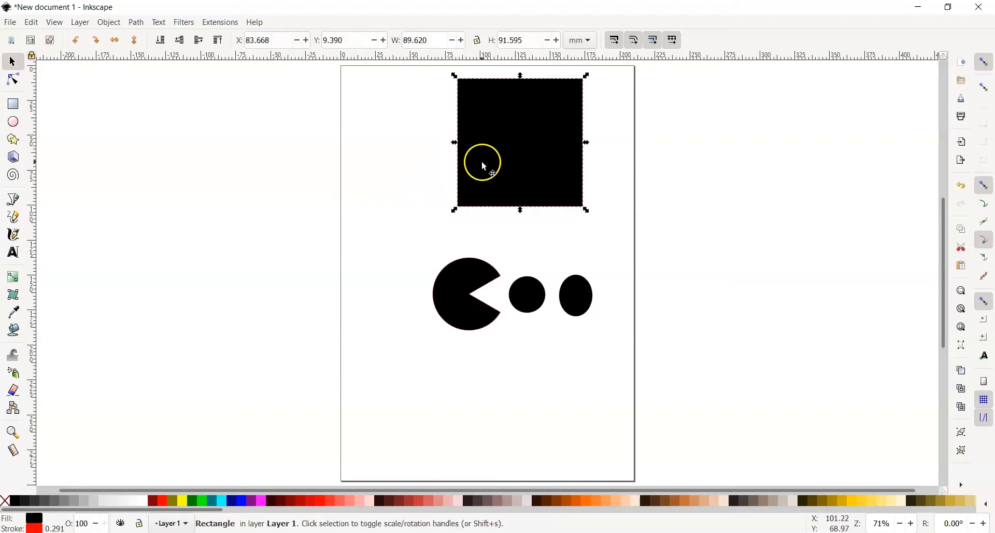
right_click(486, 166)
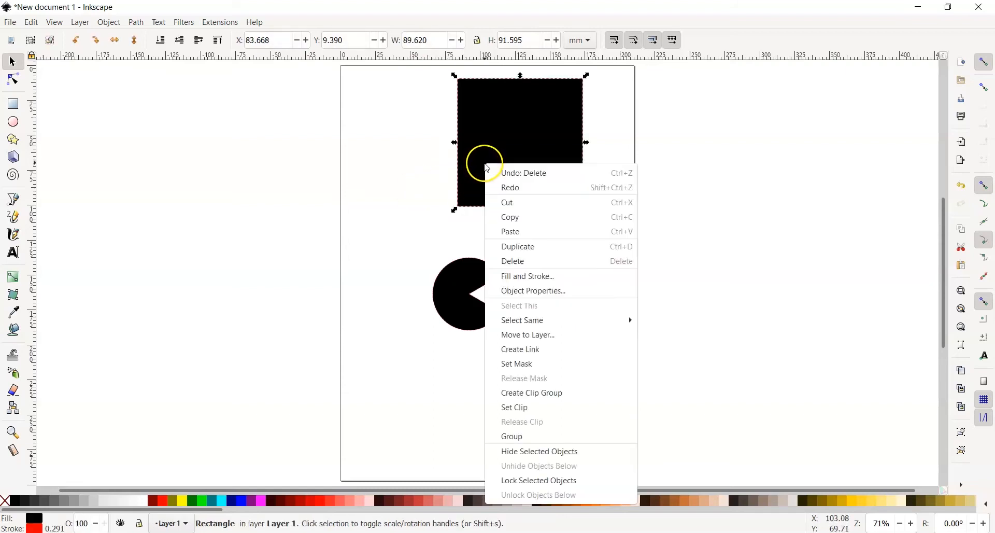
mouse_move(517, 258)
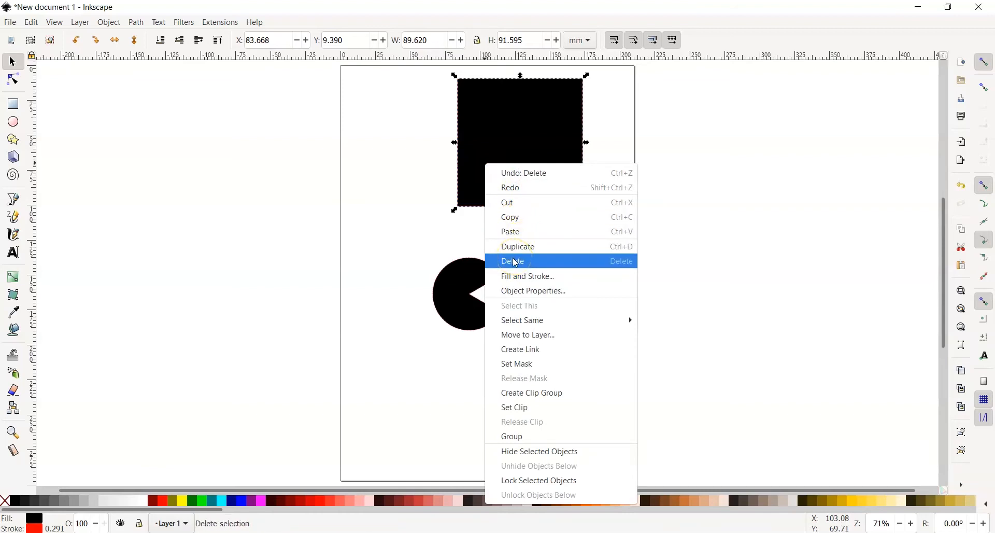
click(514, 262)
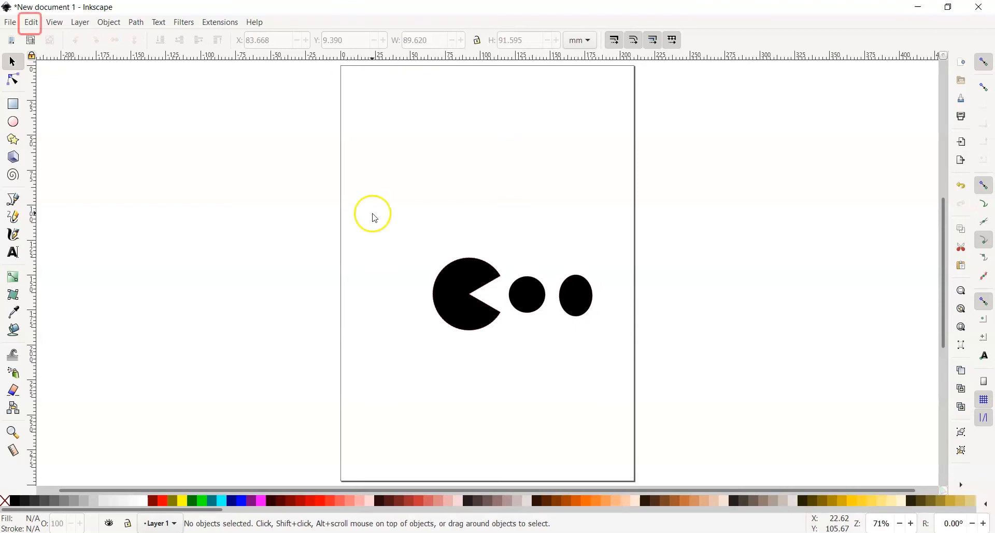
Step: Restore the deleted square, then undo the remaining shapes until the page is blank
click(28, 22)
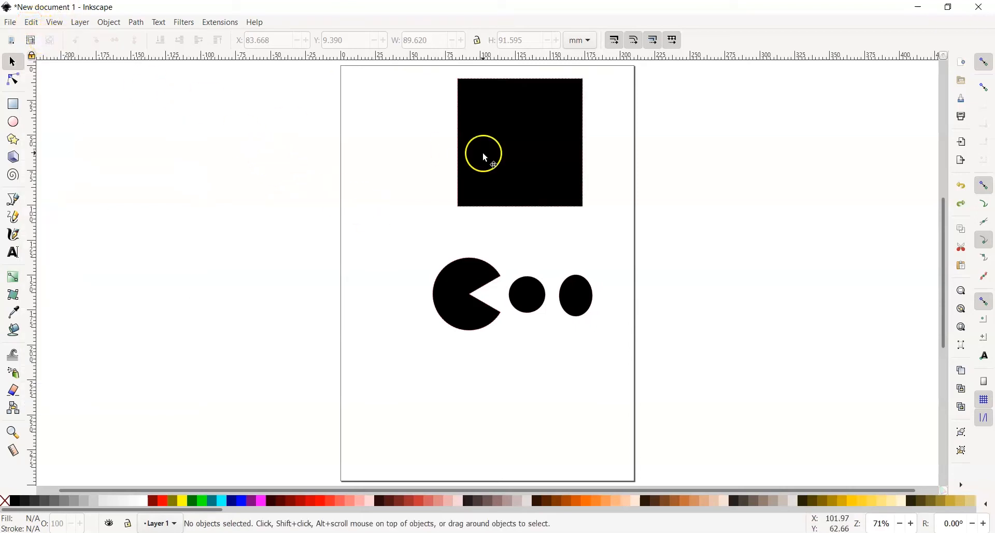
key(Delete)
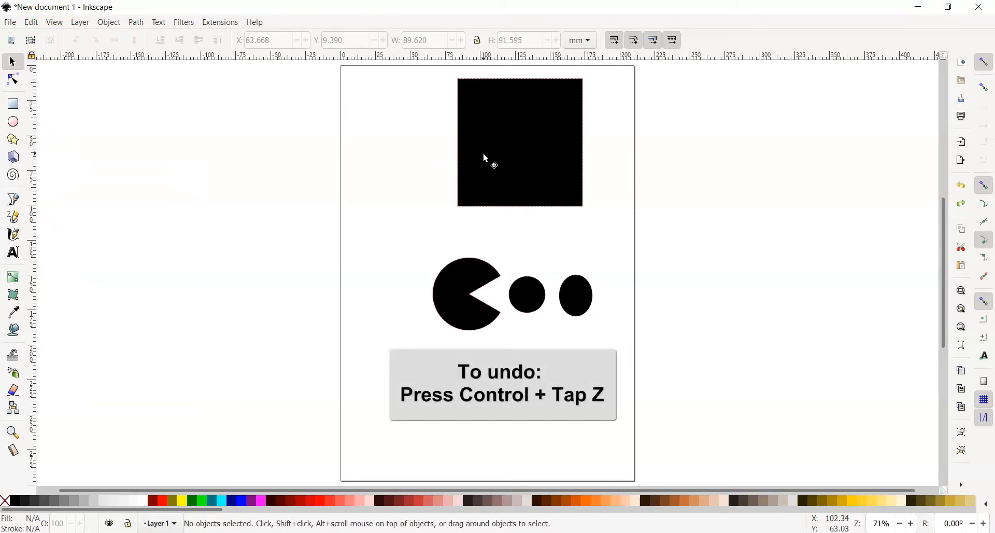
mouse_move(568, 205)
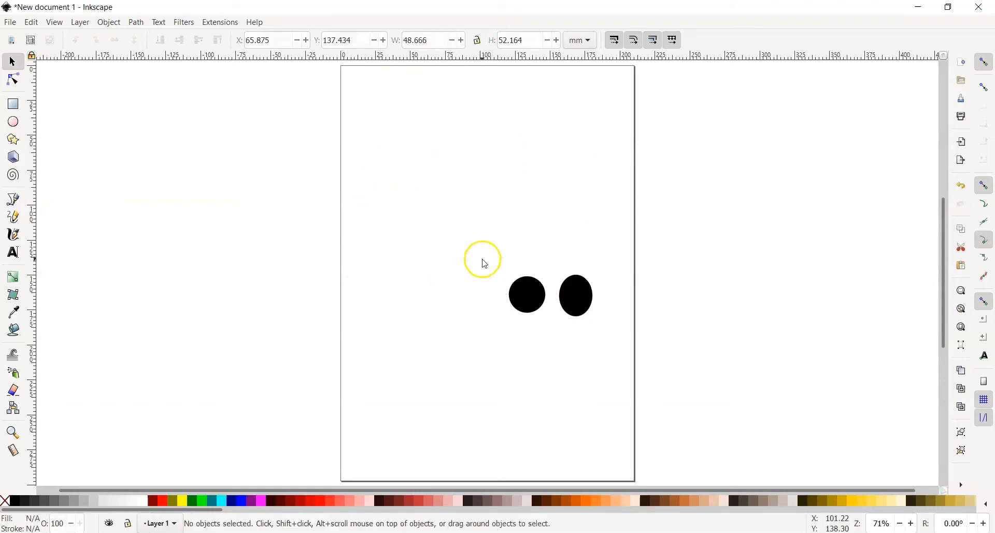
click(577, 295)
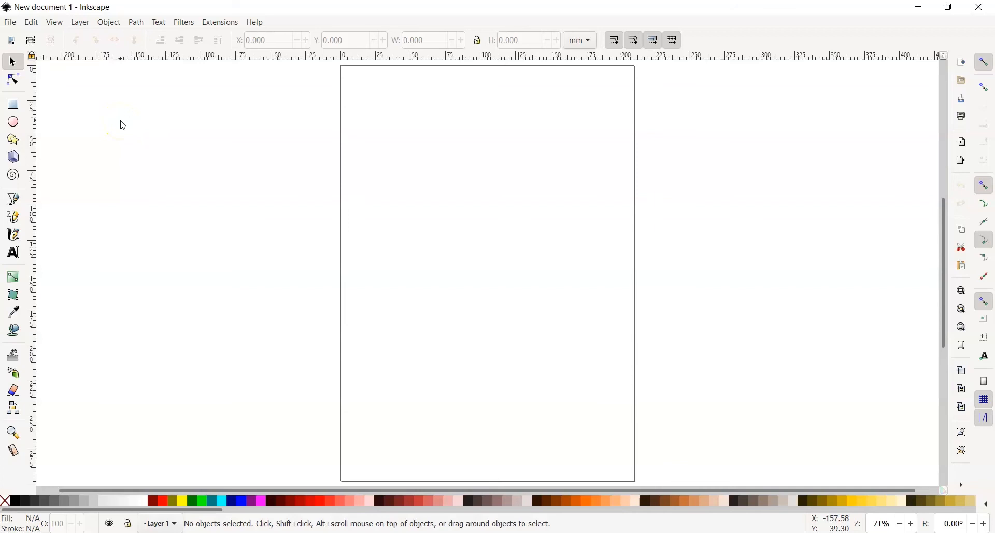
Step: Draw a large black five-pointed star in the upper half of the page with the Star tool
click(12, 140)
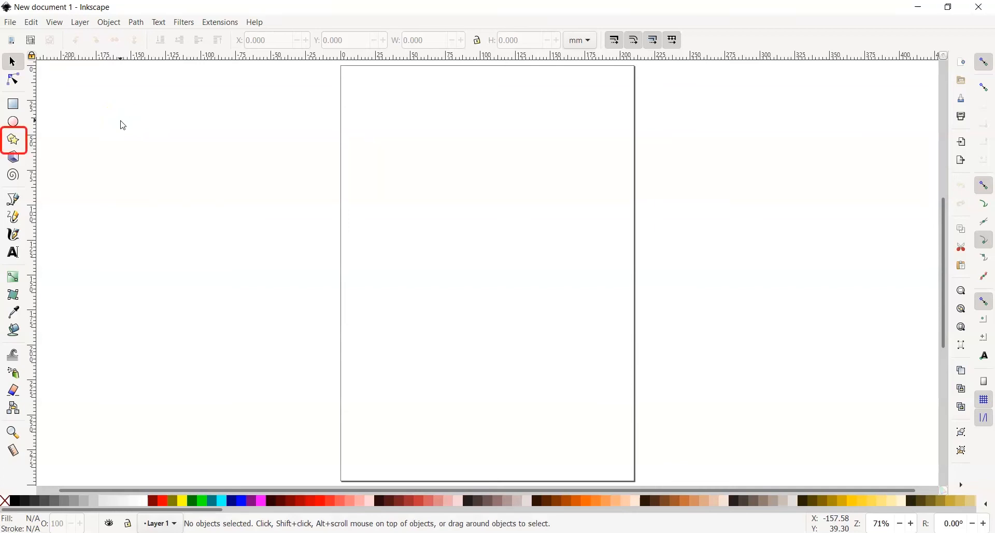
mouse_move(38, 135)
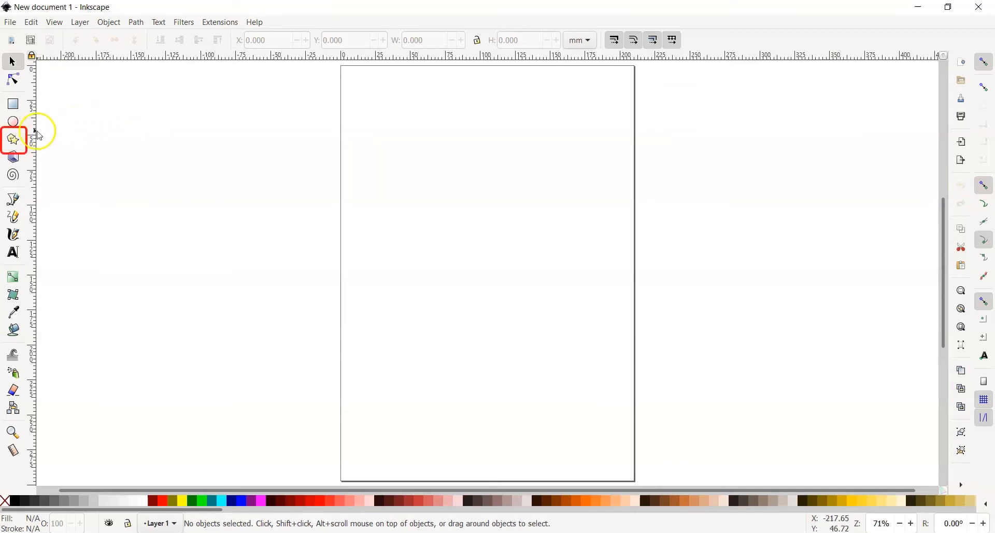
click(13, 140)
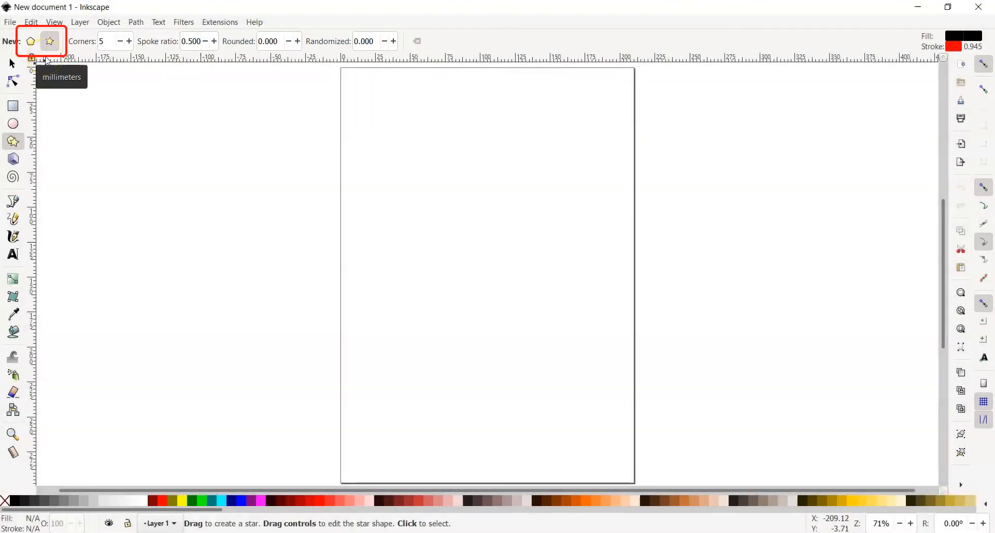
click(31, 40)
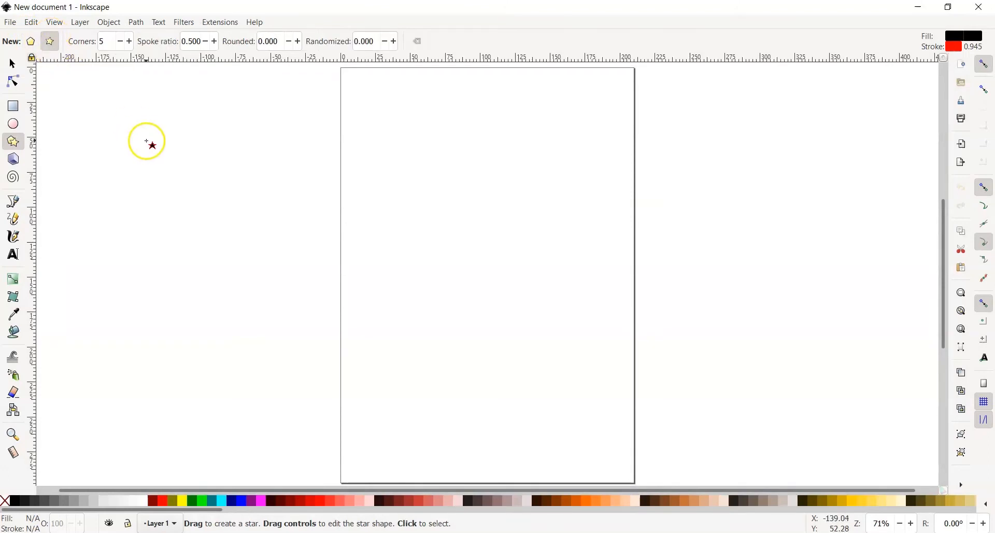
mouse_move(54, 483)
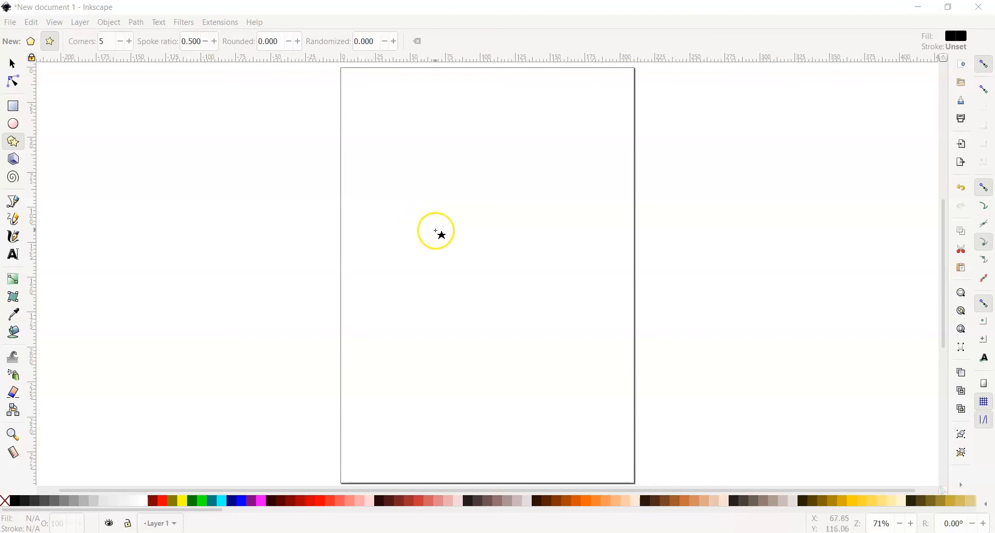
drag(436, 234, 502, 316)
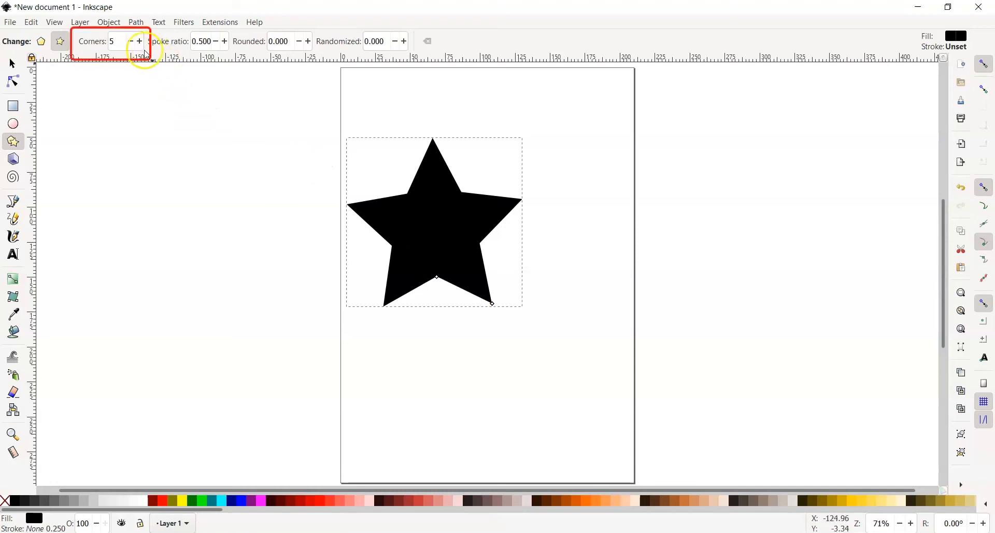
mouse_move(139, 44)
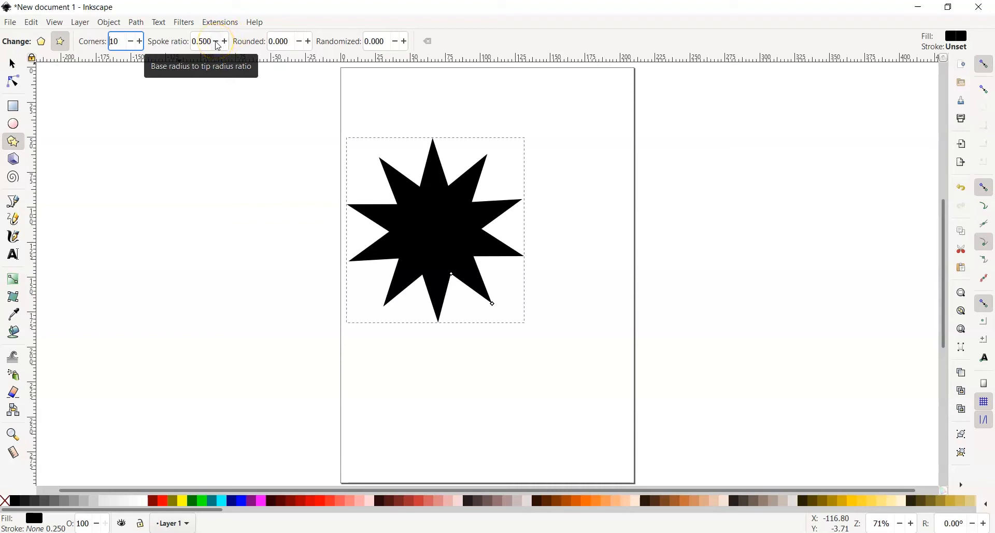
Step: Give the star 10 corners and lower its spoke ratio to 0.440
click(214, 42)
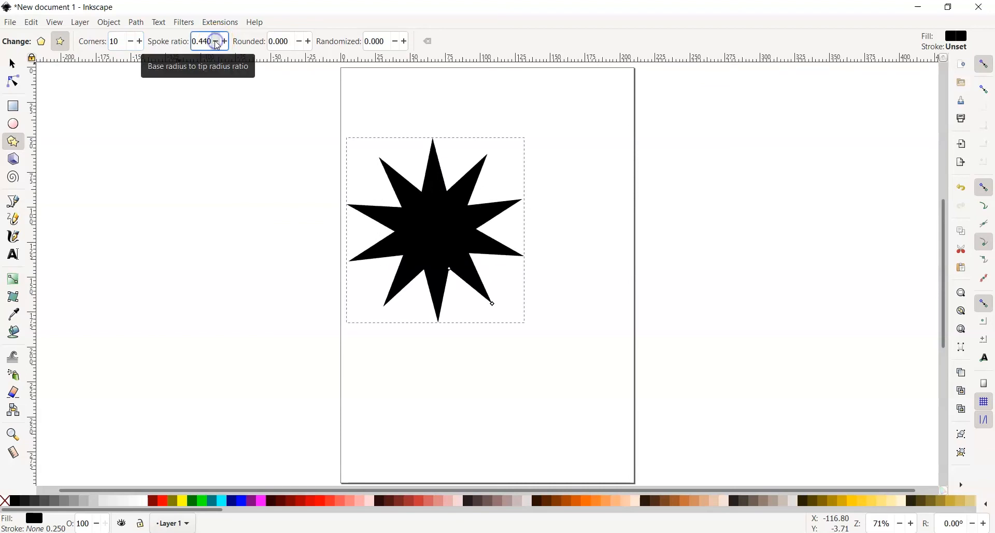
Step: Thin the star's spikes to spoke ratio 0.300 and round the tips to 0.100
click(222, 42)
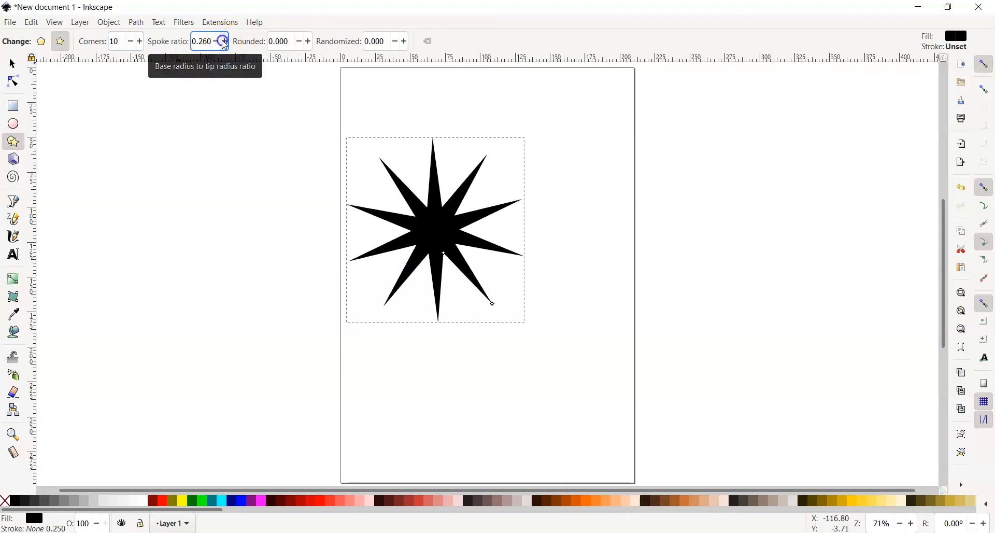
click(222, 37)
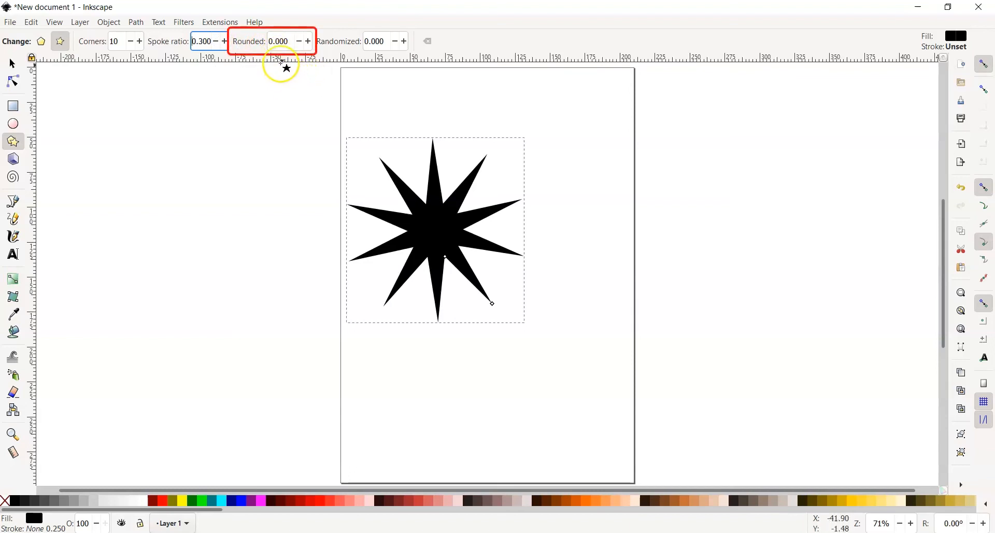
mouse_move(259, 46)
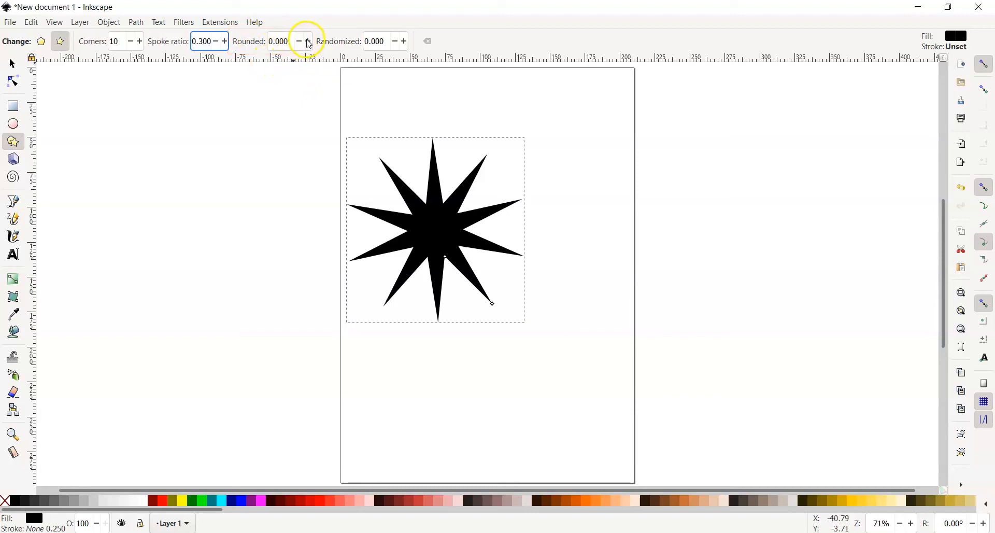
mouse_move(308, 43)
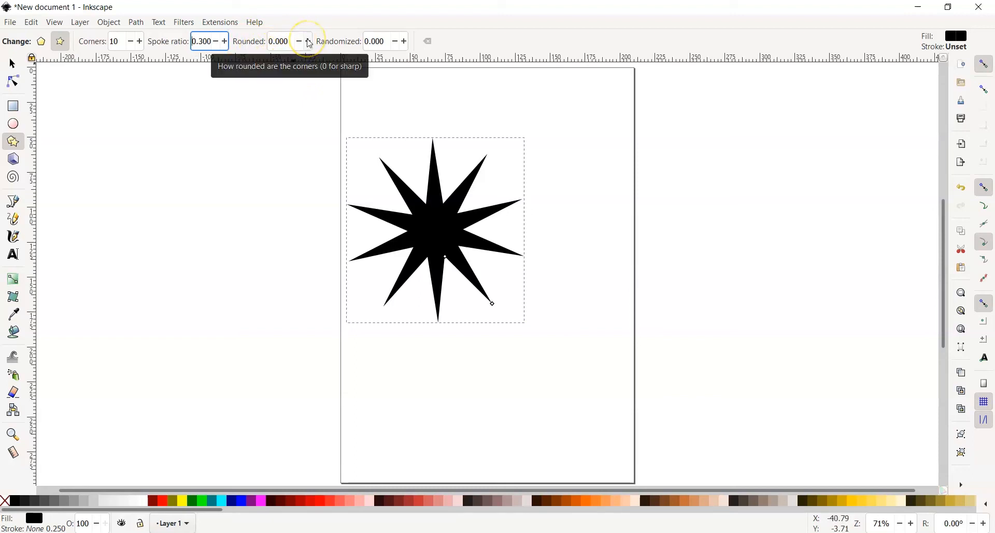
click(305, 40)
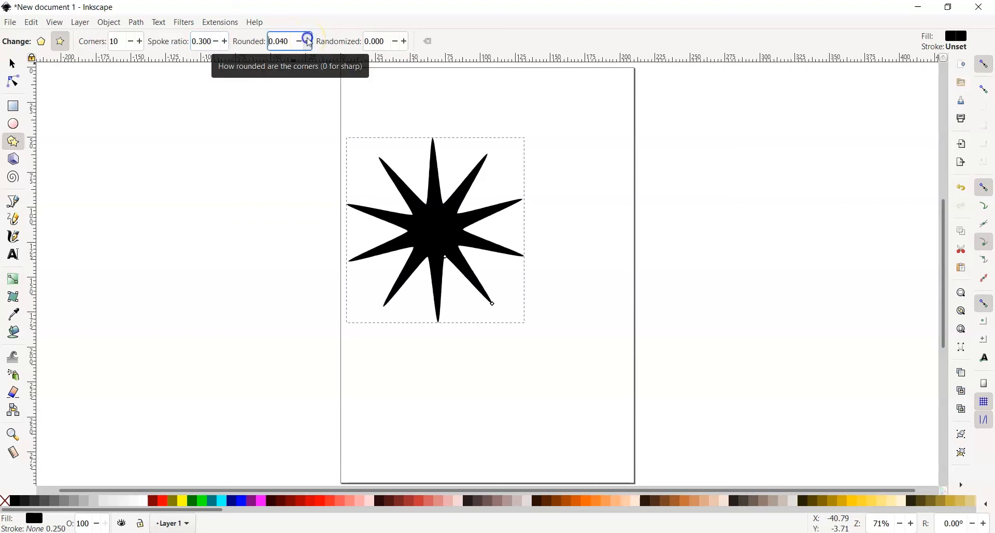
click(307, 37)
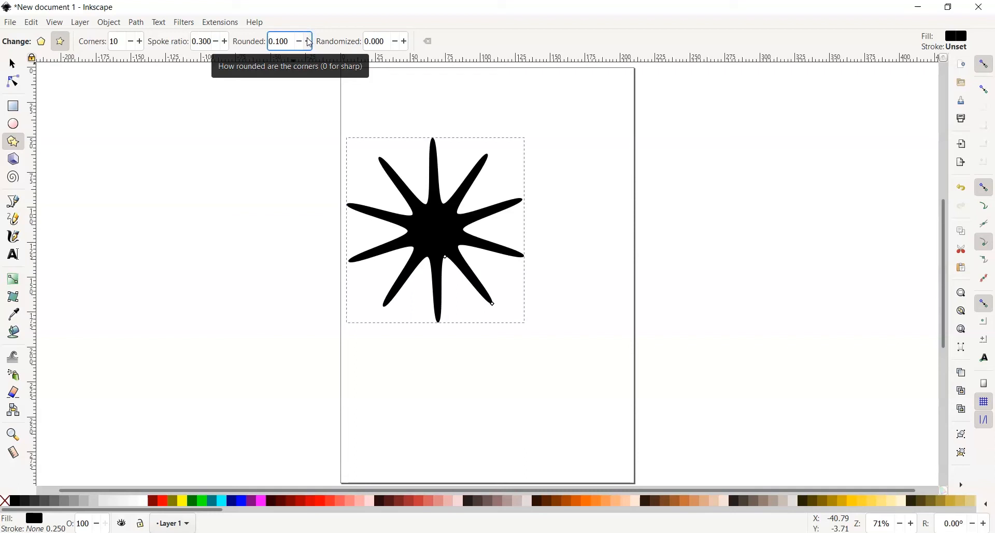
mouse_move(369, 186)
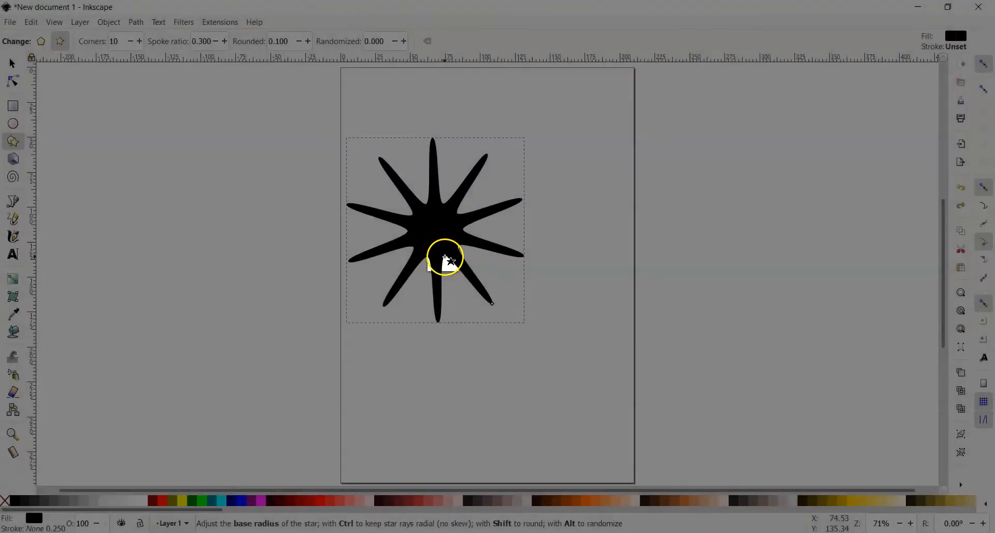
Step: Drag the base-radius handle to enlarge and twist the star into a pinwheel, spoke ratio about 0.496
drag(446, 256, 395, 211)
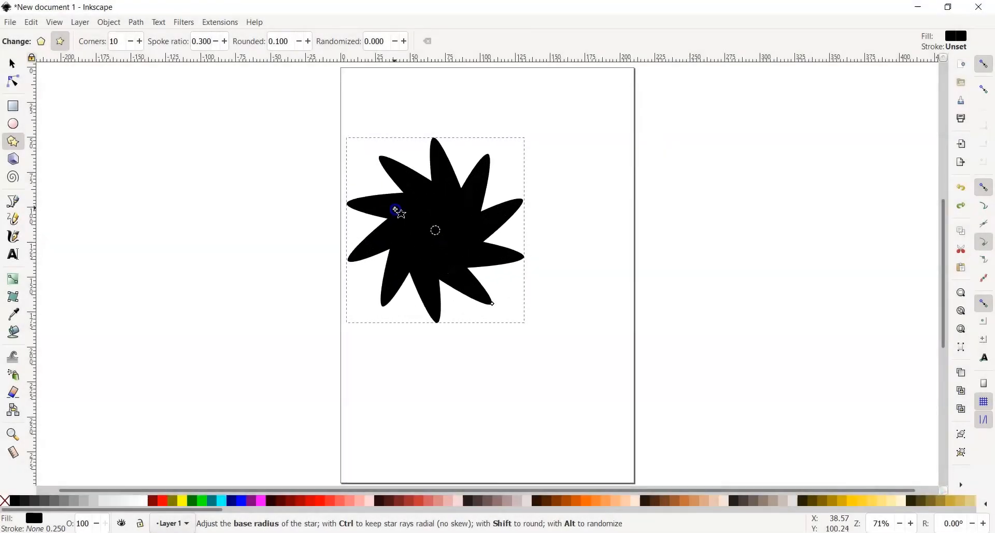
drag(397, 210, 289, 291)
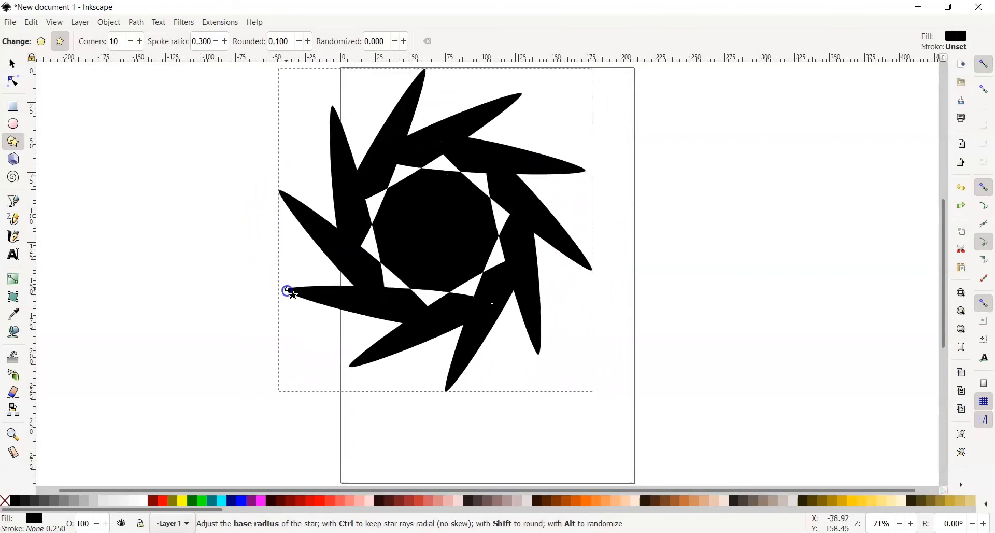
drag(290, 290, 289, 327)
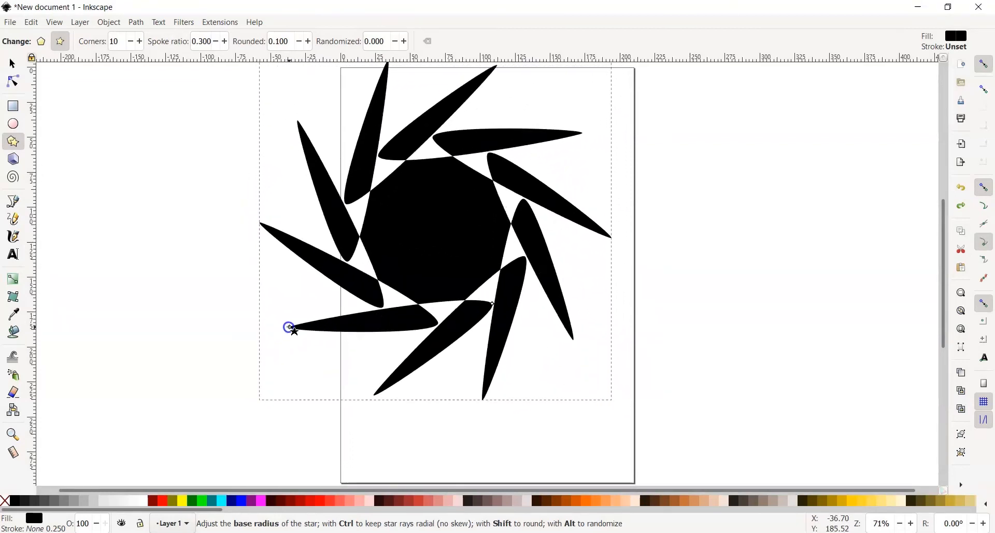
drag(291, 327, 266, 306)
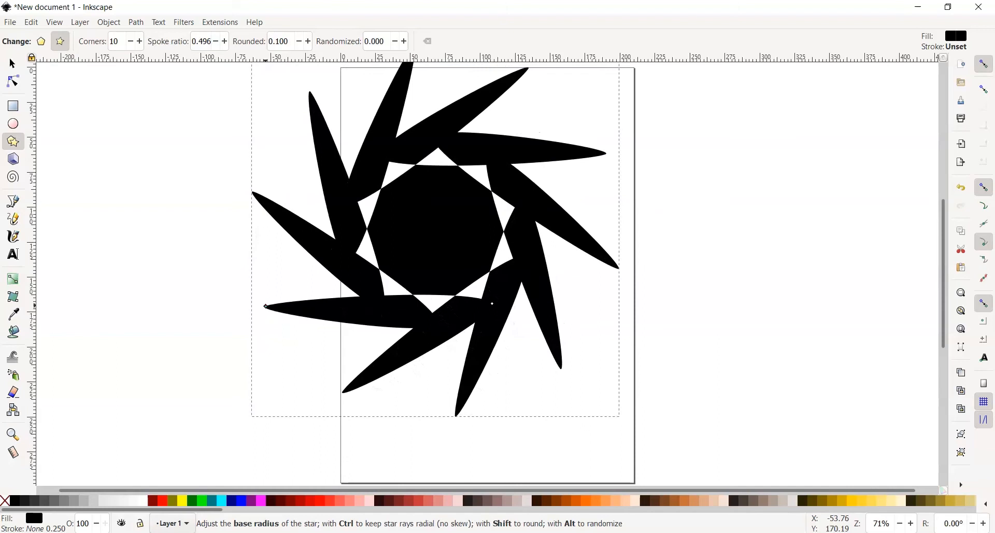
mouse_move(639, 295)
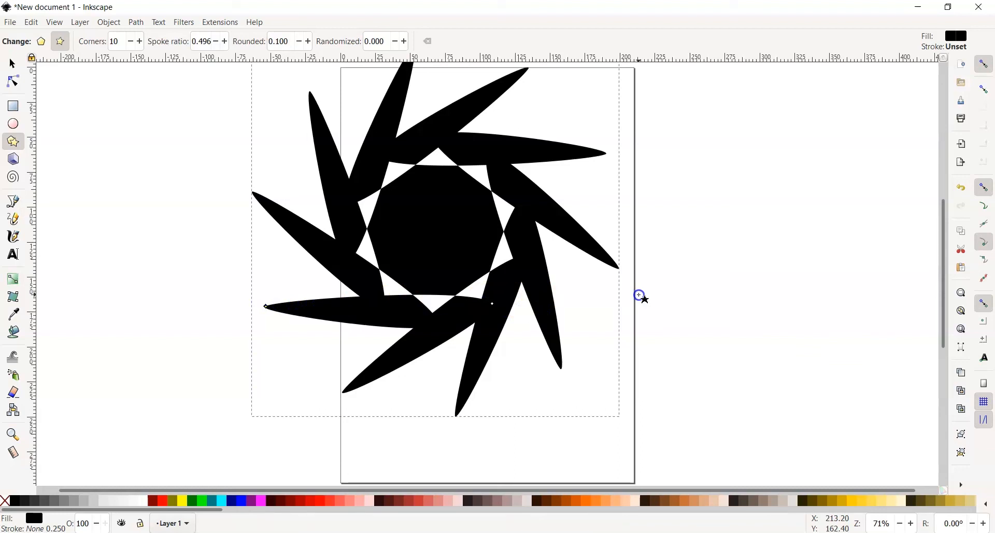
mouse_move(693, 314)
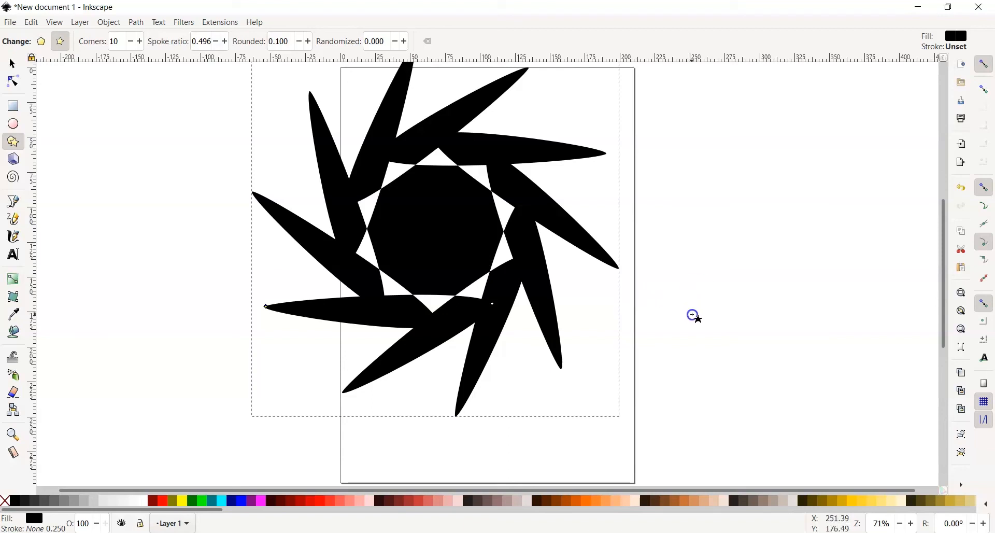
mouse_move(687, 317)
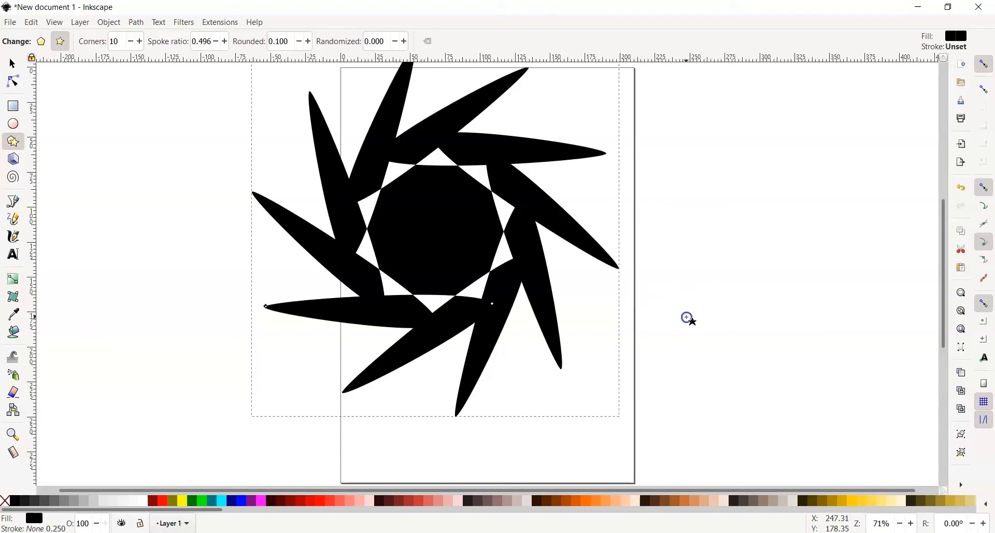
Step: Draw a second small star right of the pinwheel and convert it to a regular ten-sided polygon
drag(686, 317, 713, 321)
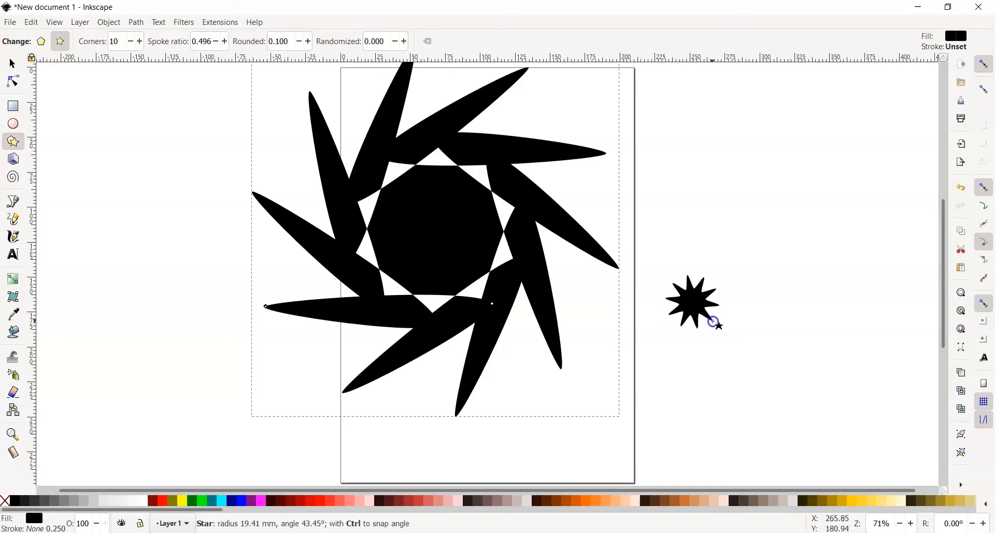
drag(714, 322, 747, 355)
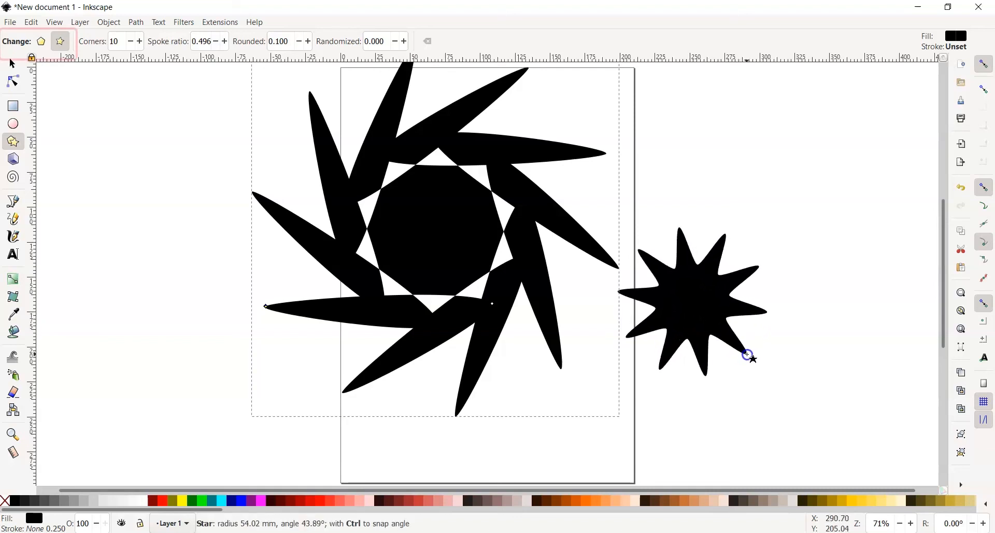
click(58, 40)
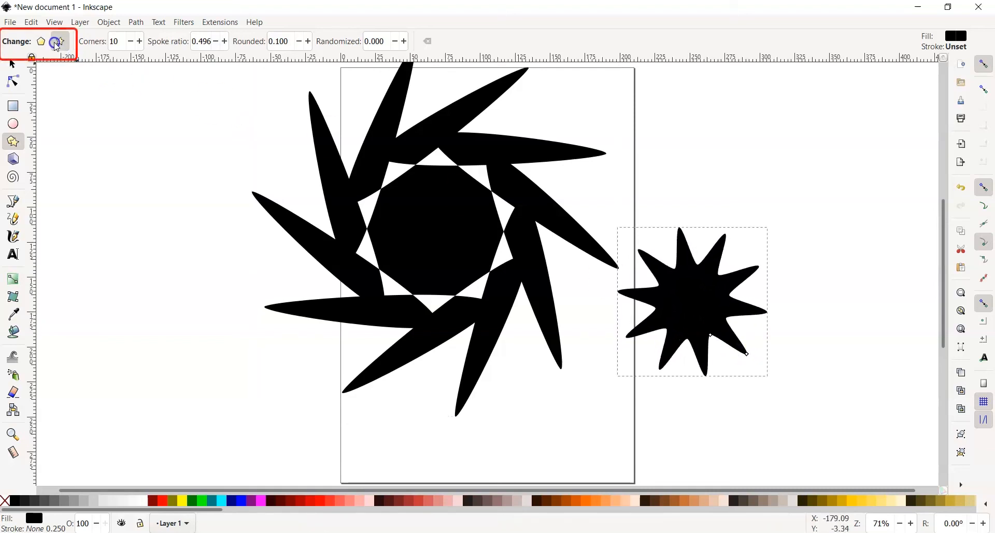
click(57, 41)
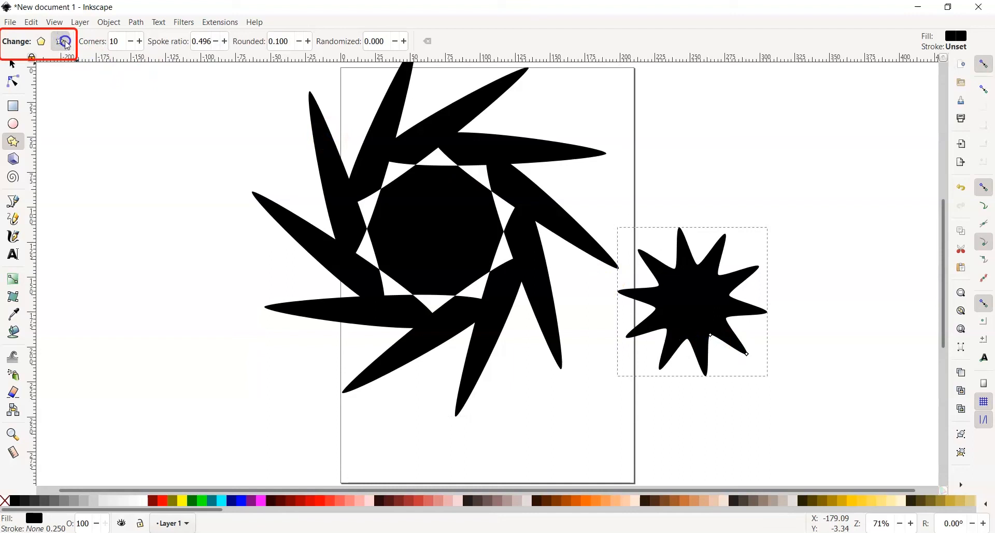
mouse_move(39, 41)
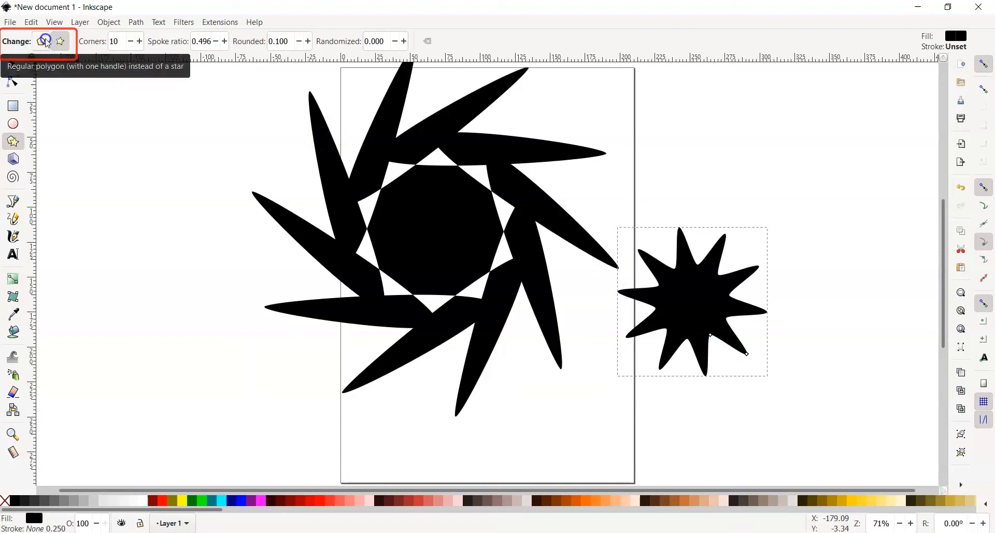
click(48, 40)
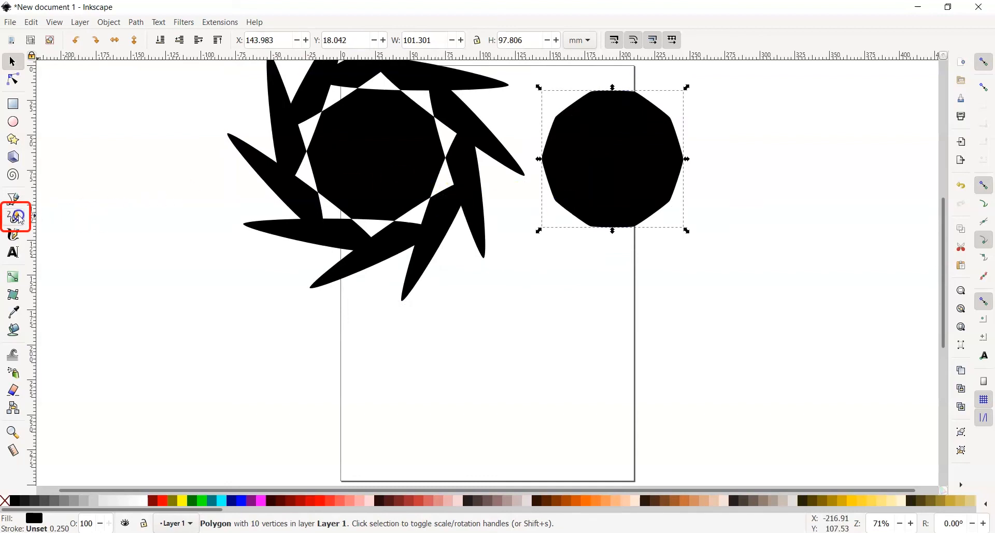
Step: Draw a freehand M-shaped Pencil stroke below the star at smoothing 5.50
click(12, 218)
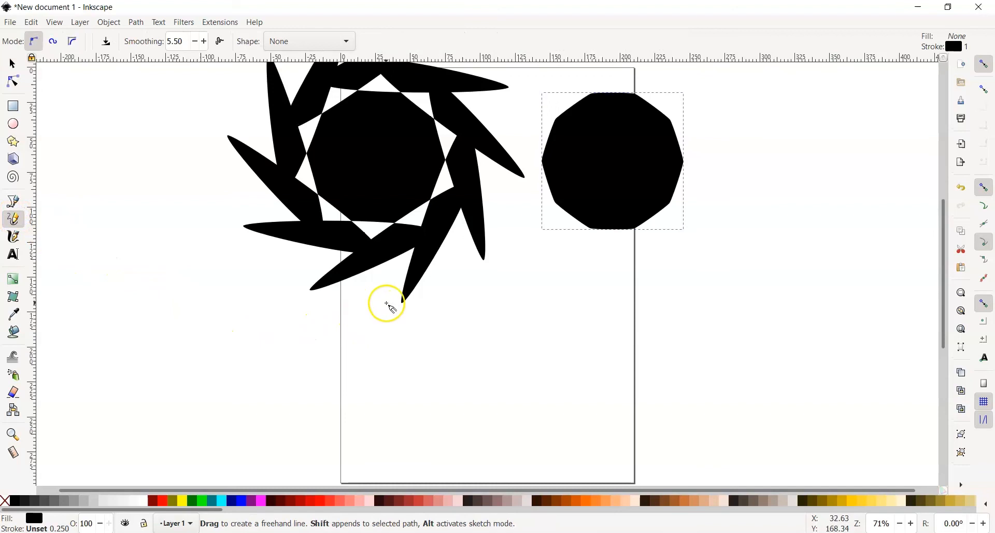
mouse_move(445, 313)
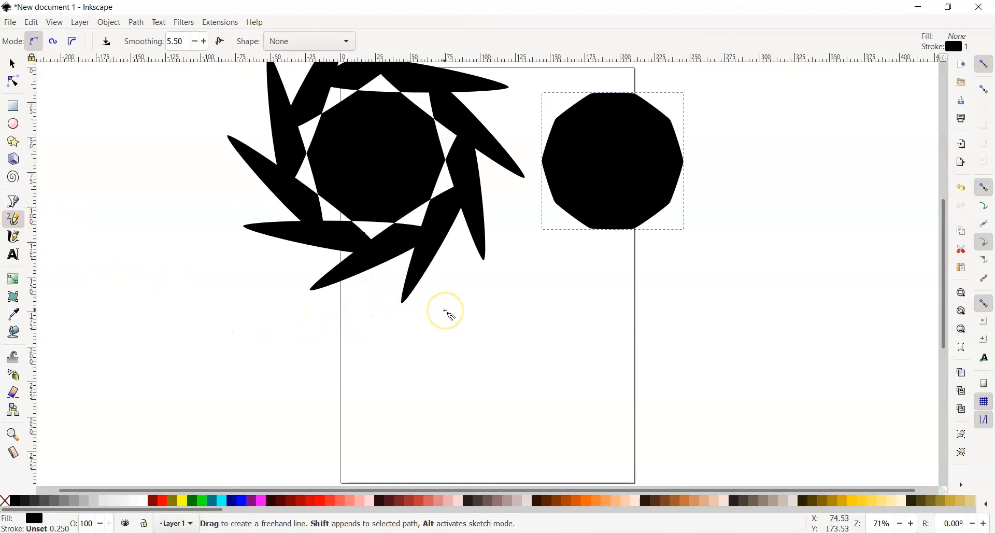
mouse_move(410, 321)
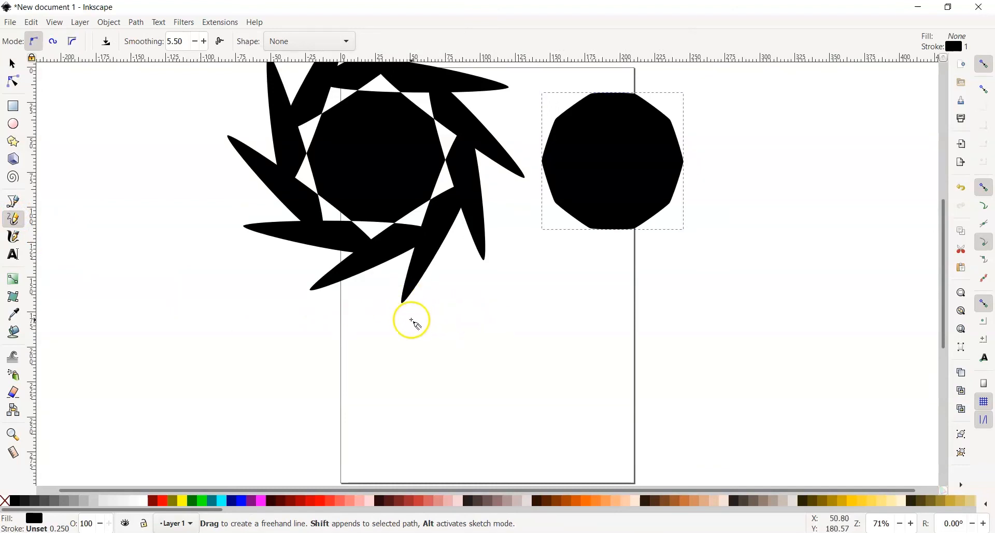
drag(433, 313, 473, 357)
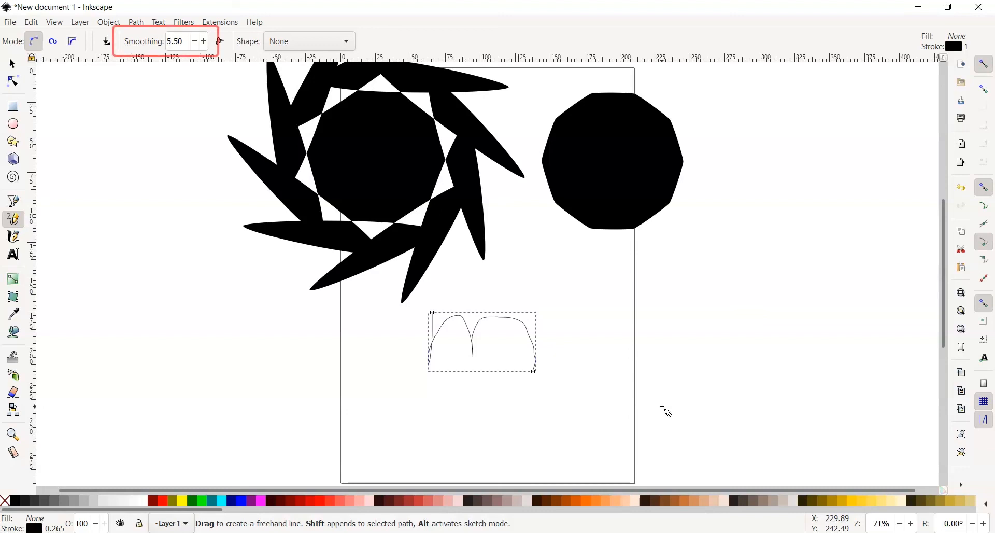
mouse_move(311, 120)
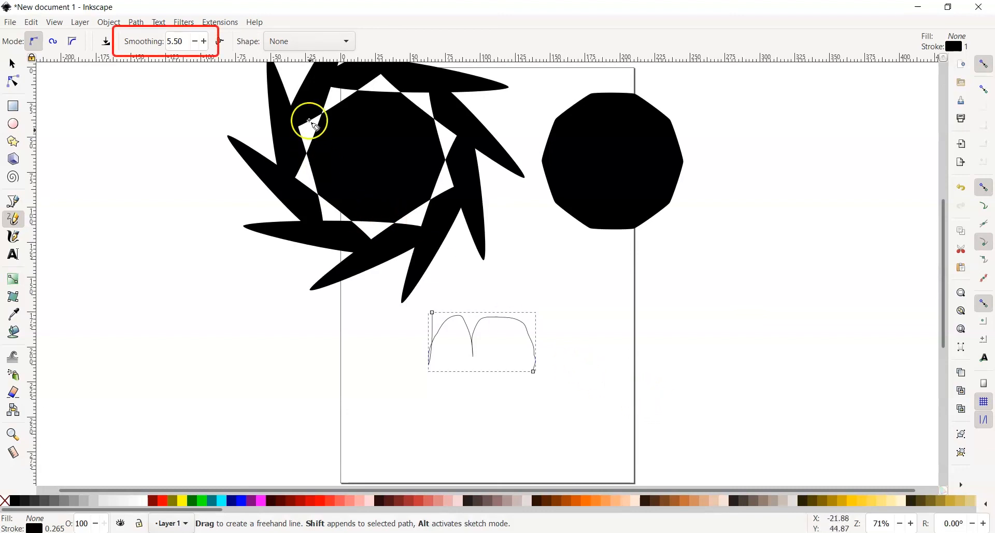
Step: Raise Pencil smoothing to 10, draw a second smaller M beneath the first, and select the decagon
click(203, 42)
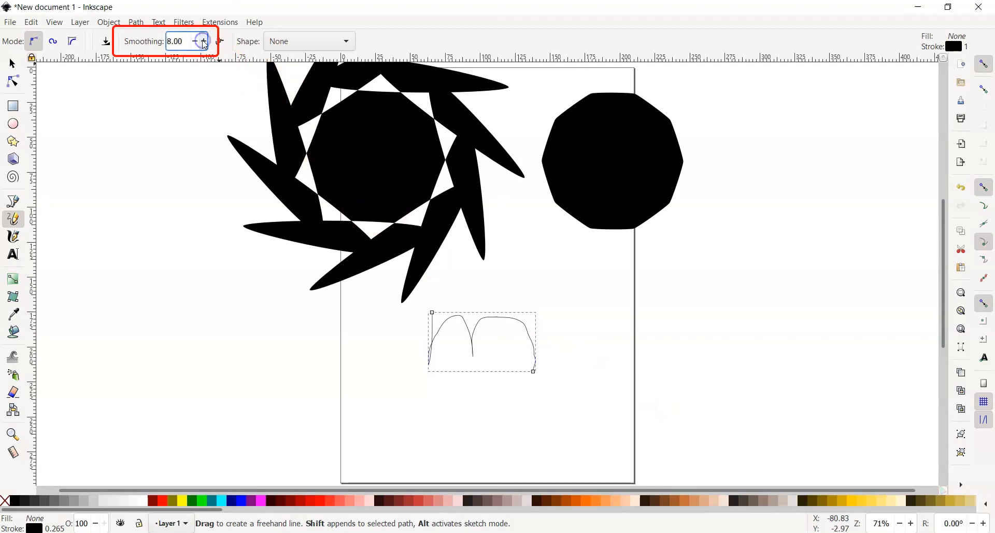
click(204, 41)
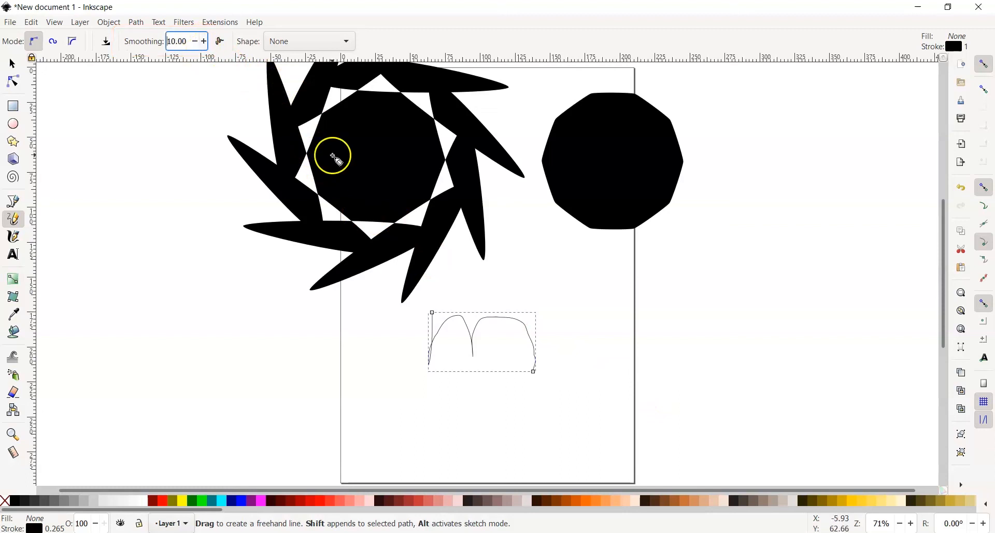
mouse_move(402, 407)
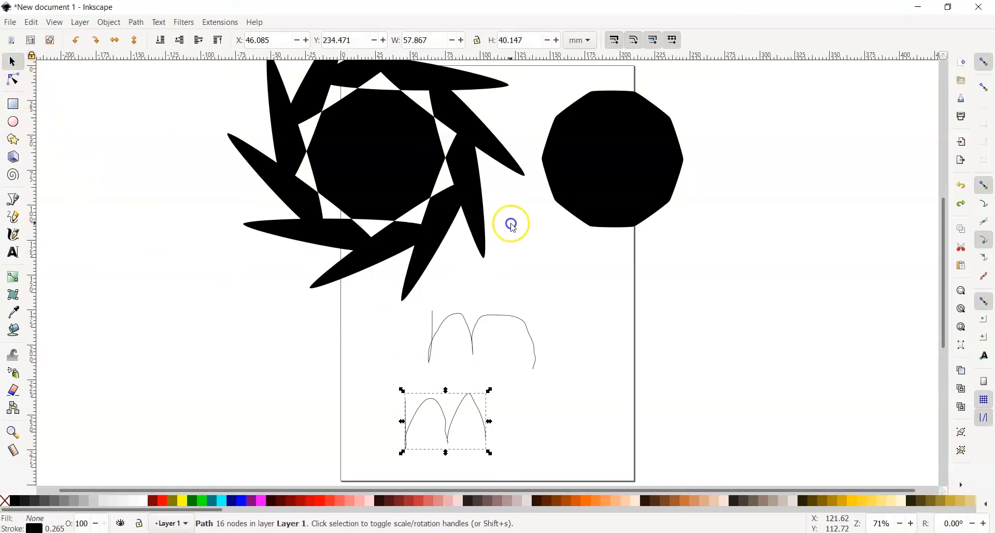
click(611, 158)
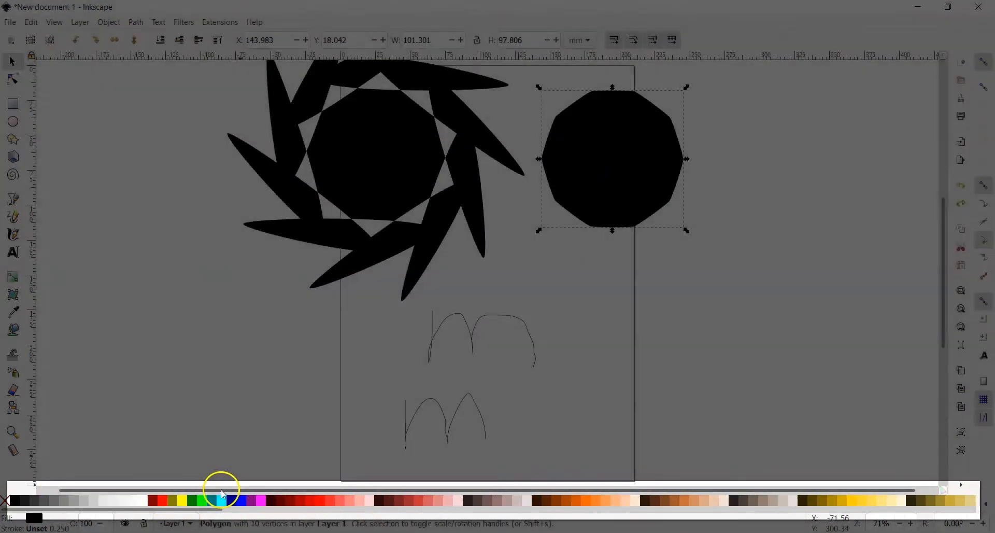
Step: Fill the decagon dark red and the twisted star light peach from the palette
click(257, 512)
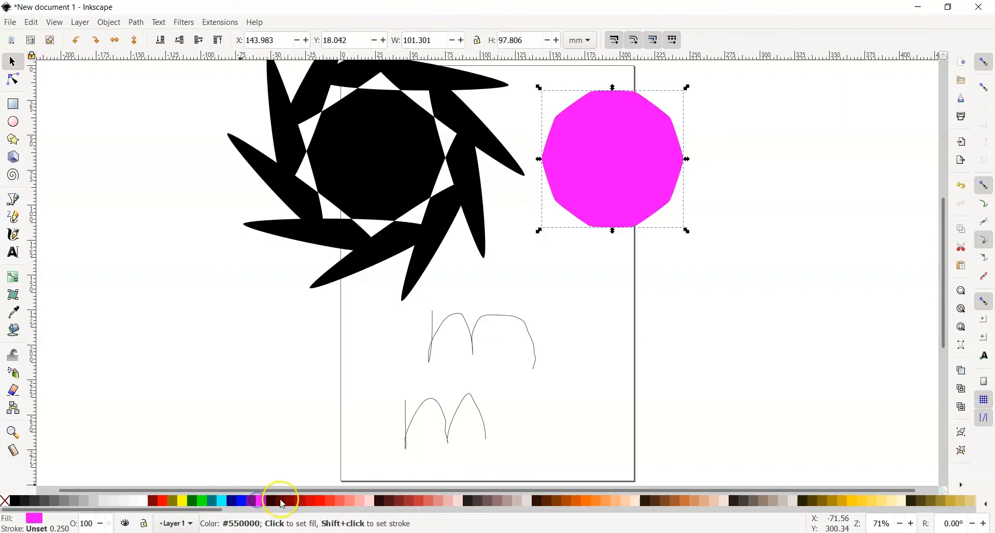
click(329, 500)
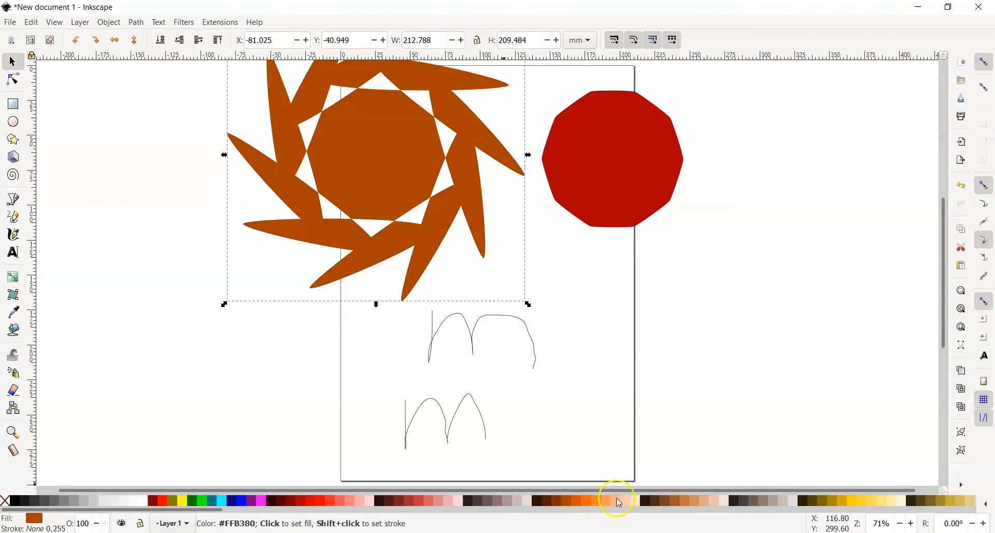
click(616, 500)
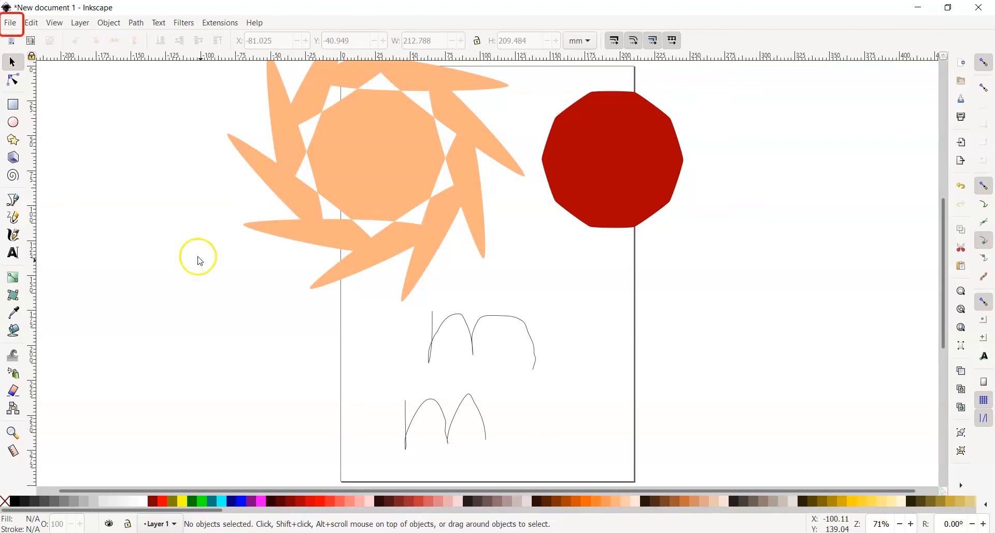
Step: Start Save As and replace the default file name with 'Shape Practice'
click(11, 23)
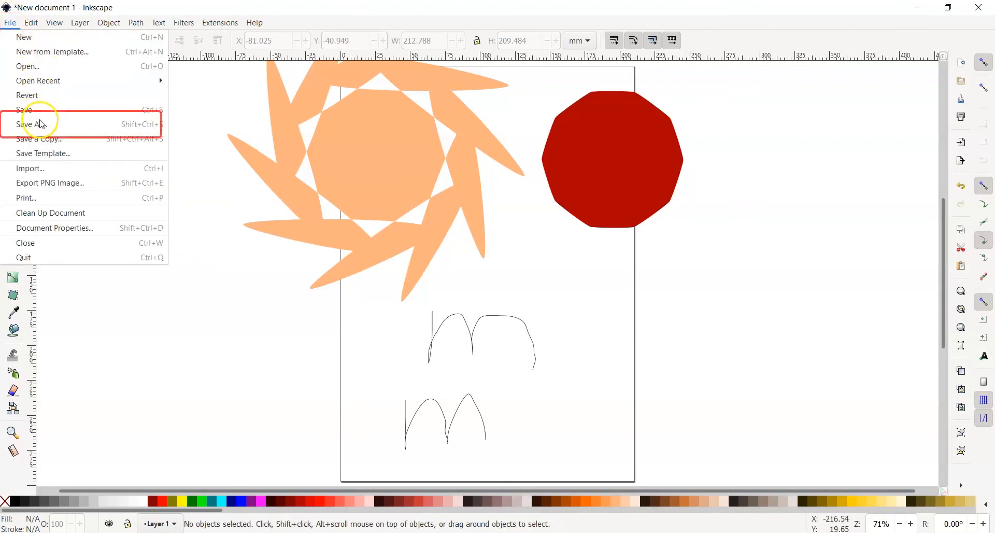
click(31, 125)
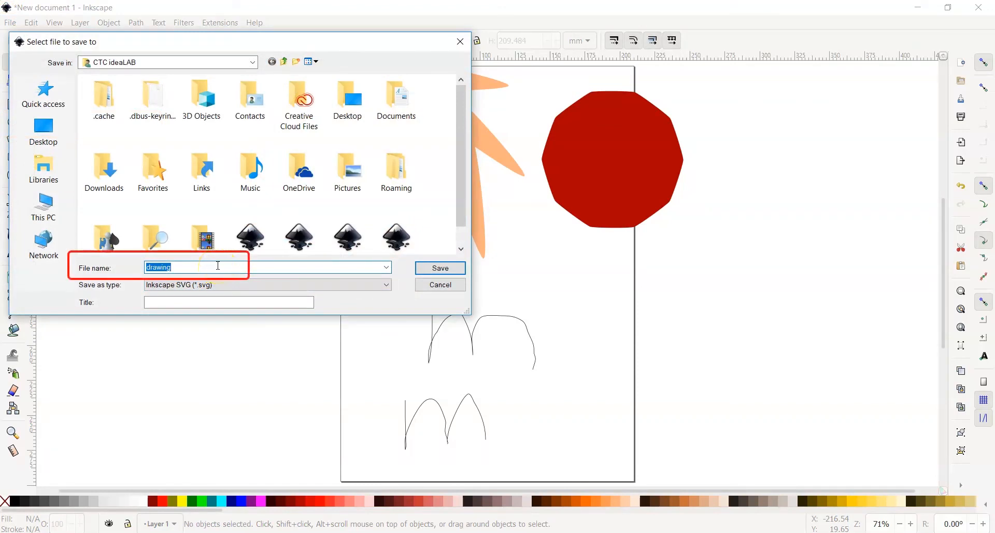
key(Delete)
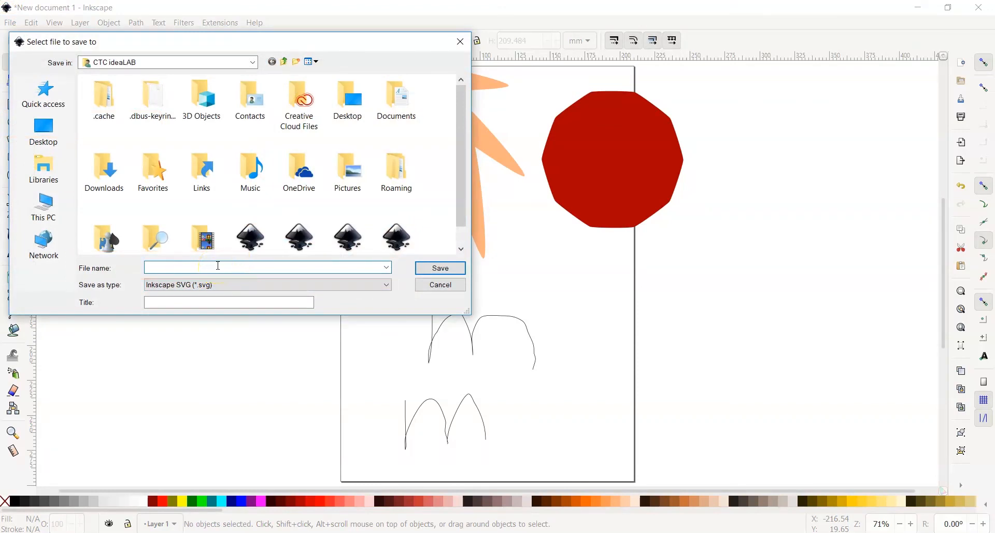
text(Shape)
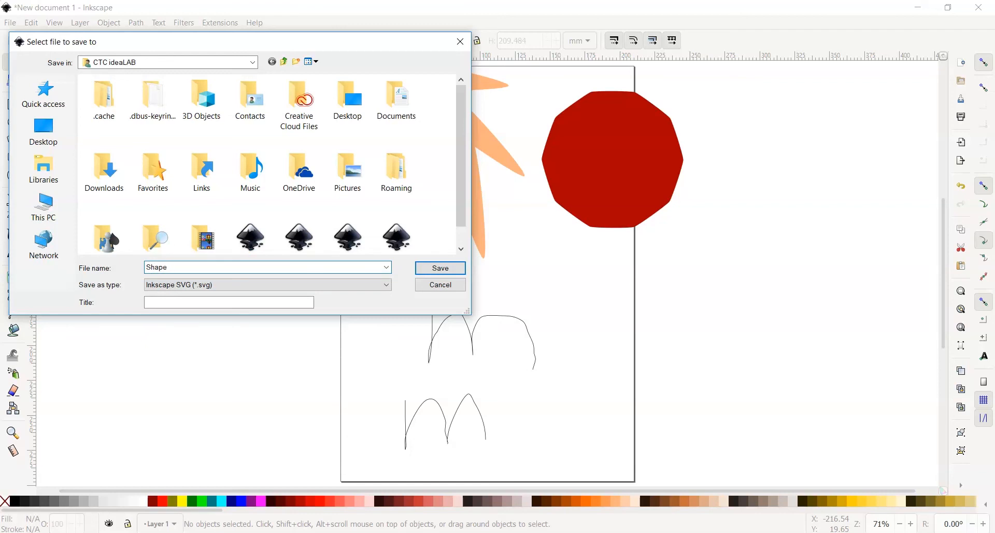
text(Practic)
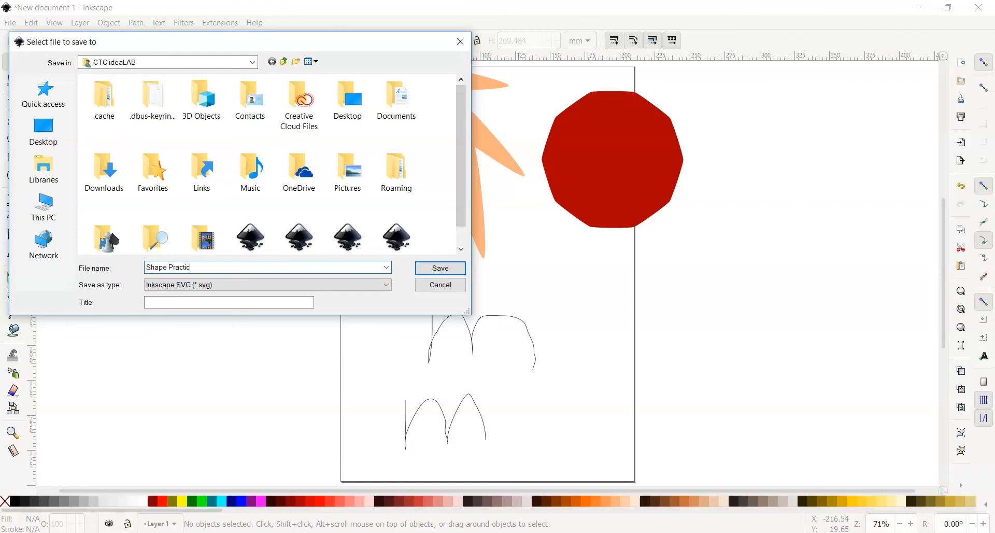
text(e)
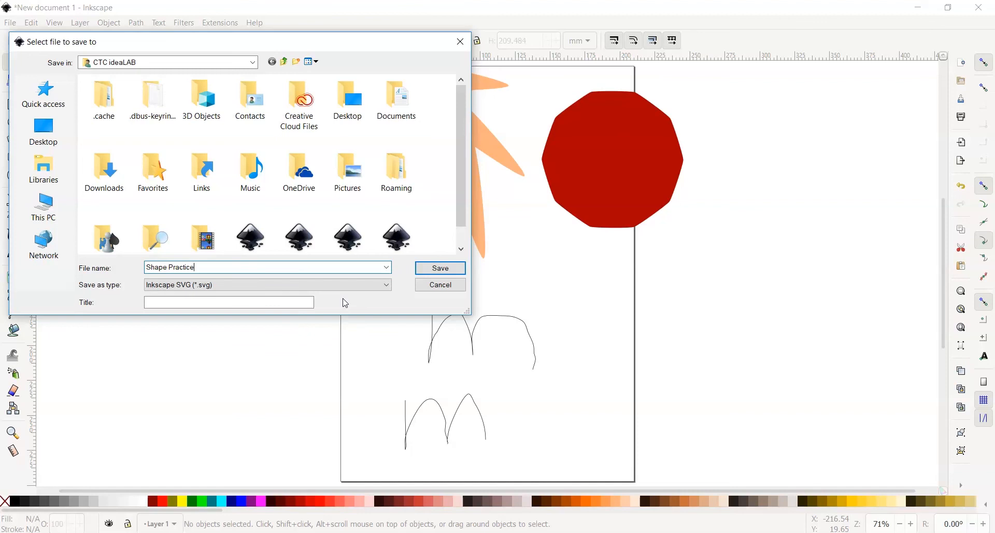
mouse_move(345, 304)
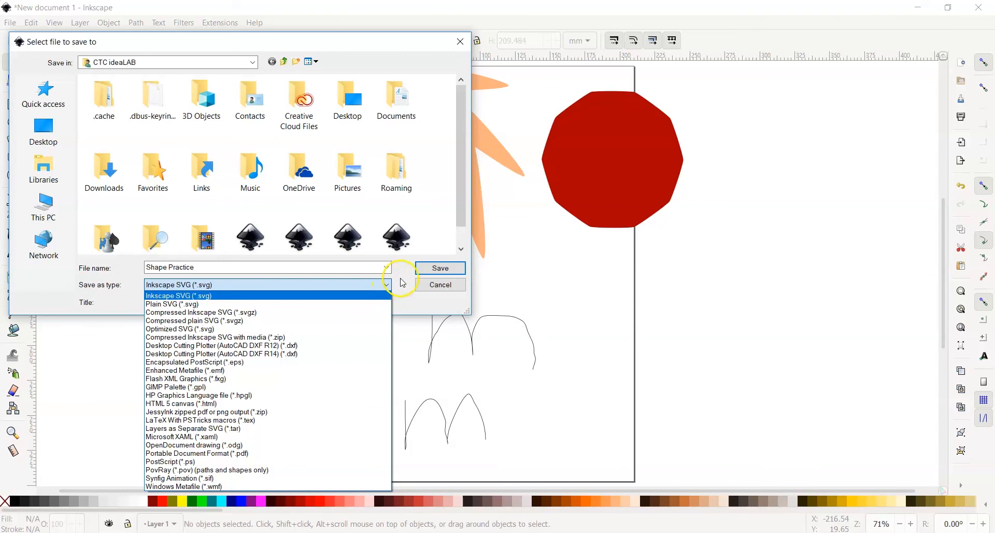
Step: Keep the Inkscape SVG format and save the drawing as Shape Practice.svg
click(179, 295)
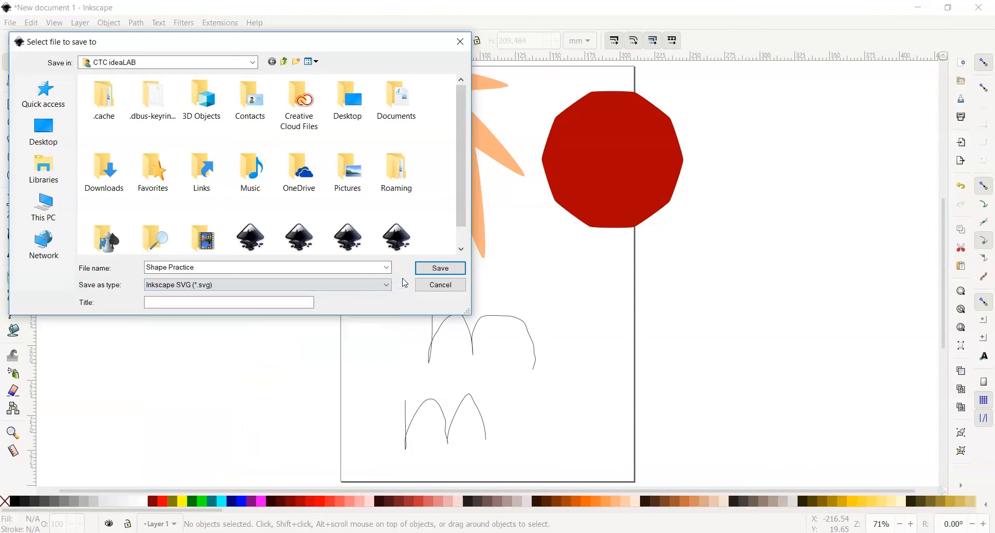
click(440, 268)
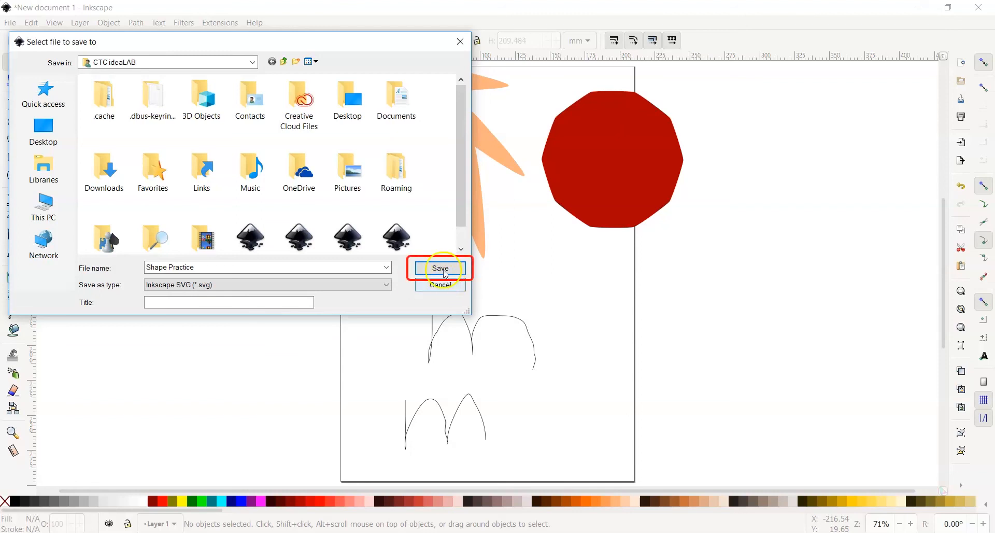
click(440, 267)
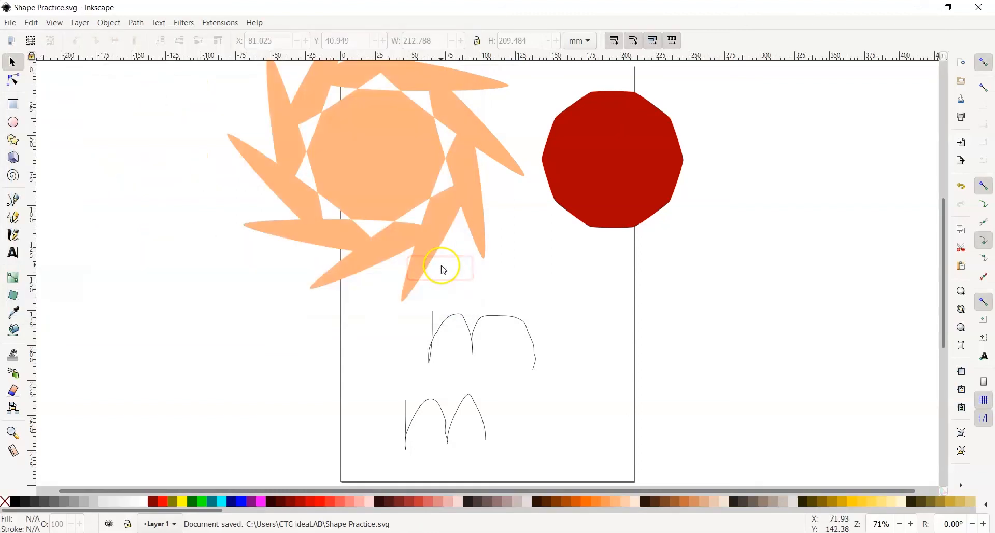
click(388, 337)
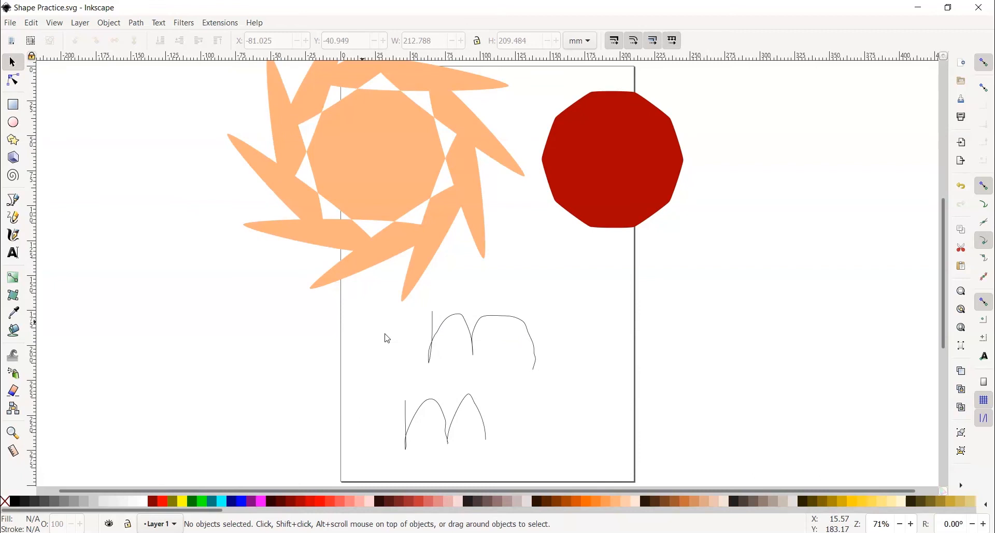